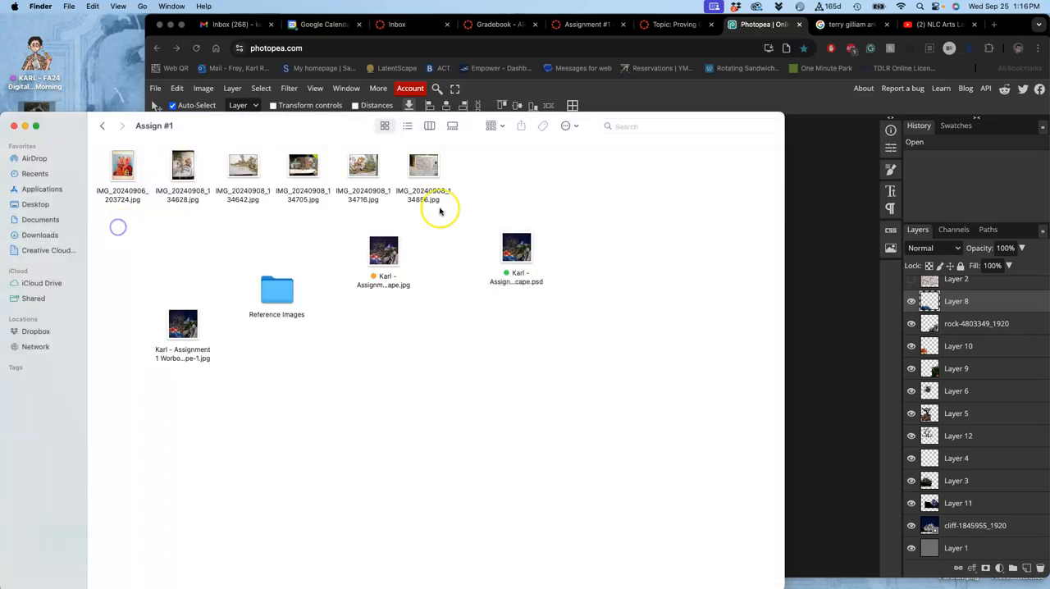
Open the landscape PSD from Assign #1 and remove the extra top layers, leaving Layer 8 topmost
{"action": "double_click", "coordinate": [182, 325]}
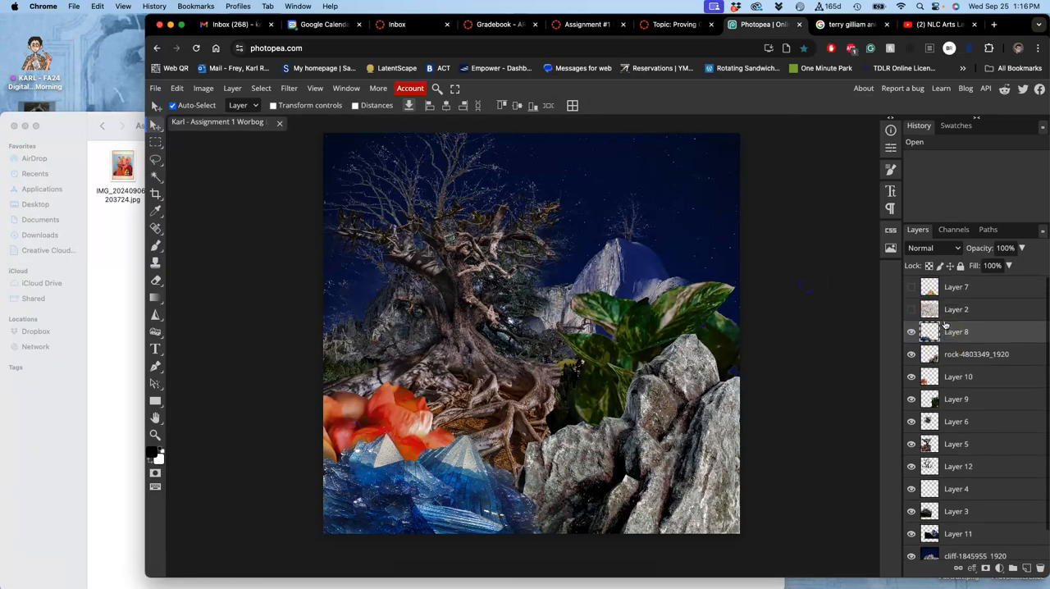
{"action": "left_click", "coordinate": [909, 286]}
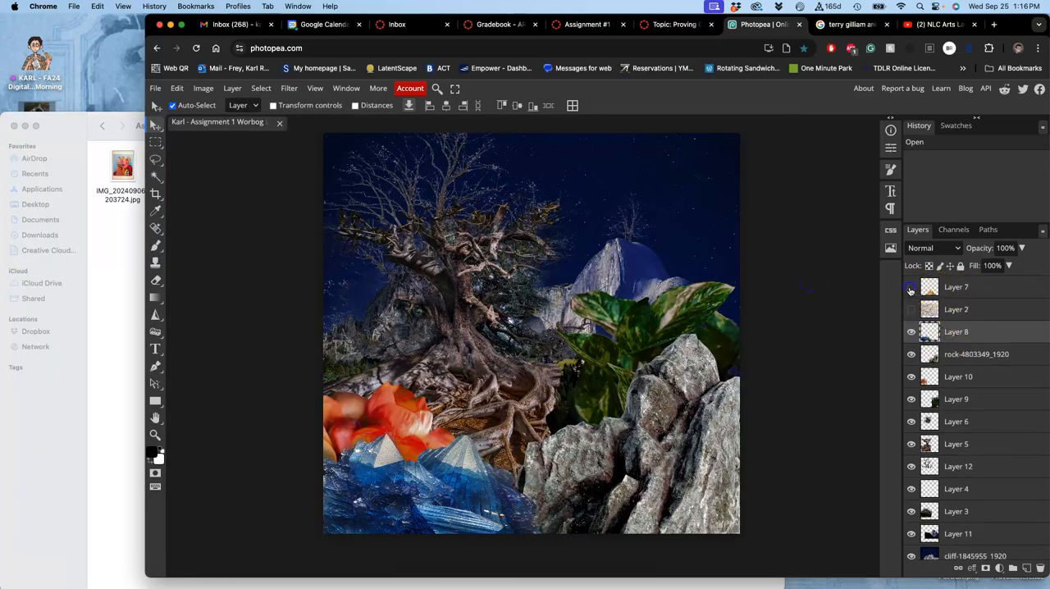
{"action": "left_click", "coordinate": [909, 287]}
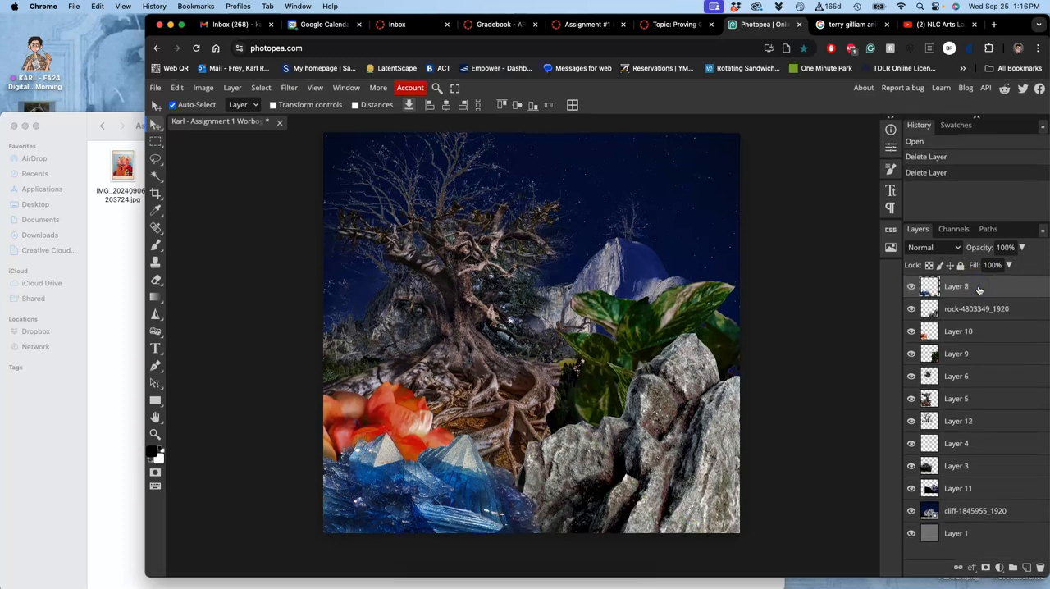
{"action": "left_click", "coordinate": [955, 533]}
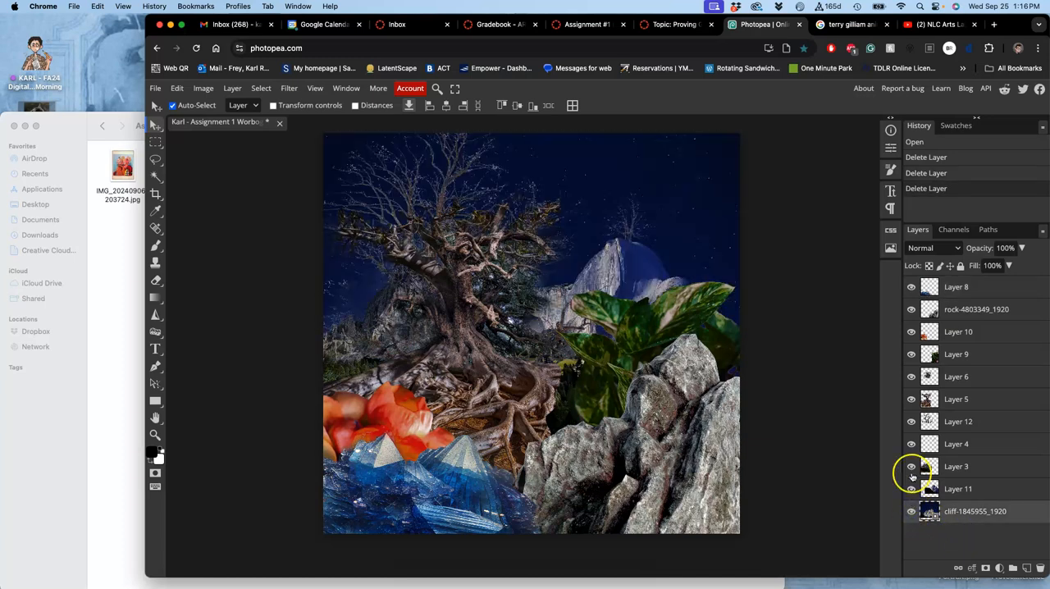
{"action": "left_click", "coordinate": [910, 443]}
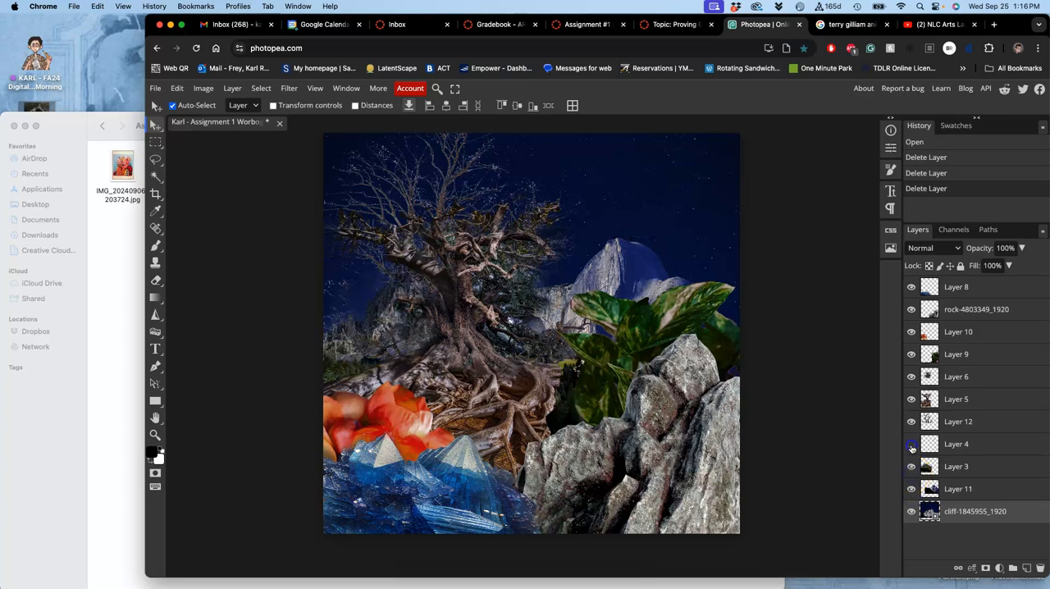
{"action": "left_click", "coordinate": [910, 420]}
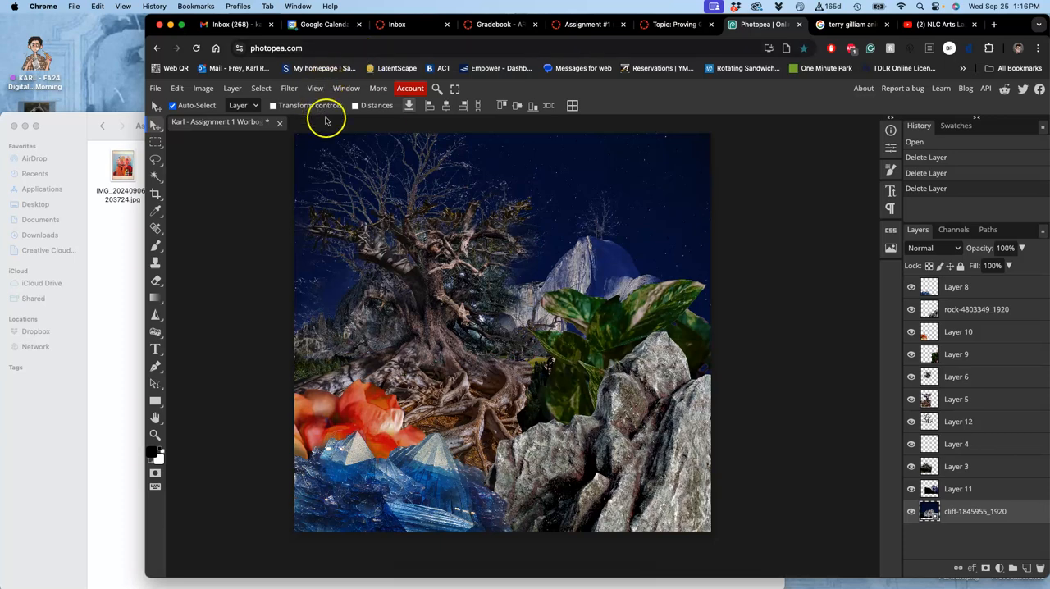
{"action": "mouse_move", "coordinate": [477, 212]}
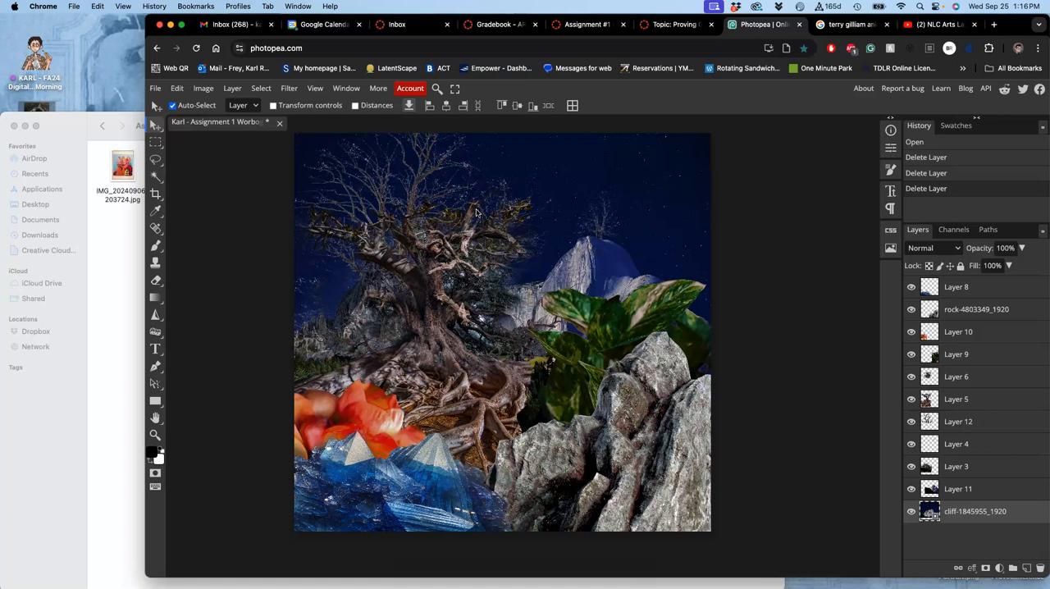
{"action": "mouse_move", "coordinate": [338, 160]}
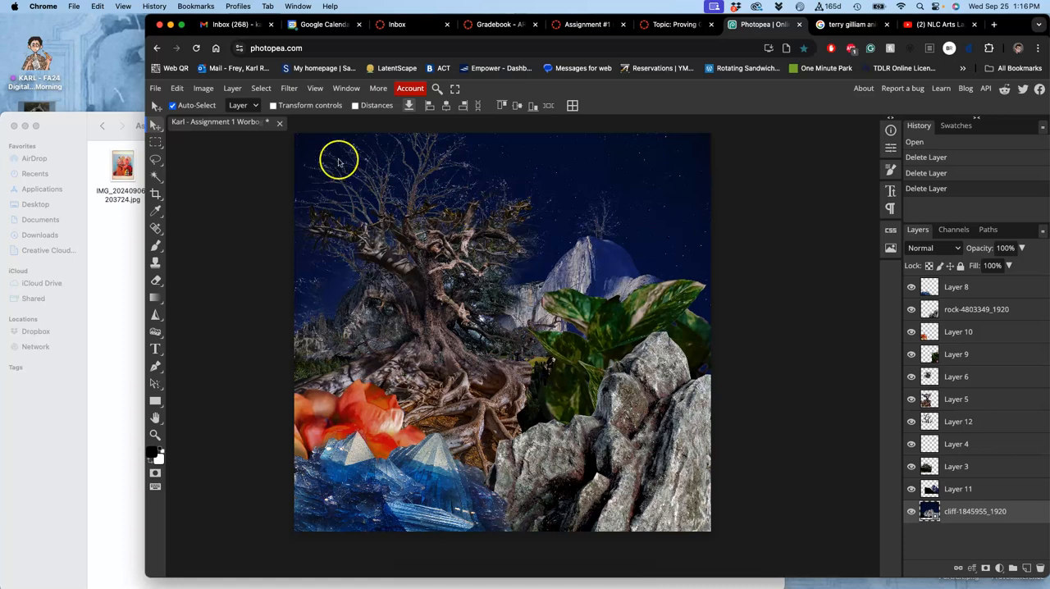
Save the landscape as a renamed PSD copy on the Desktop via File > Save as PSD
{"action": "left_click", "coordinate": [154, 88]}
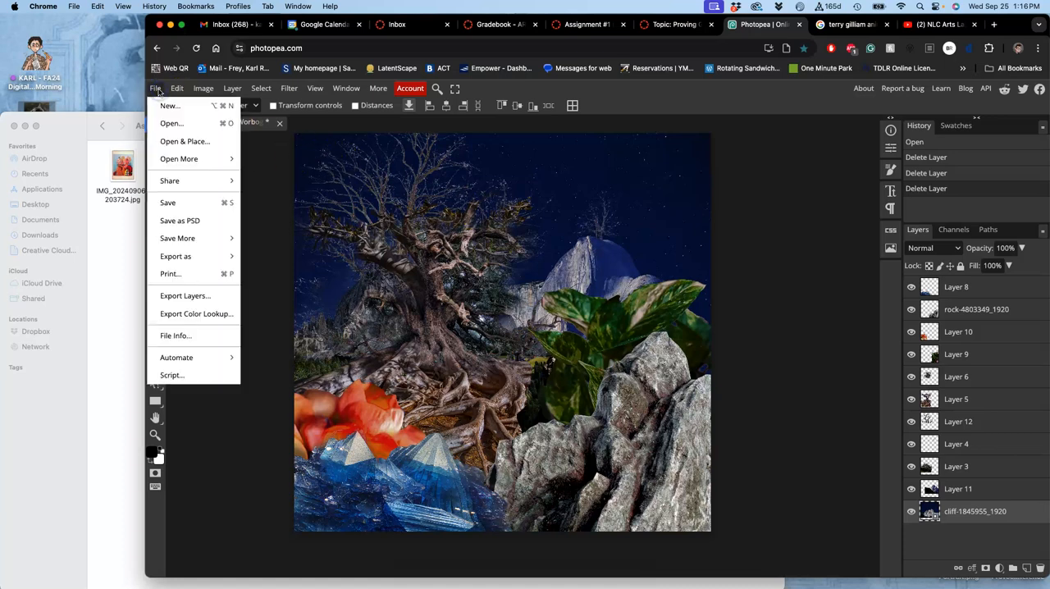
{"action": "mouse_move", "coordinate": [180, 220]}
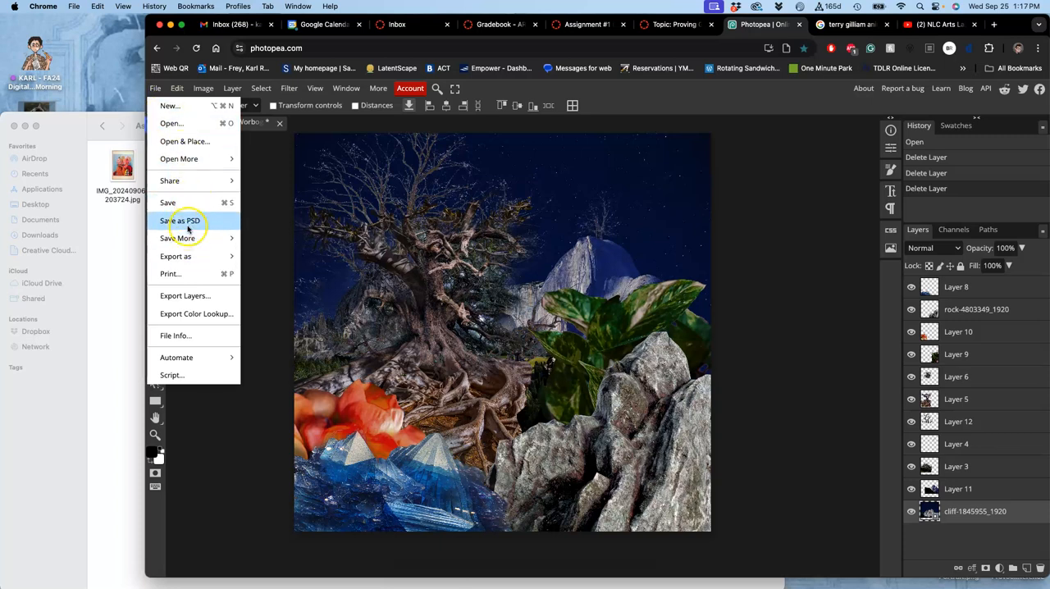
{"action": "left_click", "coordinate": [181, 220]}
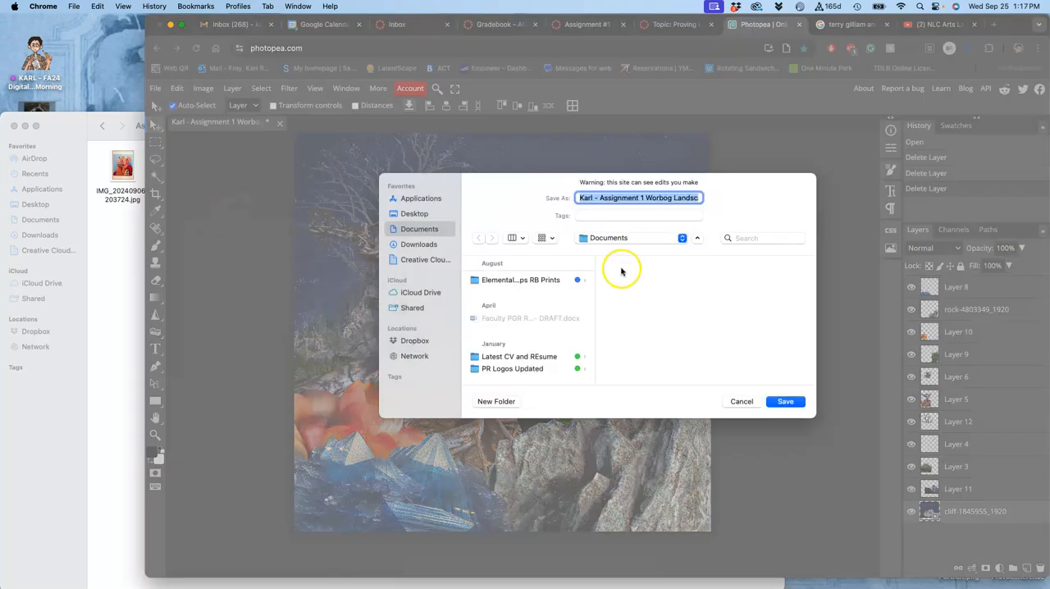
{"action": "mouse_move", "coordinate": [519, 182]}
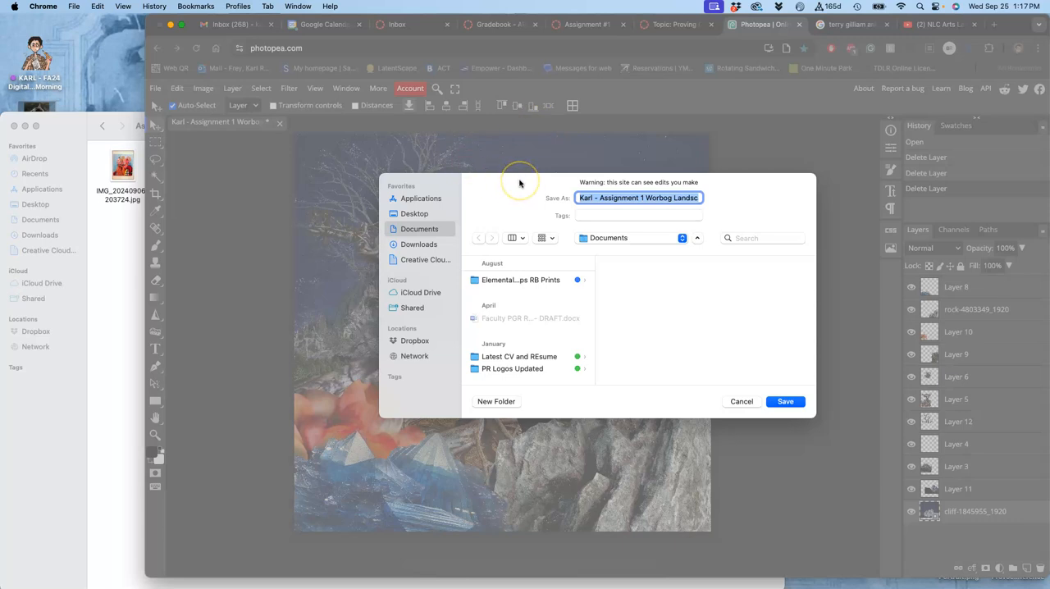
{"action": "mouse_move", "coordinate": [518, 184]}
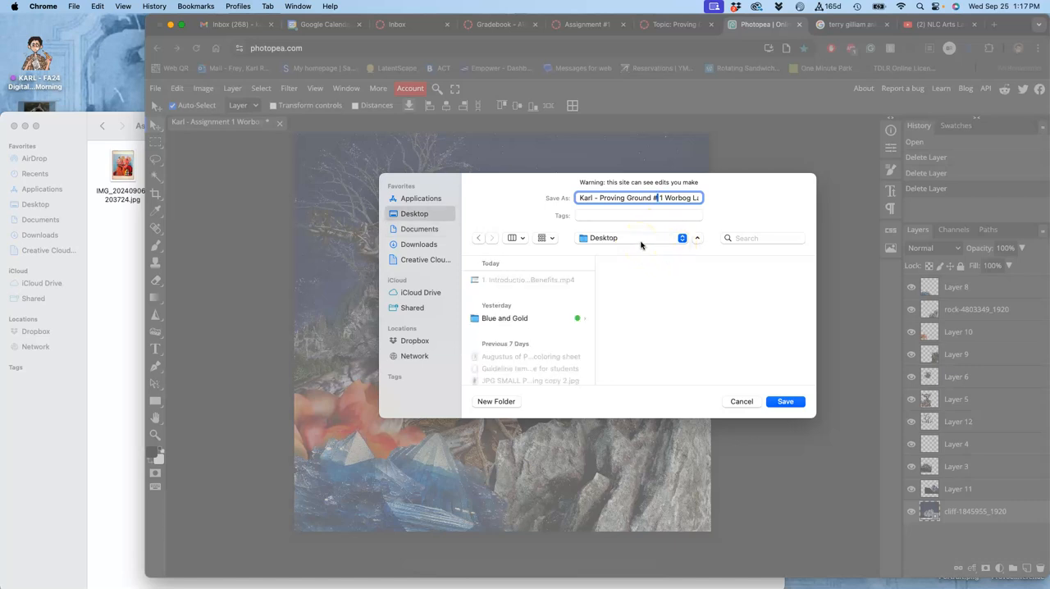
{"action": "left_click", "coordinate": [784, 402]}
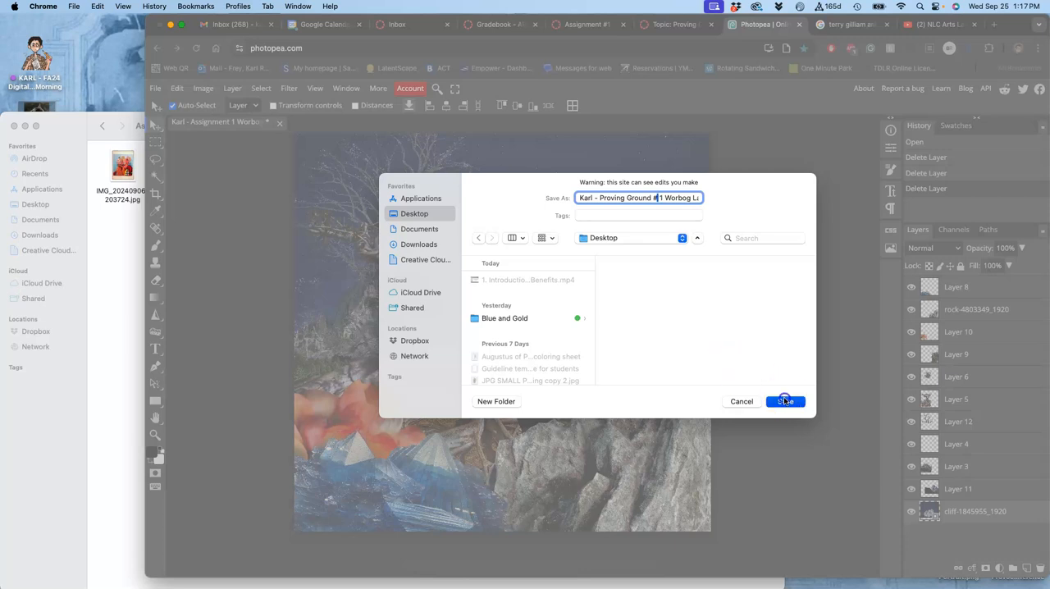
{"action": "left_click", "coordinate": [785, 402]}
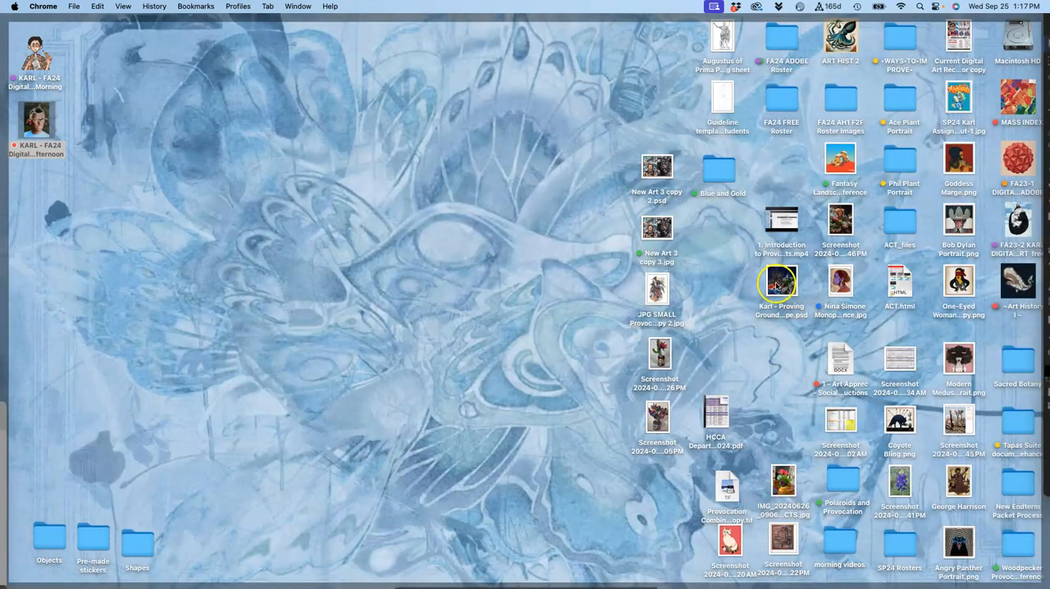
Move the new PSD to the desktop's top-left corner and browse Finder to the Assign 2 folder
{"action": "left_click_drag", "start_coordinate": [781, 282], "coordinate": [216, 58]}
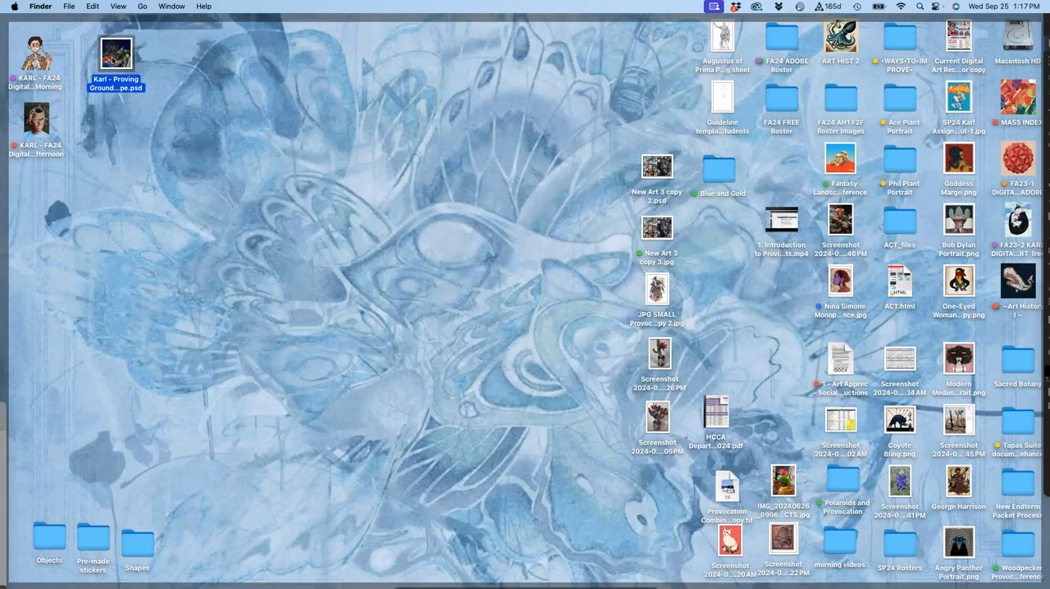
{"action": "right_click", "coordinate": [114, 53]}
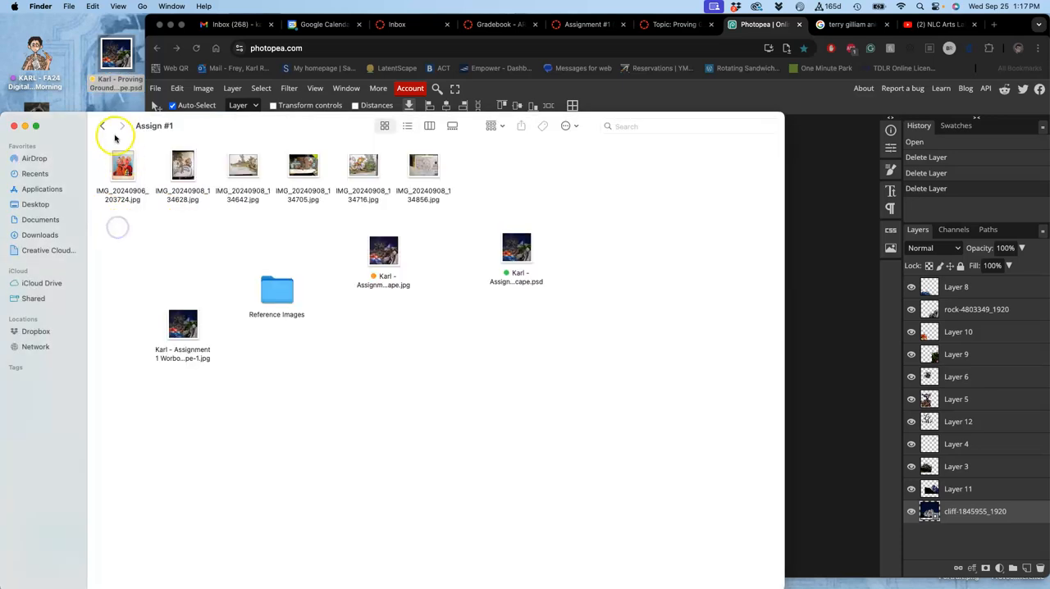
{"action": "left_click", "coordinate": [102, 124]}
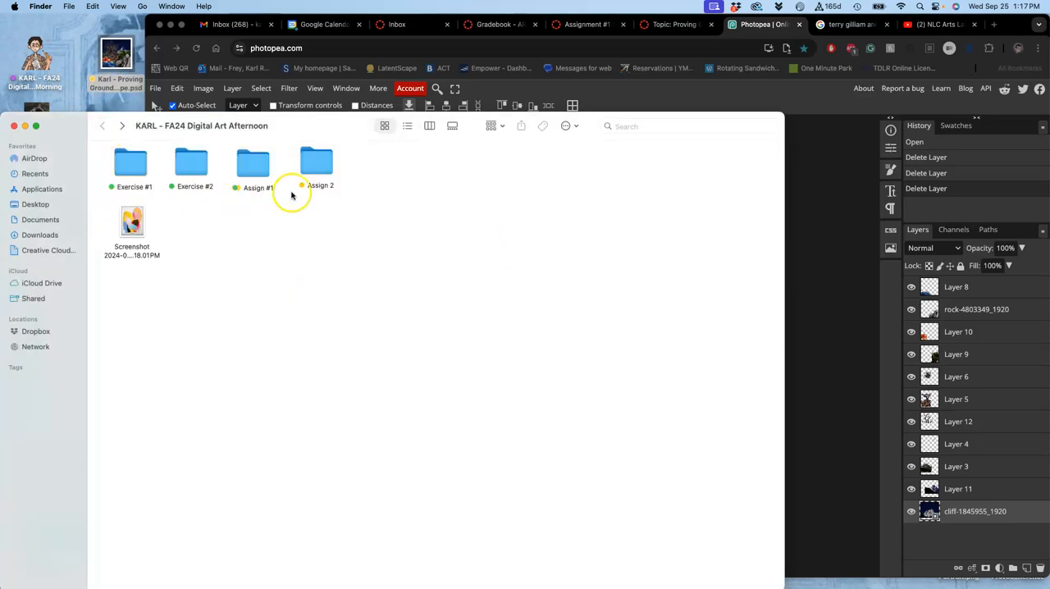
{"action": "right_click", "coordinate": [315, 161]}
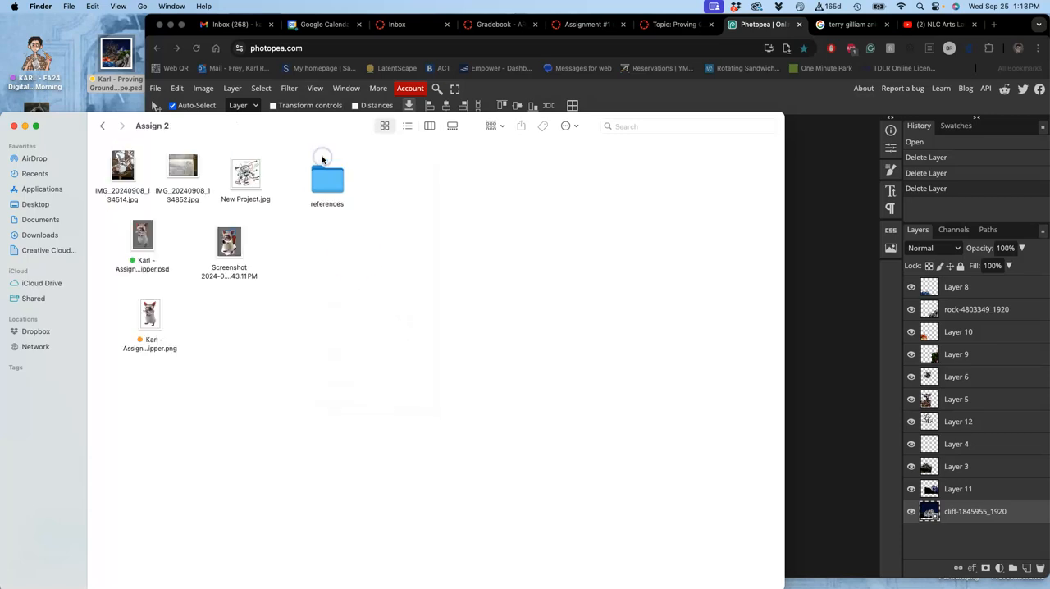
{"action": "mouse_move", "coordinate": [170, 273]}
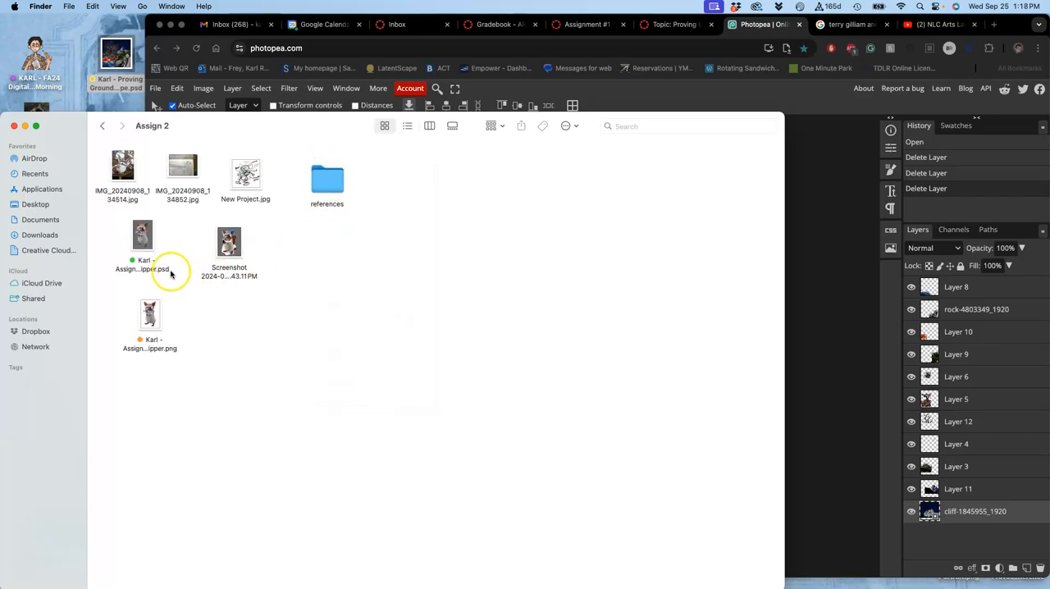
View the Open With options for the creature PSD, then return to the Photopea landscape
{"action": "right_click", "coordinate": [141, 236]}
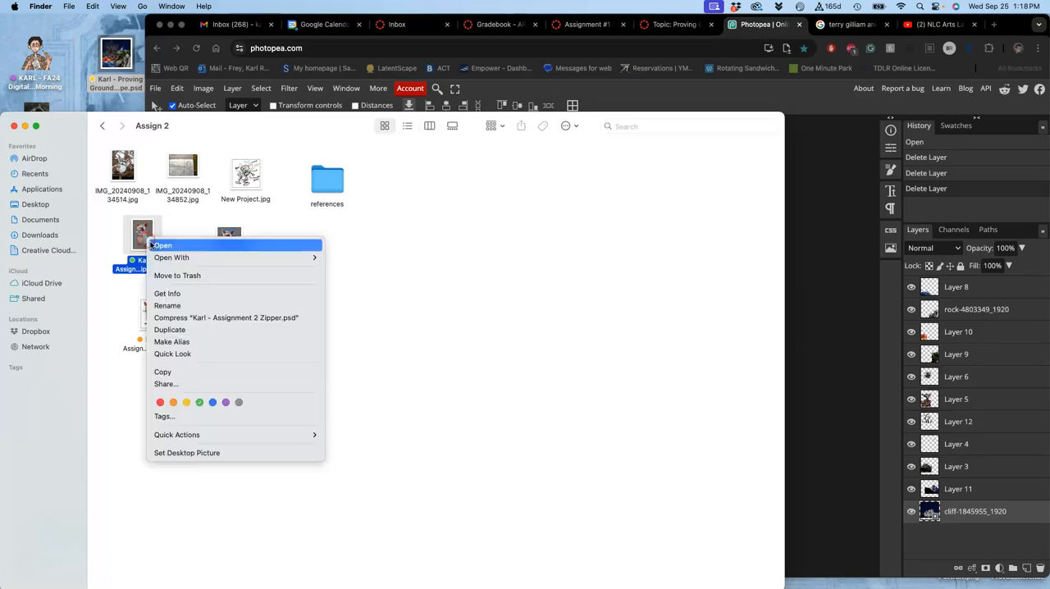
{"action": "left_click", "coordinate": [171, 257]}
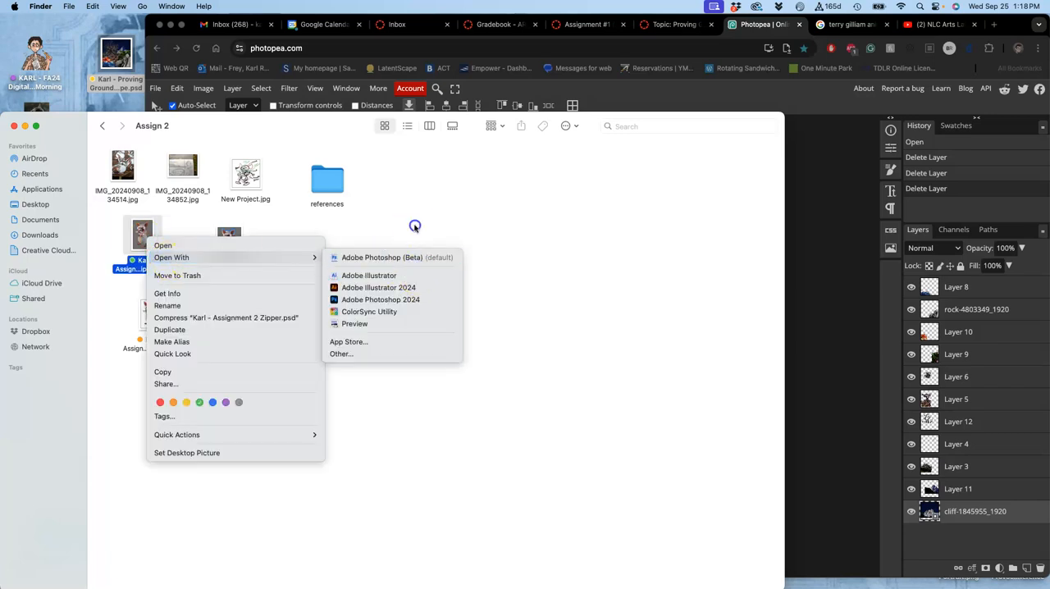
{"action": "left_click", "coordinate": [163, 246]}
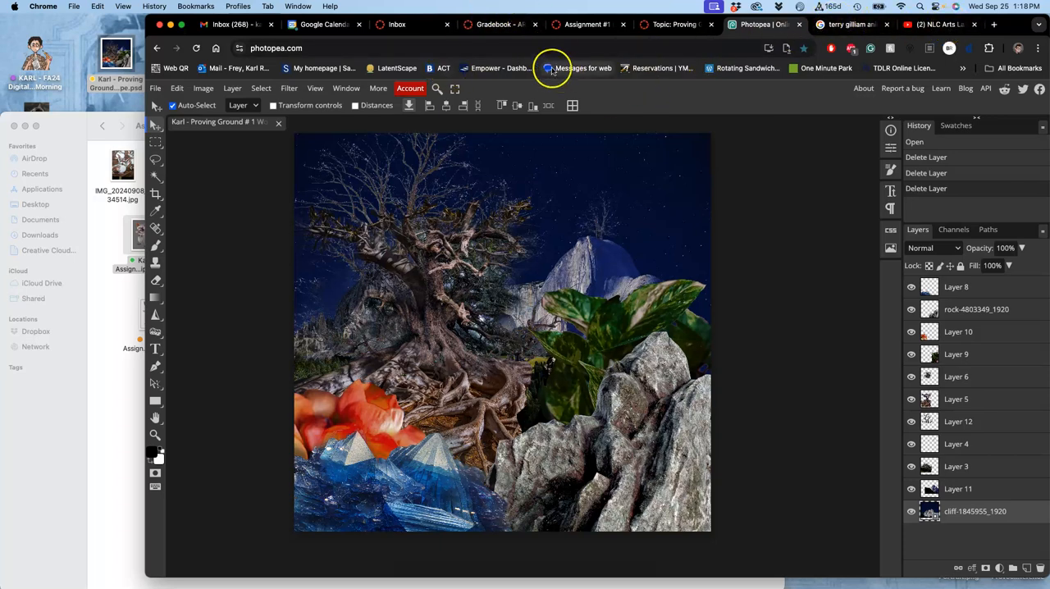
Bring up the New Project dialog from File > New and dismiss it
{"action": "left_click", "coordinate": [154, 89]}
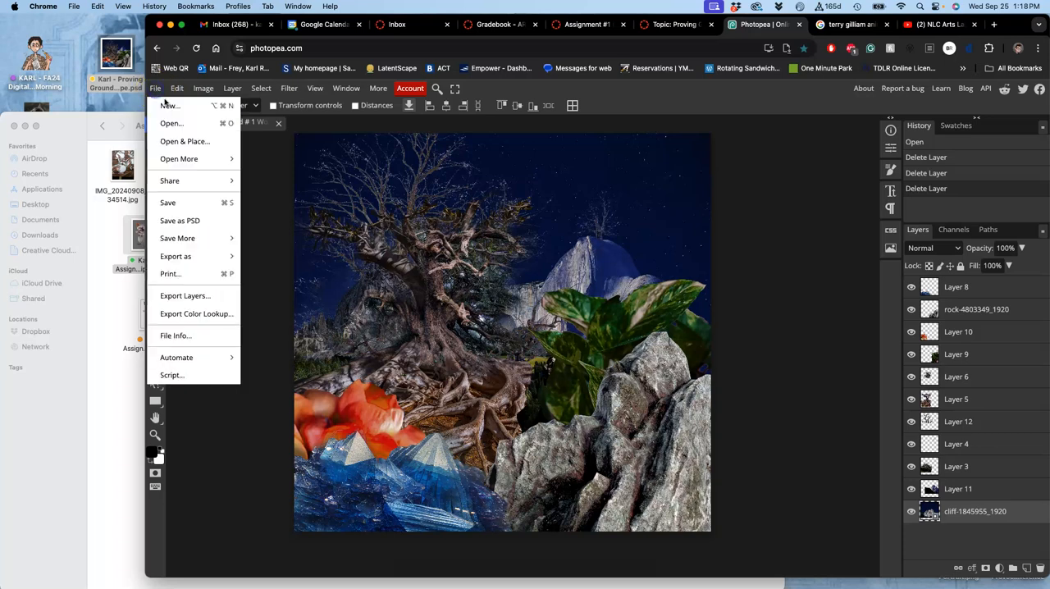
{"action": "left_click", "coordinate": [169, 105]}
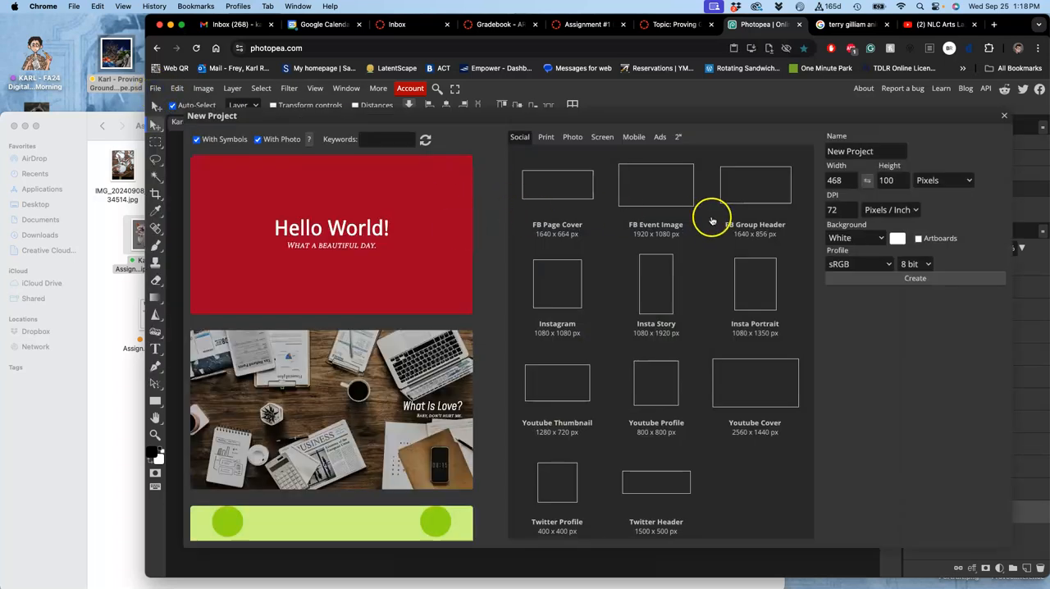
{"action": "mouse_move", "coordinate": [210, 114]}
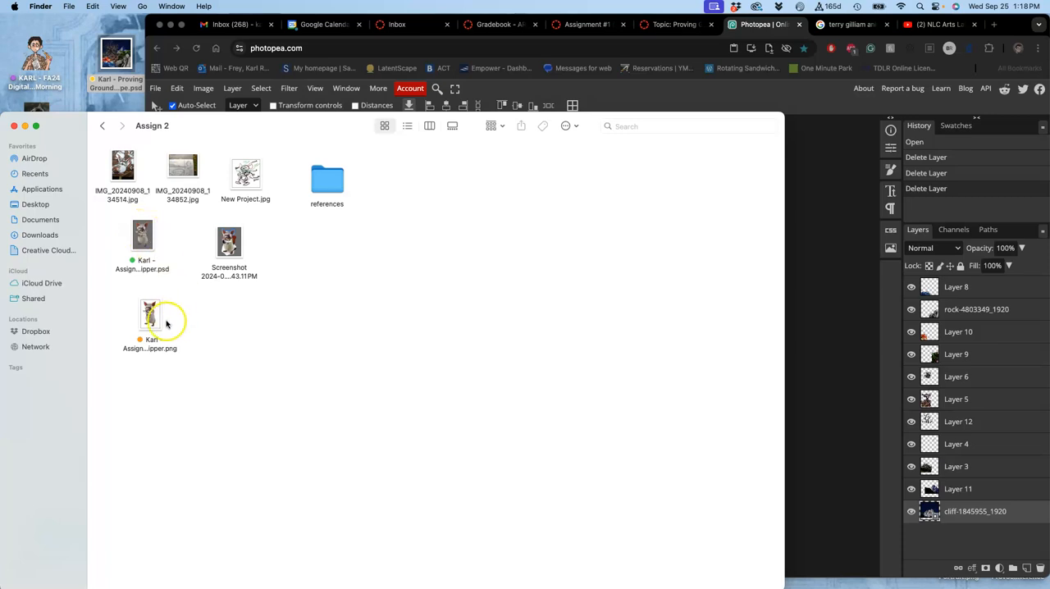
View the creature image in Preview before returning to the Photopea tab
{"action": "double_click", "coordinate": [149, 320]}
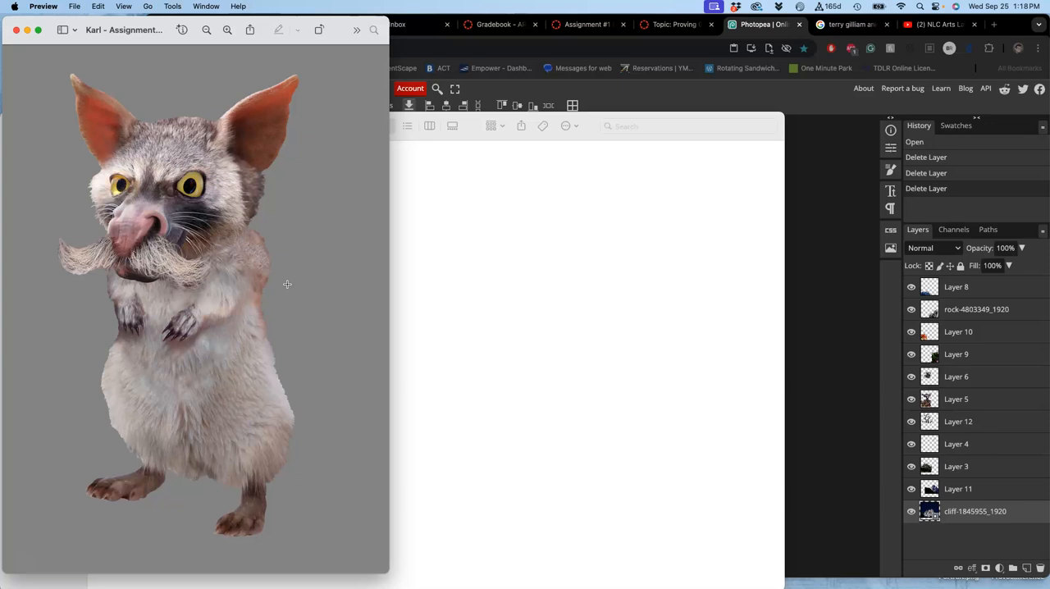
{"action": "mouse_move", "coordinate": [240, 377]}
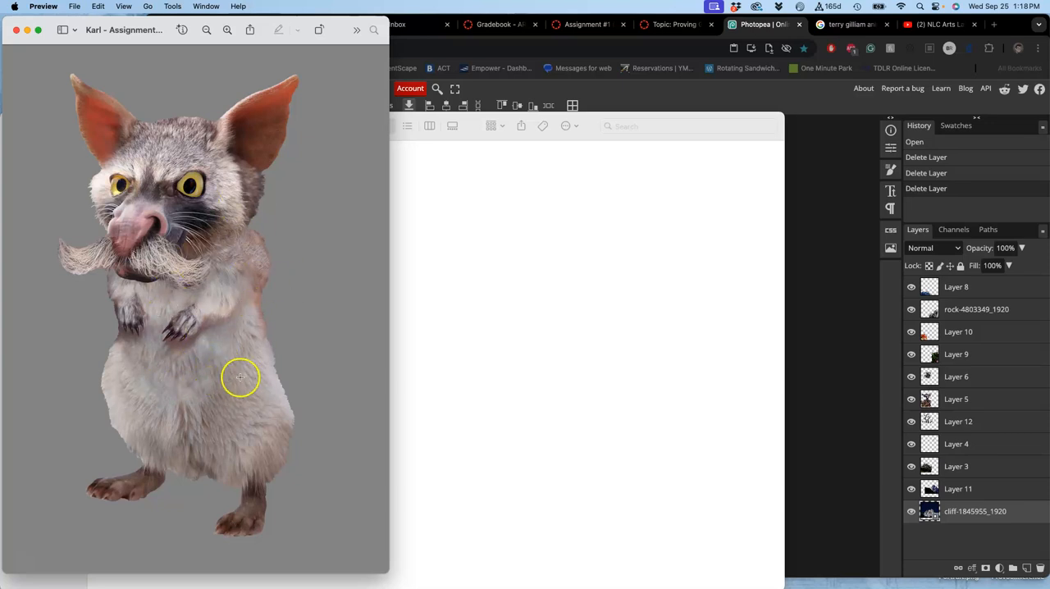
{"action": "mouse_move", "coordinate": [267, 272]}
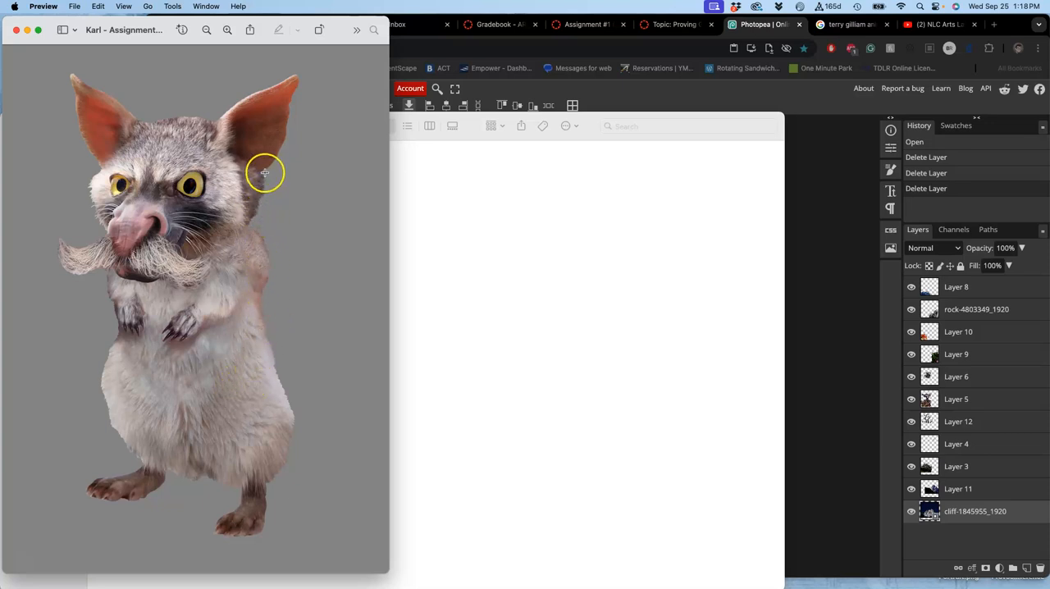
{"action": "mouse_move", "coordinate": [264, 164]}
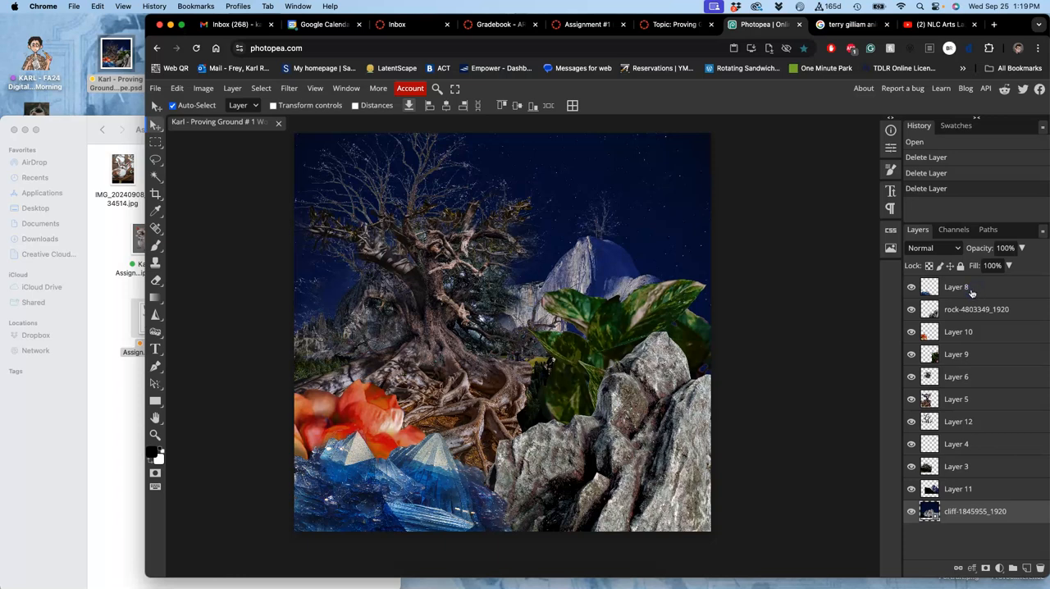
{"action": "left_click", "coordinate": [956, 287]}
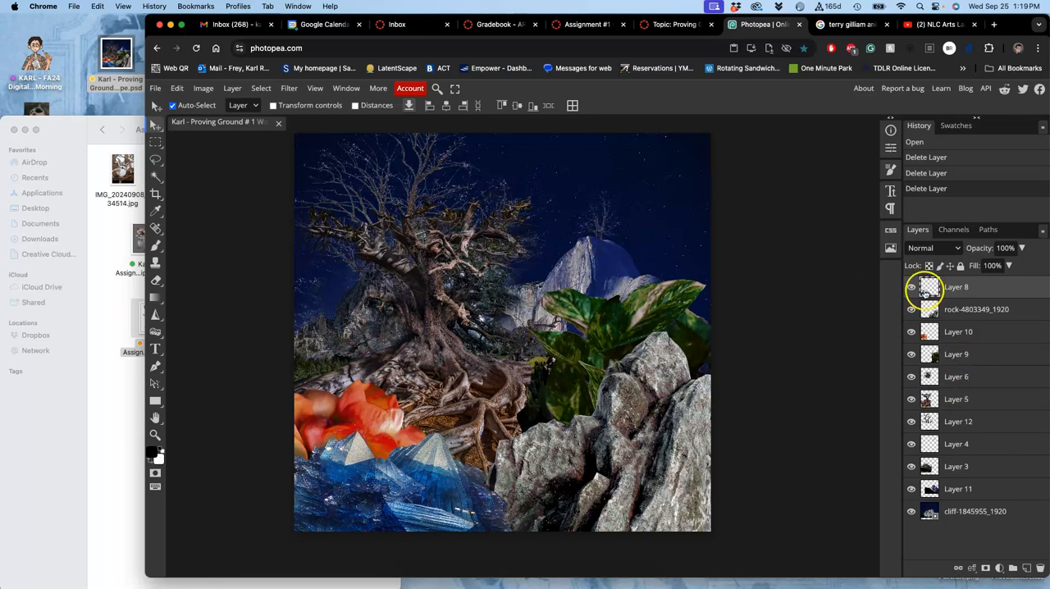
{"action": "left_click", "coordinate": [911, 285]}
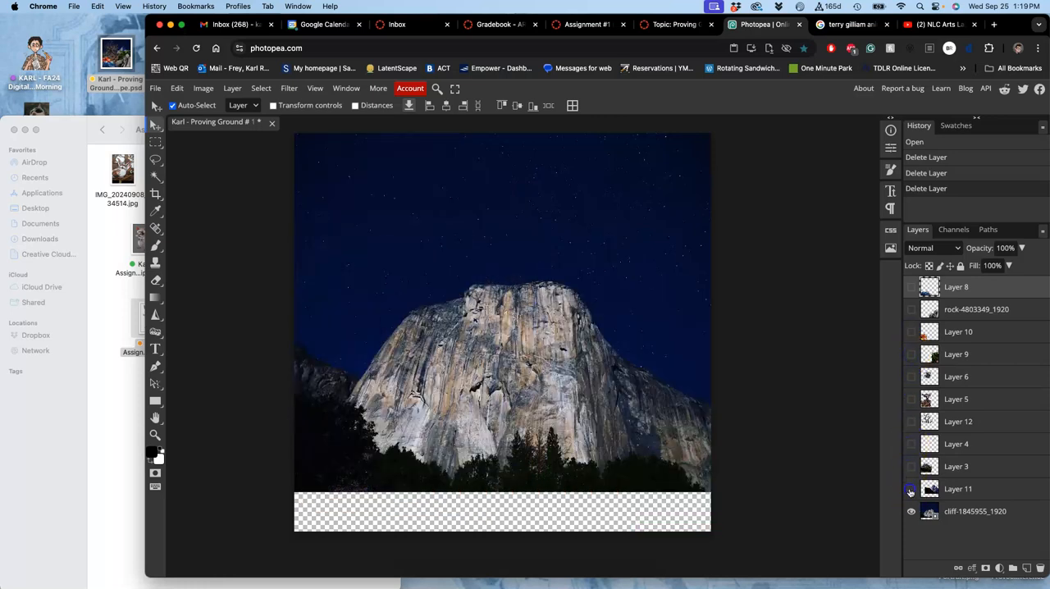
{"action": "left_click", "coordinate": [909, 490]}
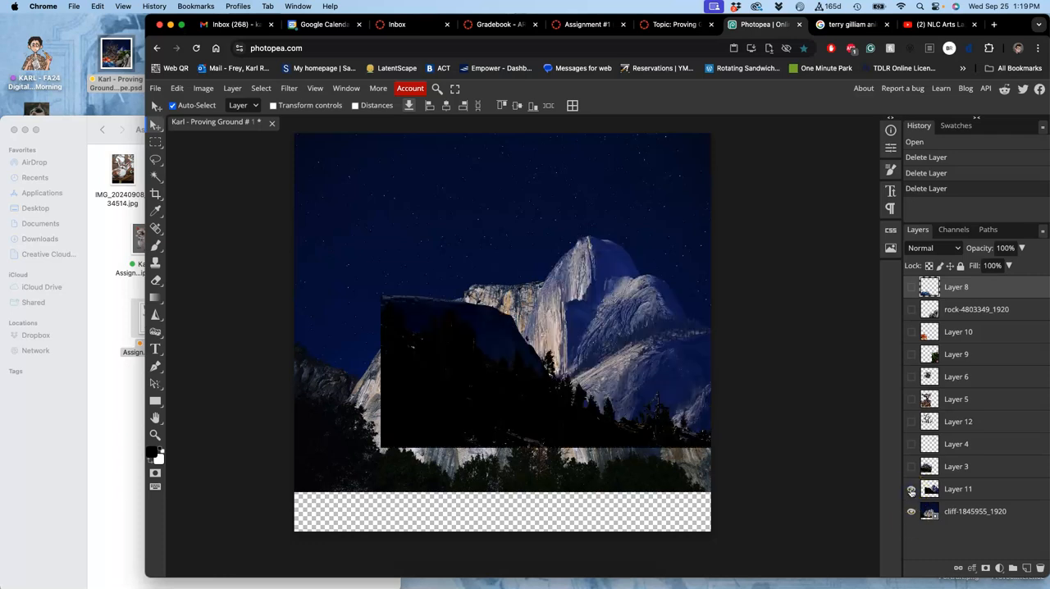
{"action": "left_click", "coordinate": [909, 443]}
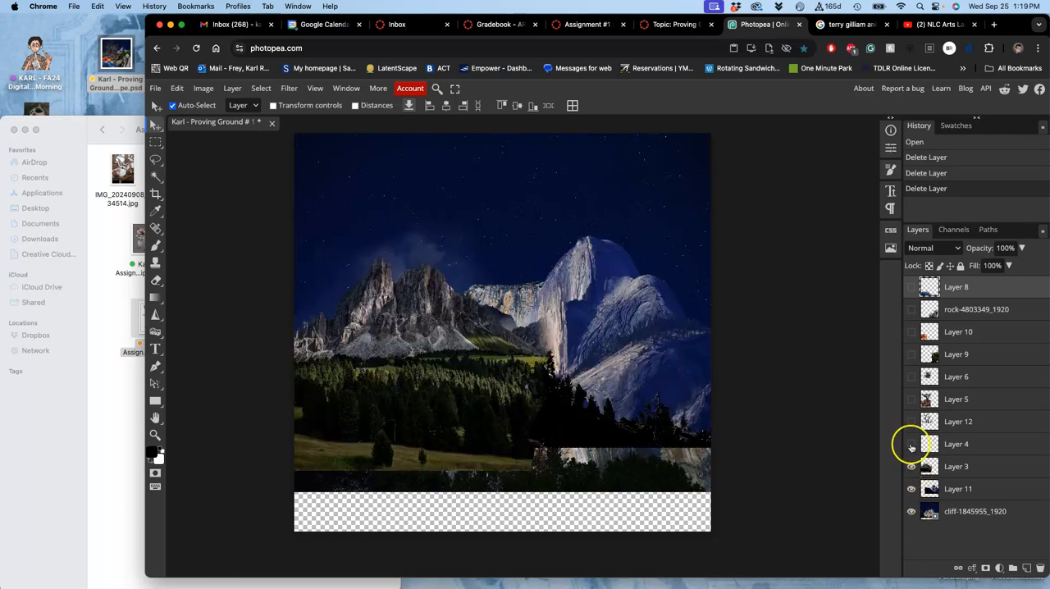
{"action": "left_click", "coordinate": [909, 420]}
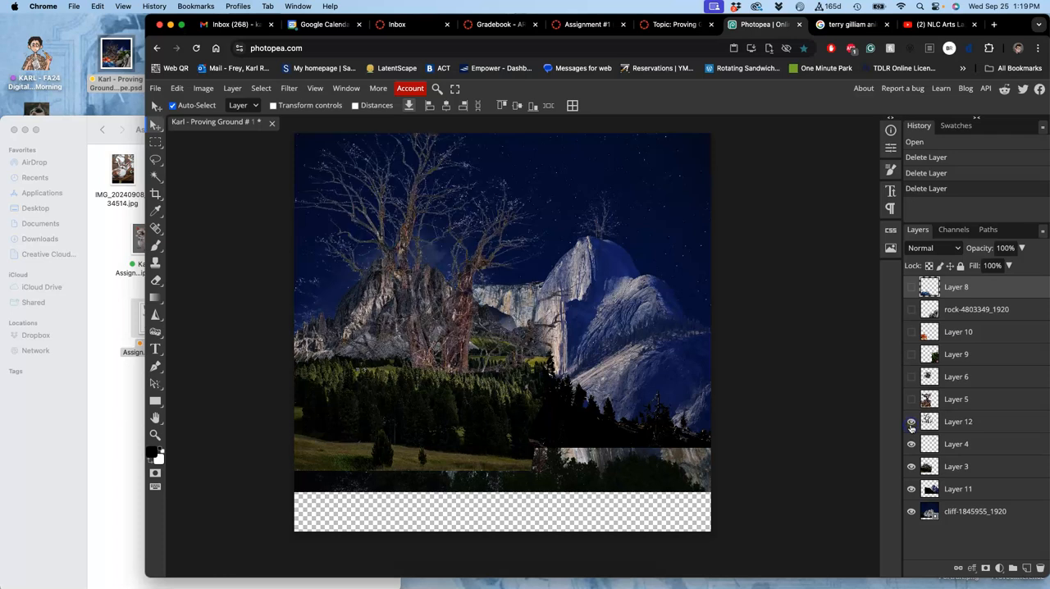
{"action": "left_click", "coordinate": [909, 378]}
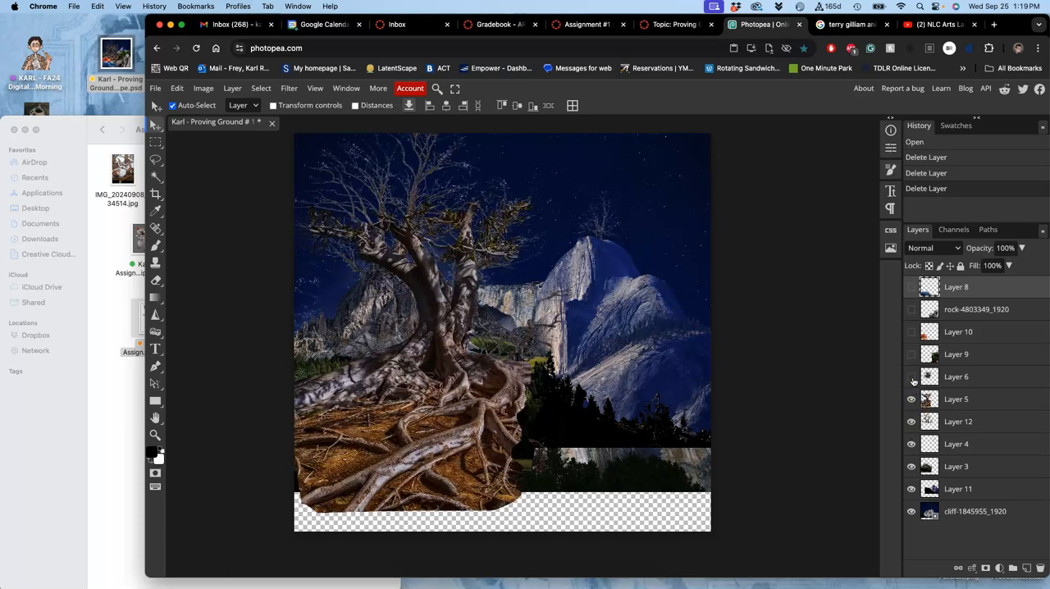
{"action": "left_click", "coordinate": [909, 354]}
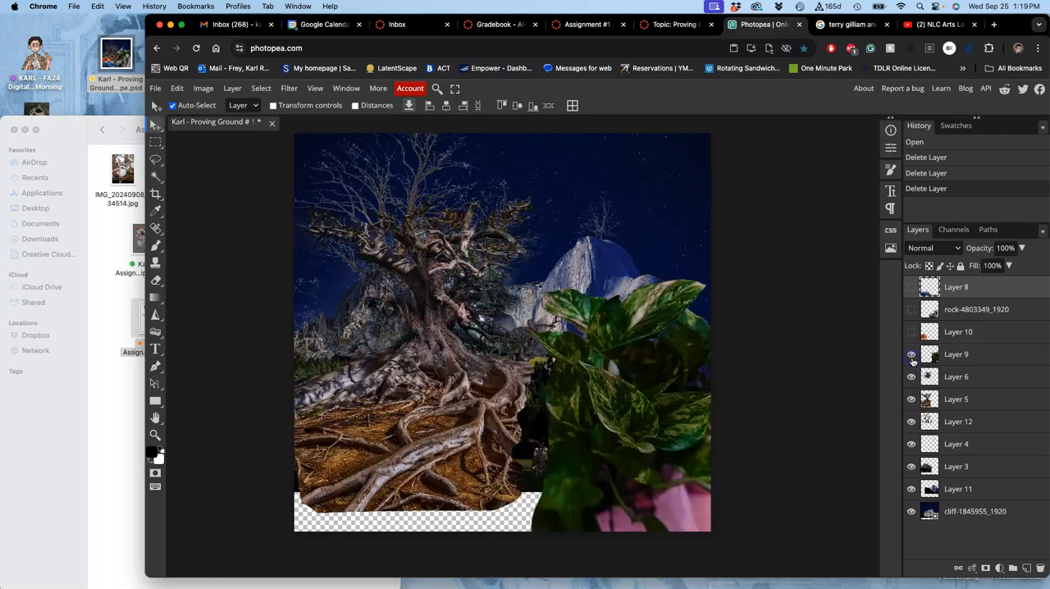
{"action": "left_click", "coordinate": [911, 354]}
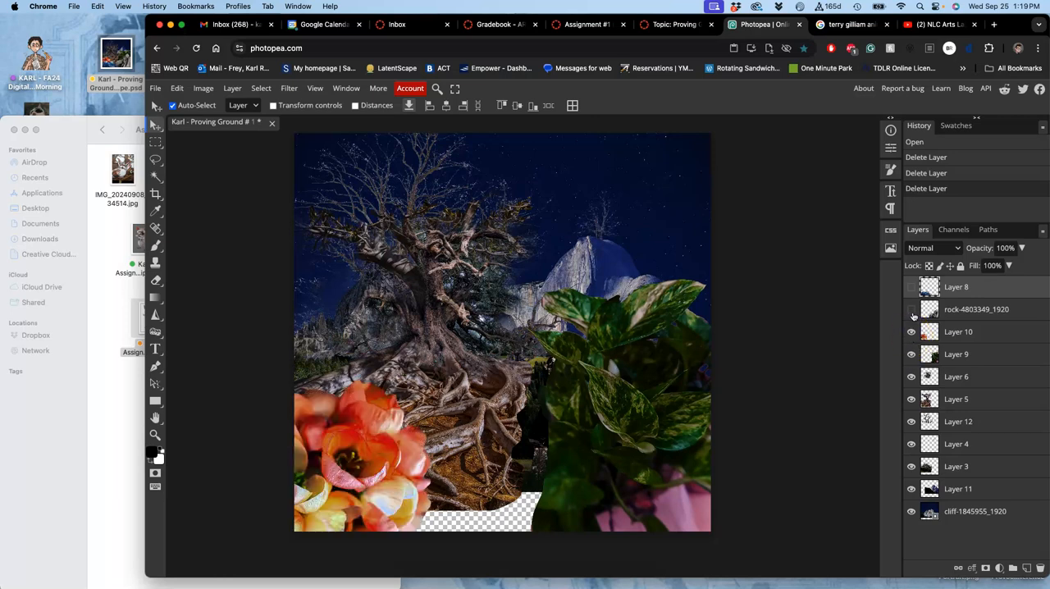
{"action": "left_click", "coordinate": [911, 285]}
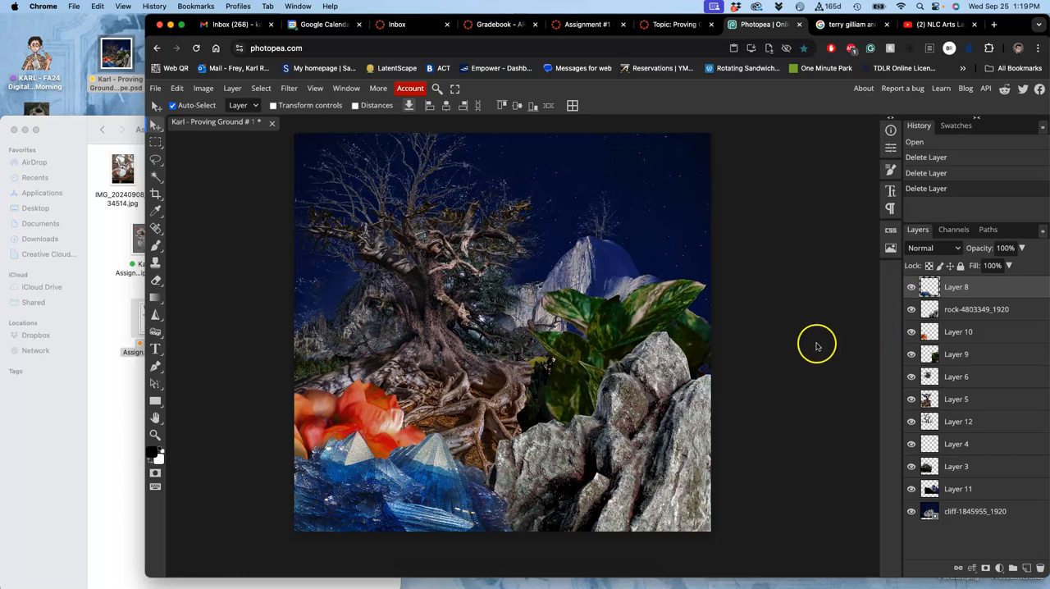
{"action": "mouse_move", "coordinate": [394, 287]}
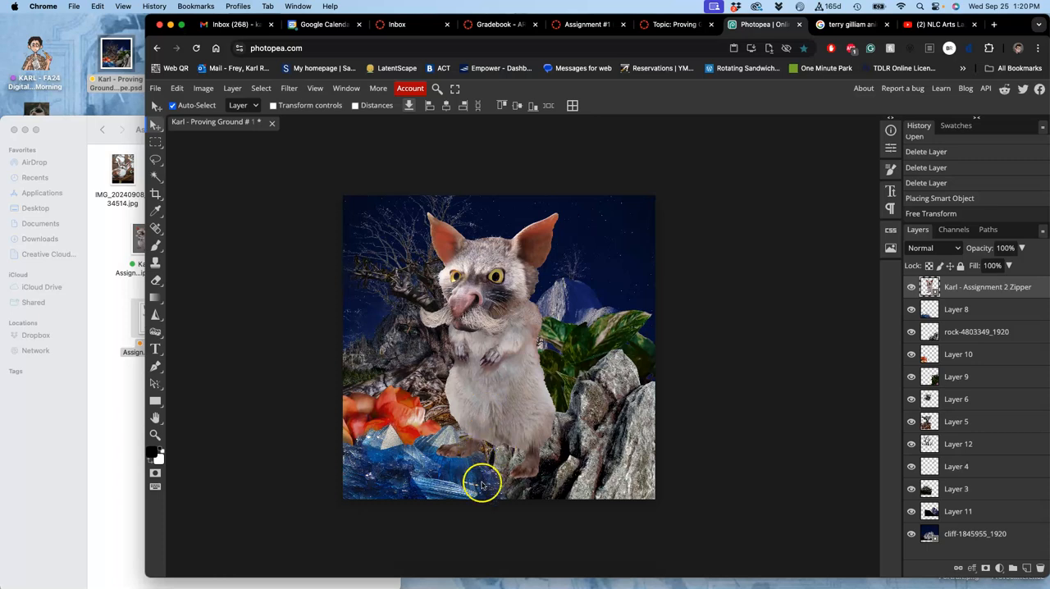
{"action": "mouse_move", "coordinate": [469, 456]}
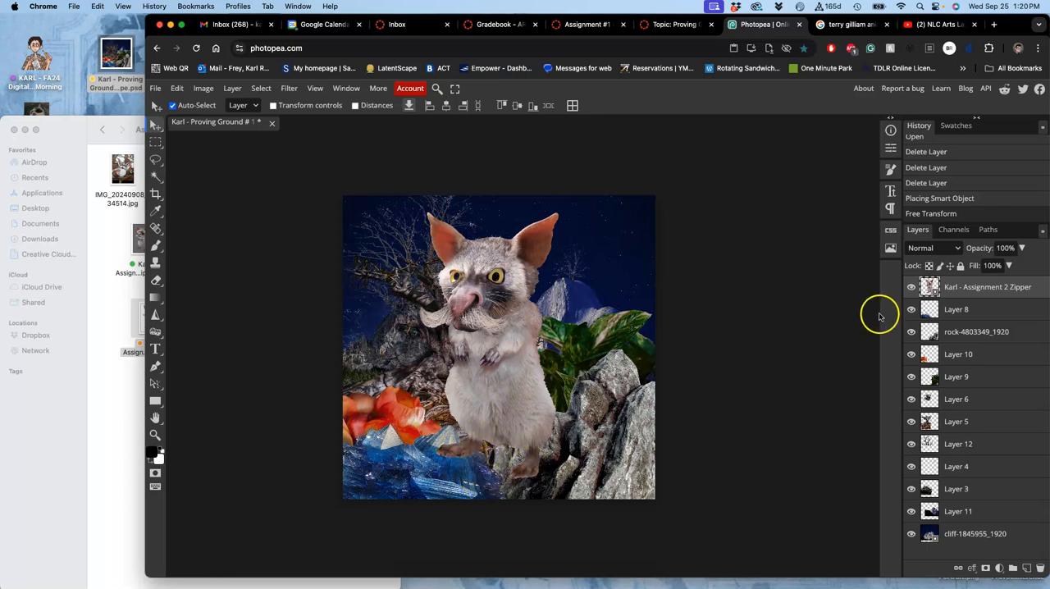
{"action": "mouse_move", "coordinate": [817, 302]}
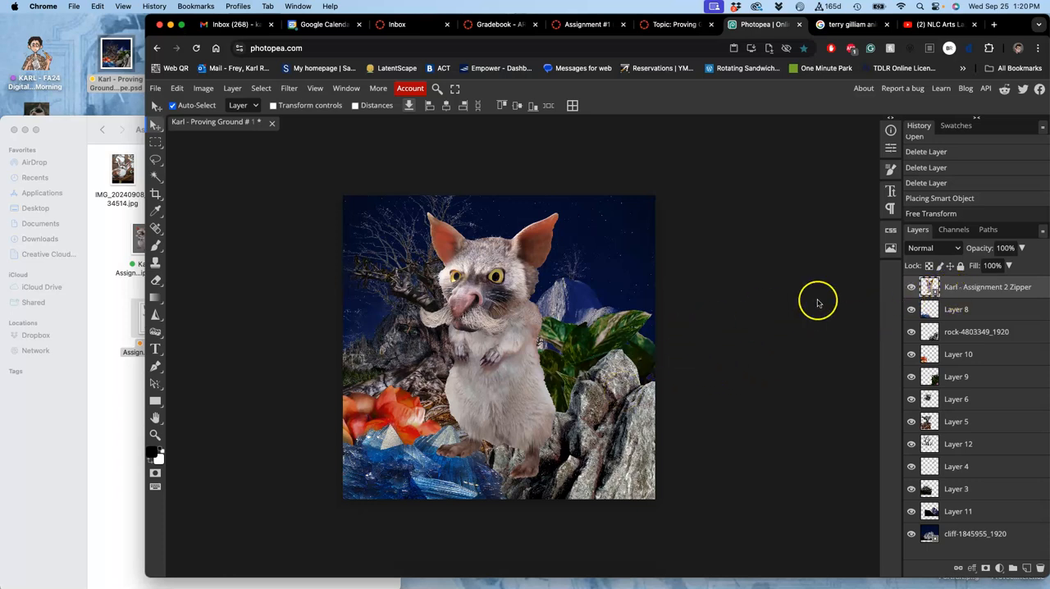
{"action": "mouse_move", "coordinate": [959, 297]}
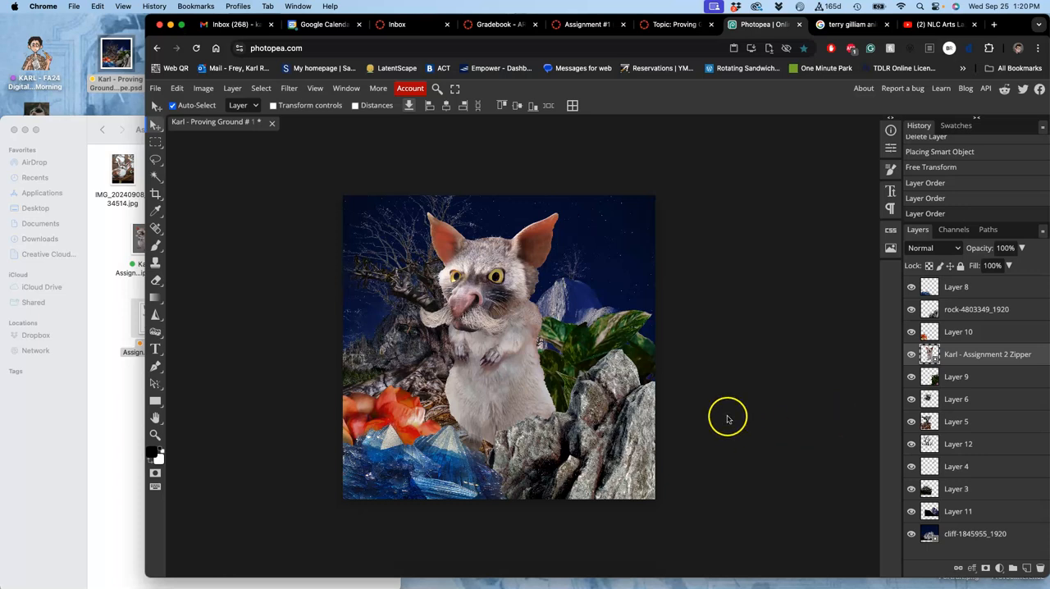
{"action": "mouse_move", "coordinate": [781, 383]}
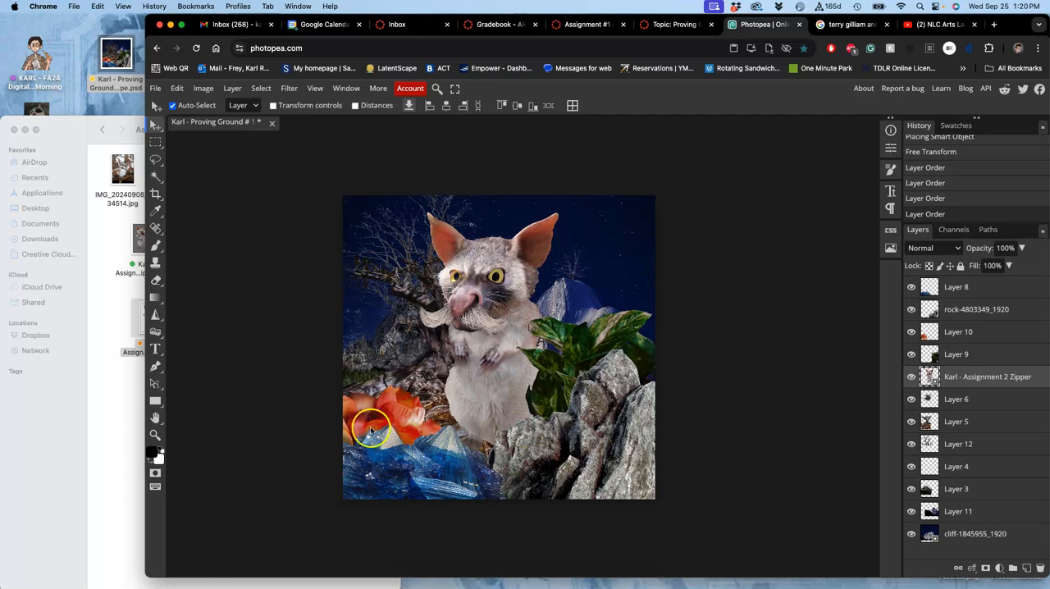
{"action": "mouse_move", "coordinate": [561, 334]}
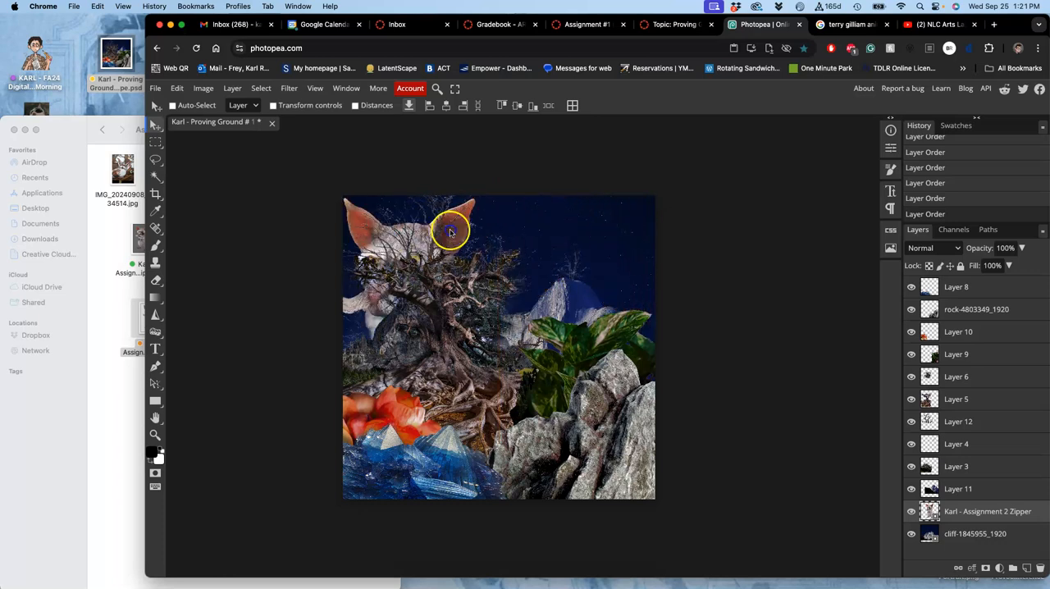
Move the creature layer to the upper right so it peeks from behind the leafy plant
{"action": "left_click_drag", "start_coordinate": [449, 230], "coordinate": [643, 223]}
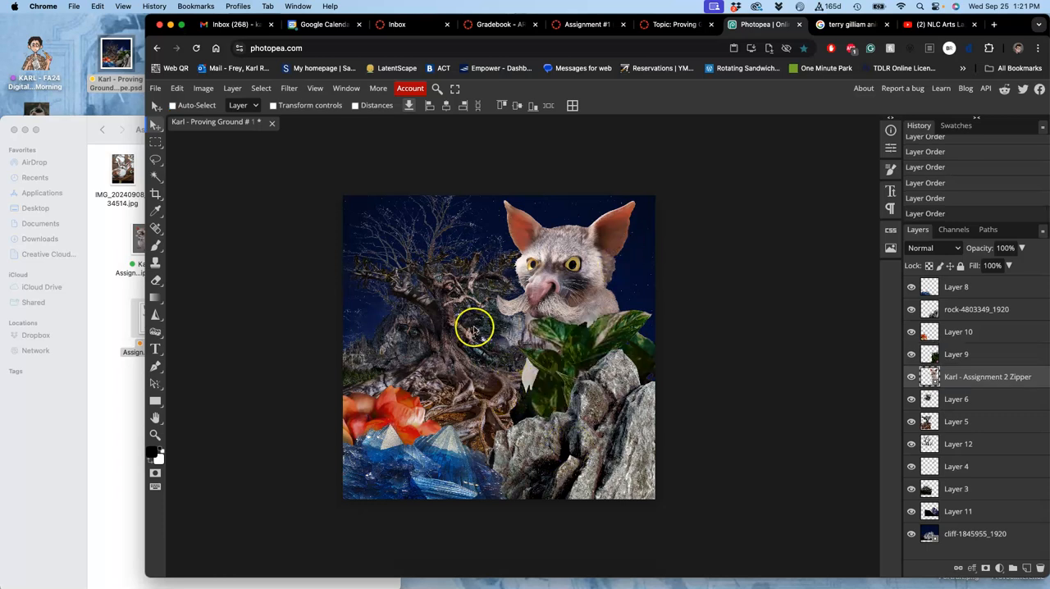
{"action": "mouse_move", "coordinate": [447, 391]}
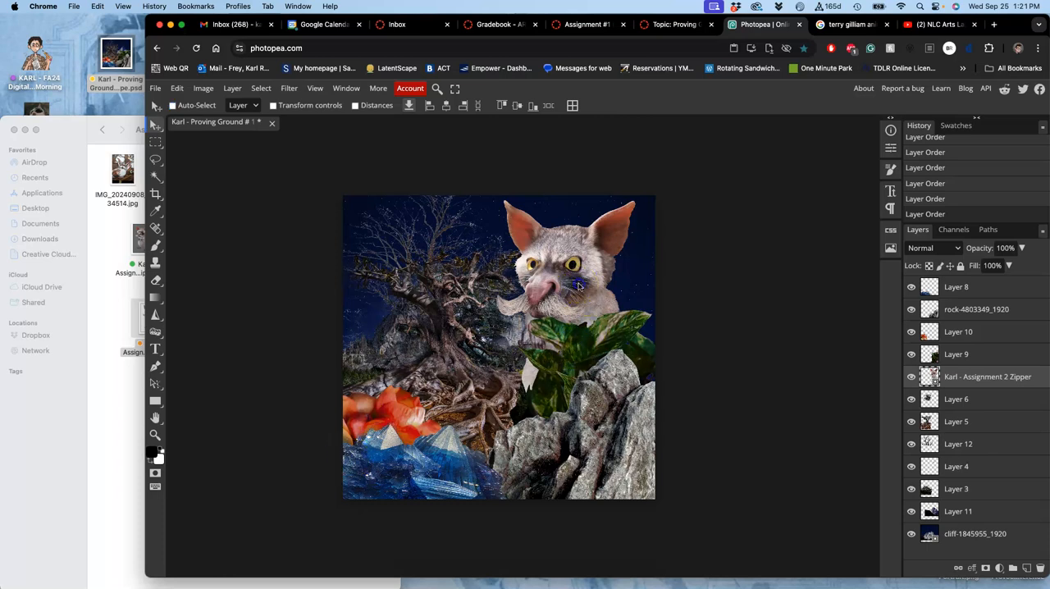
Resize, tilt and nudge the creature so it stands on the blue crystals left of the rocks
{"action": "left_click_drag", "start_coordinate": [566, 271], "coordinate": [473, 303]}
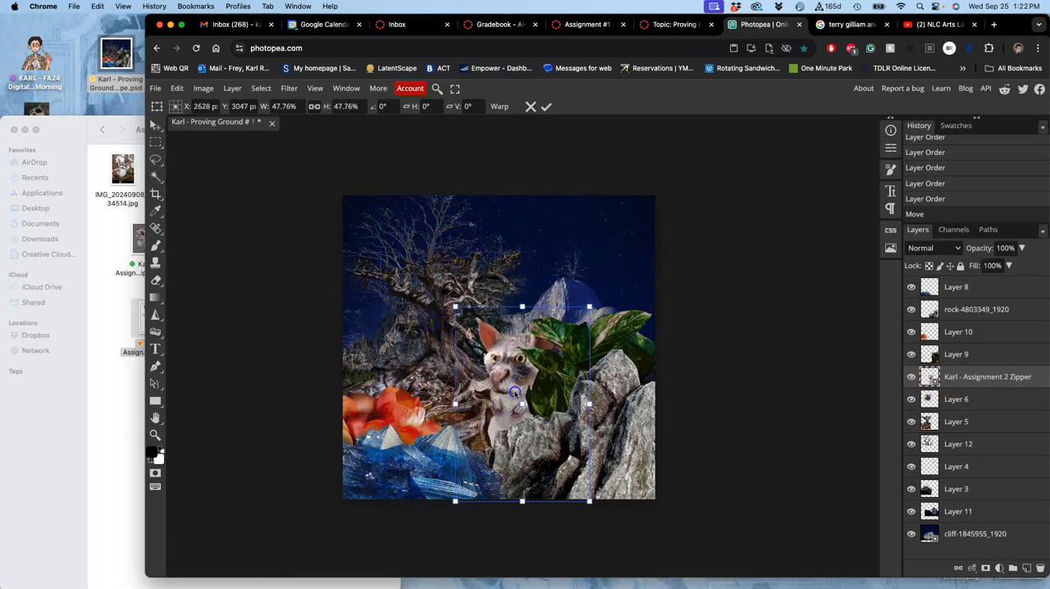
{"action": "left_click_drag", "start_coordinate": [516, 392], "coordinate": [480, 384]}
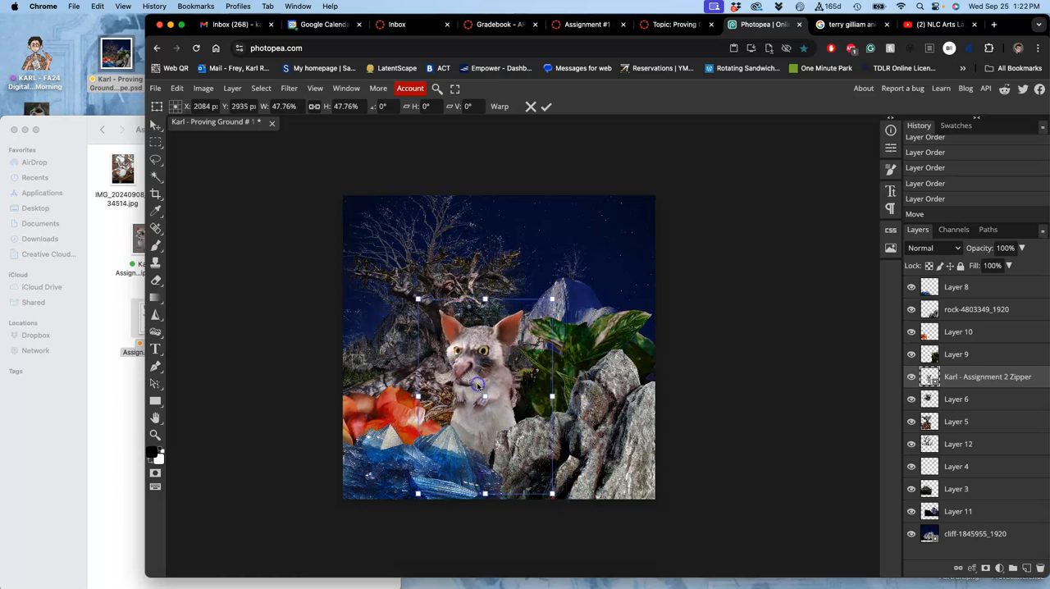
{"action": "left_click_drag", "start_coordinate": [486, 299], "coordinate": [549, 289]}
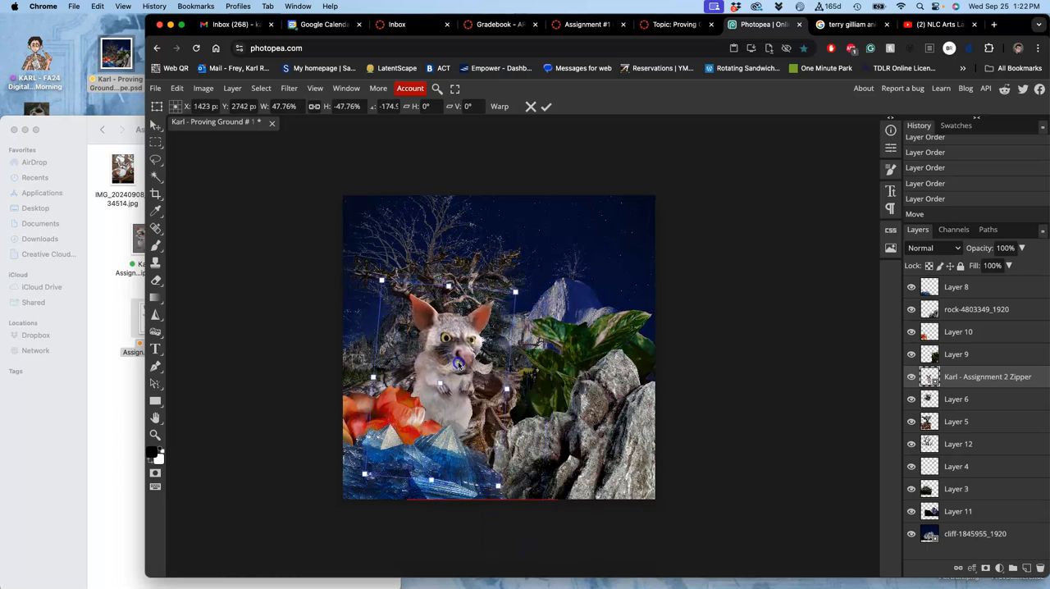
{"action": "left_click_drag", "start_coordinate": [460, 364], "coordinate": [482, 396]}
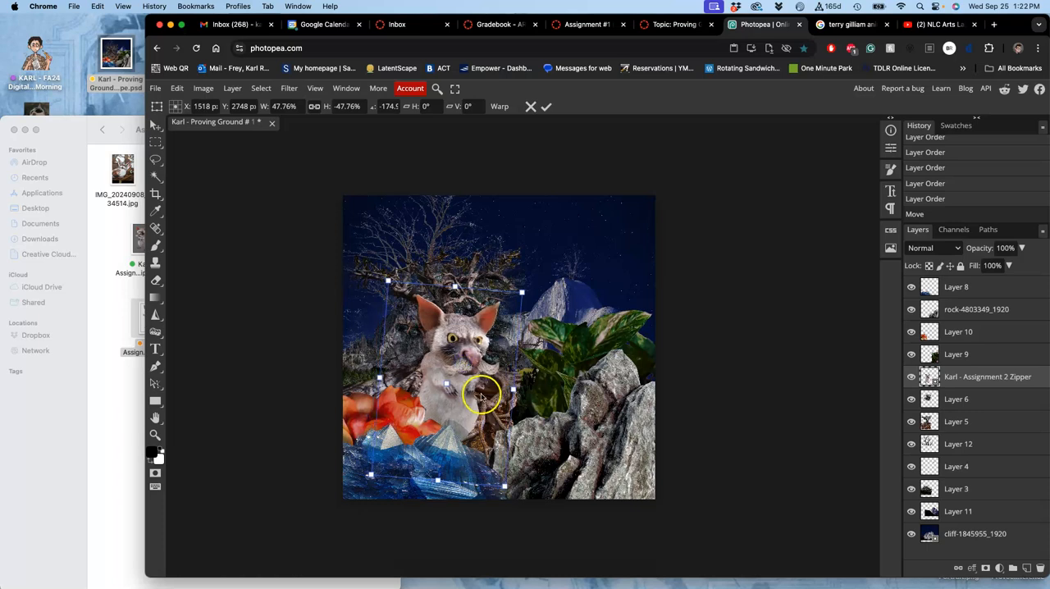
{"action": "left_click_drag", "start_coordinate": [483, 394], "coordinate": [444, 356]}
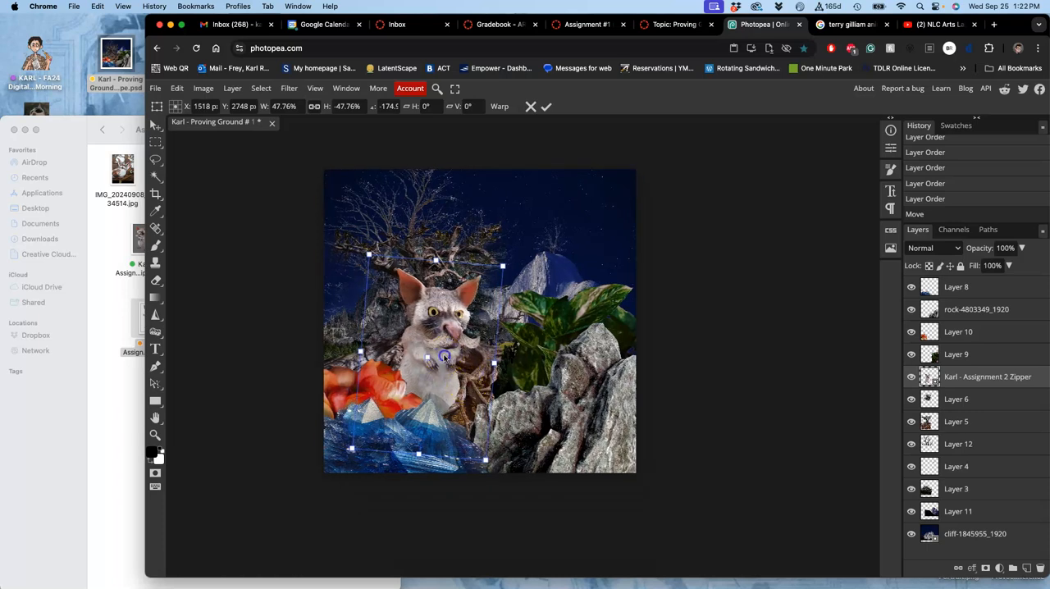
{"action": "left_click_drag", "start_coordinate": [443, 356], "coordinate": [446, 359]}
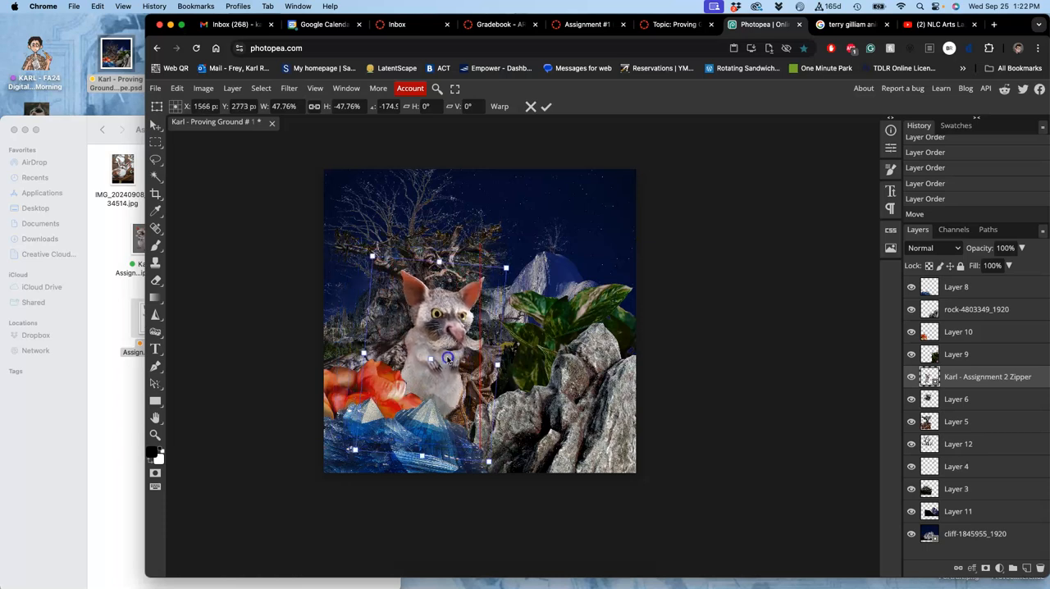
{"action": "left_click_drag", "start_coordinate": [446, 357], "coordinate": [452, 351]}
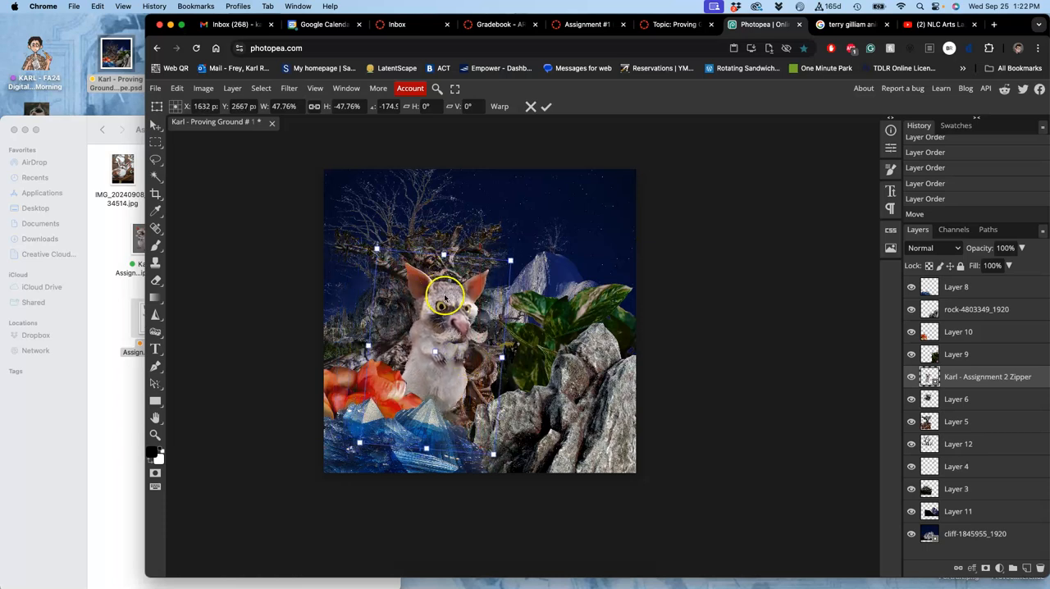
{"action": "left_click_drag", "start_coordinate": [443, 295], "coordinate": [492, 361]}
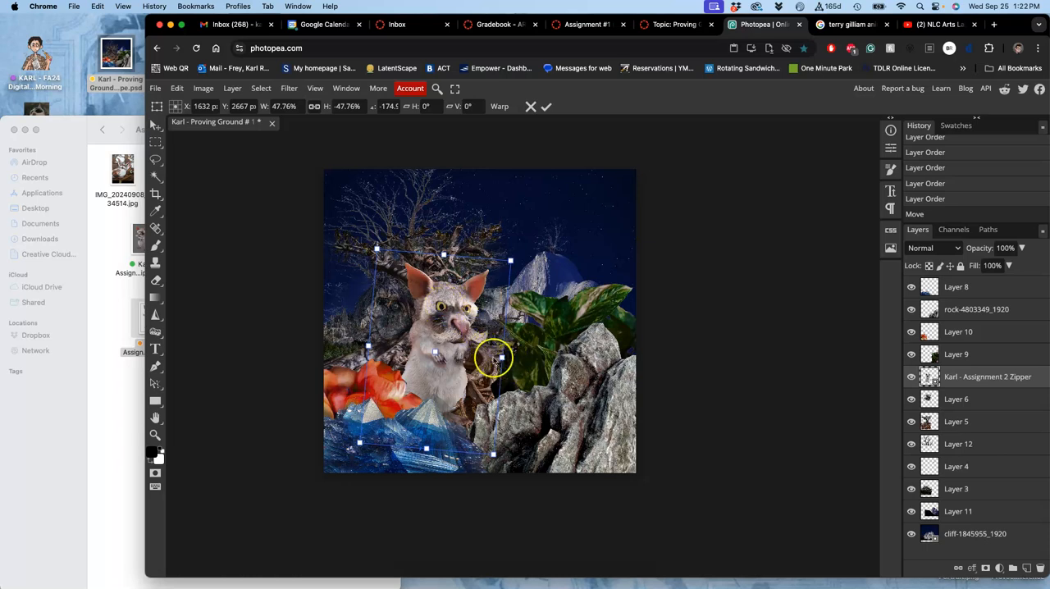
{"action": "mouse_move", "coordinate": [451, 358]}
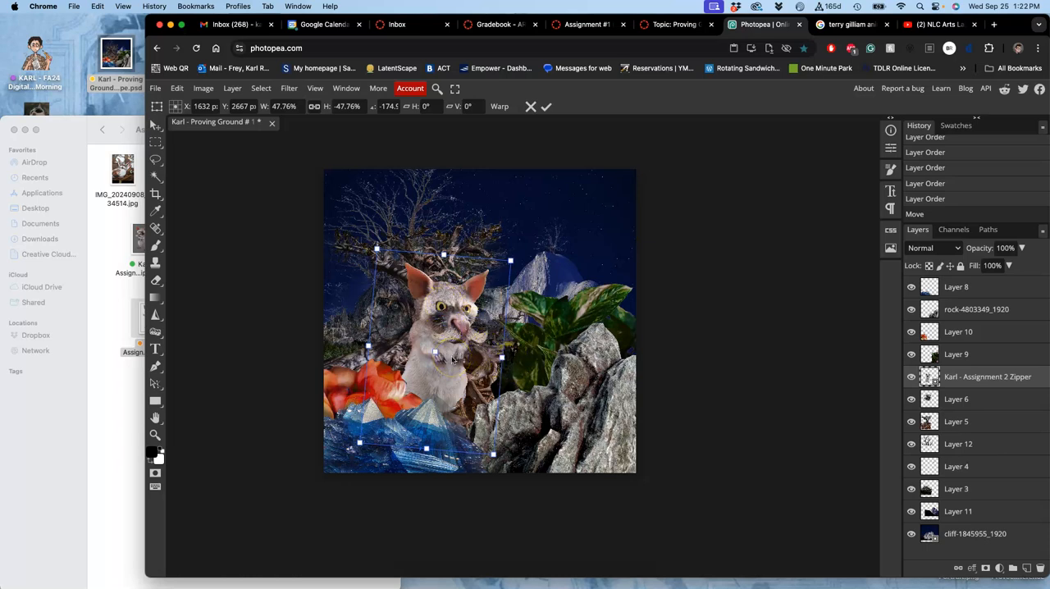
{"action": "mouse_move", "coordinate": [515, 329]}
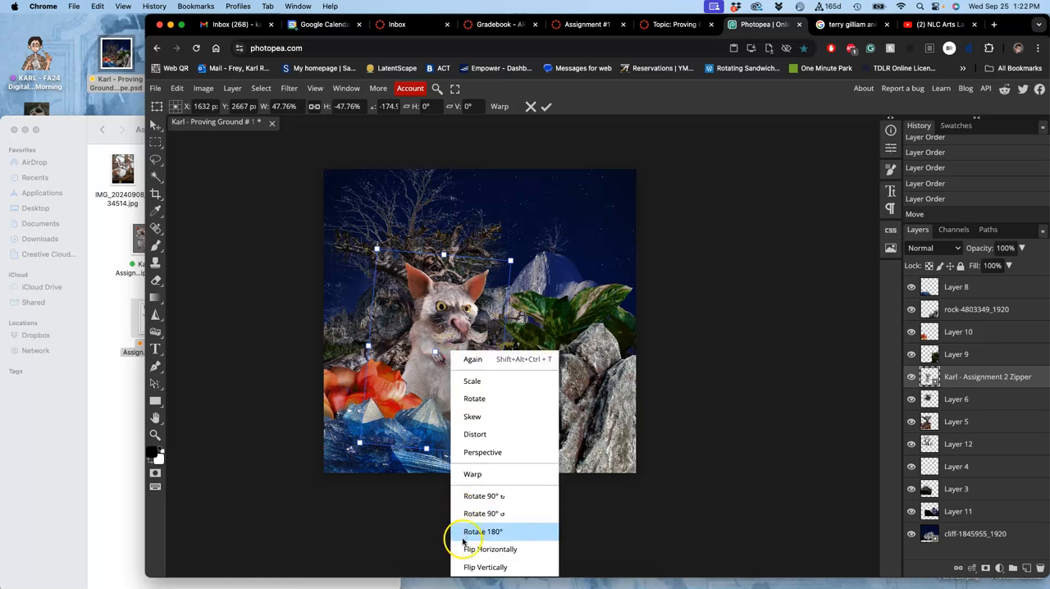
Rotate the selected piece 180 degrees and reposition it within the scene
{"action": "left_click", "coordinate": [483, 531]}
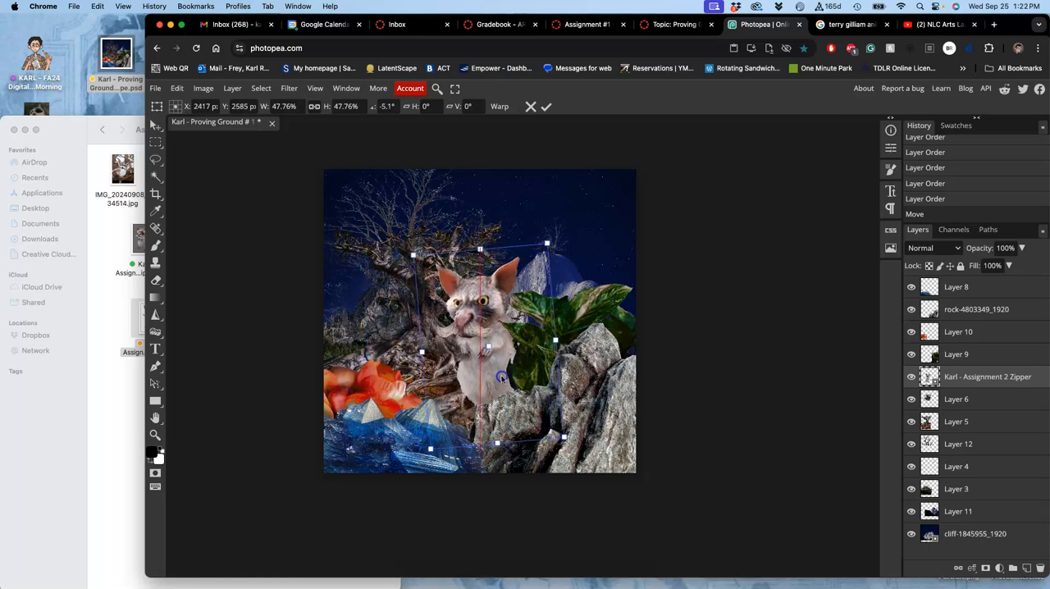
{"action": "left_click_drag", "start_coordinate": [500, 378], "coordinate": [575, 423]}
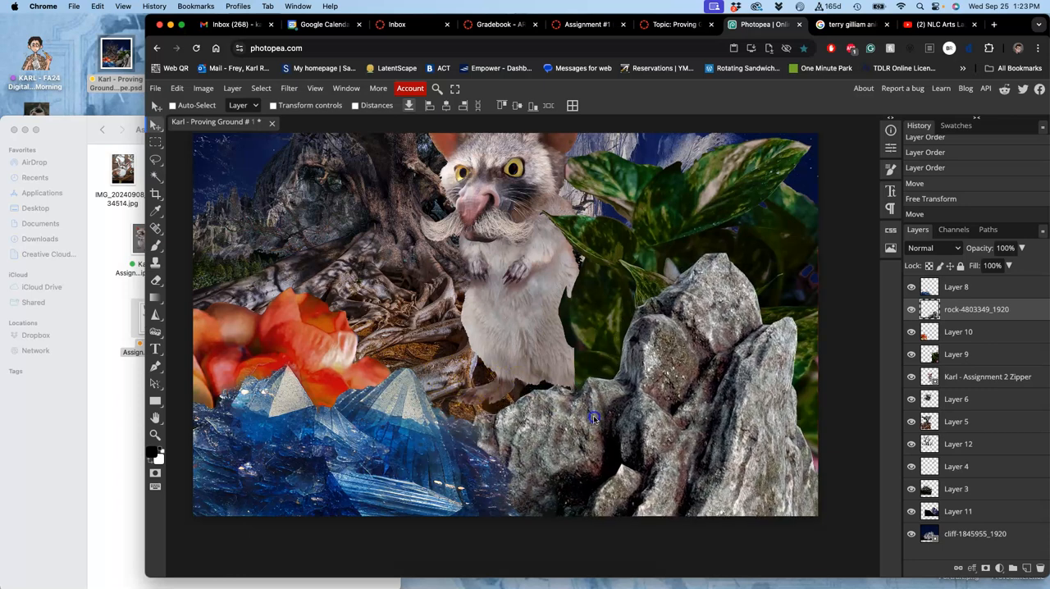
Free-transform the grey rock wider across the lower right so it covers the creature's feet
{"action": "left_click_drag", "start_coordinate": [594, 419], "coordinate": [624, 376]}
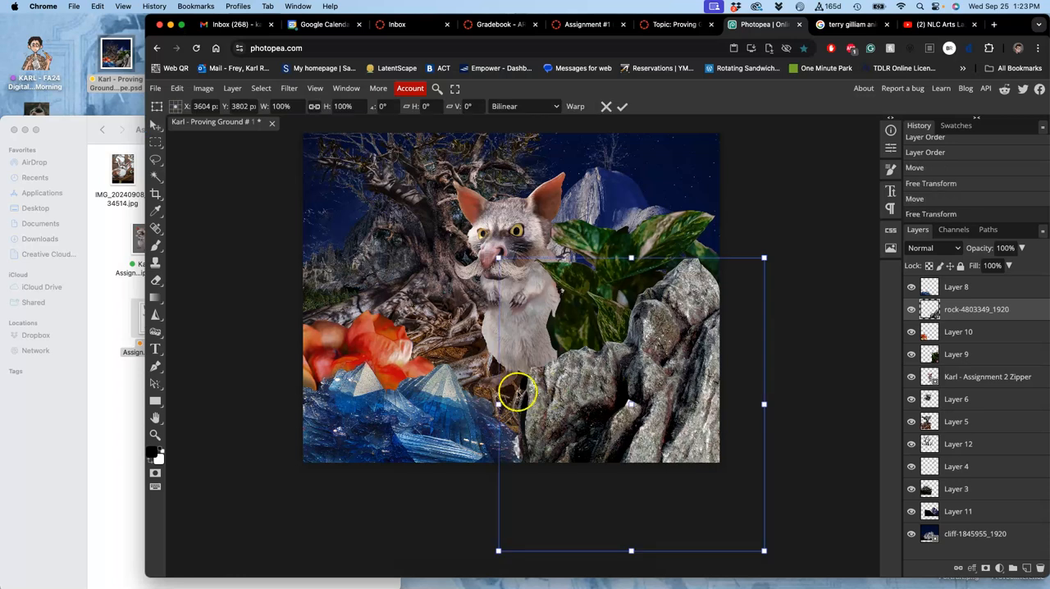
{"action": "left_click_drag", "start_coordinate": [498, 404], "coordinate": [489, 404]}
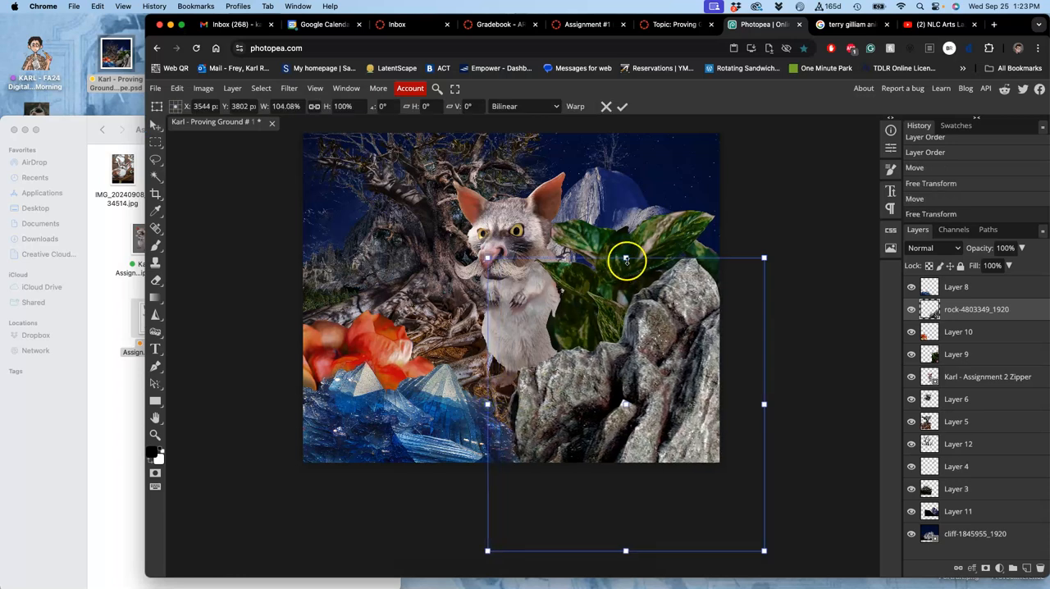
{"action": "left_click_drag", "start_coordinate": [626, 258], "coordinate": [627, 299]}
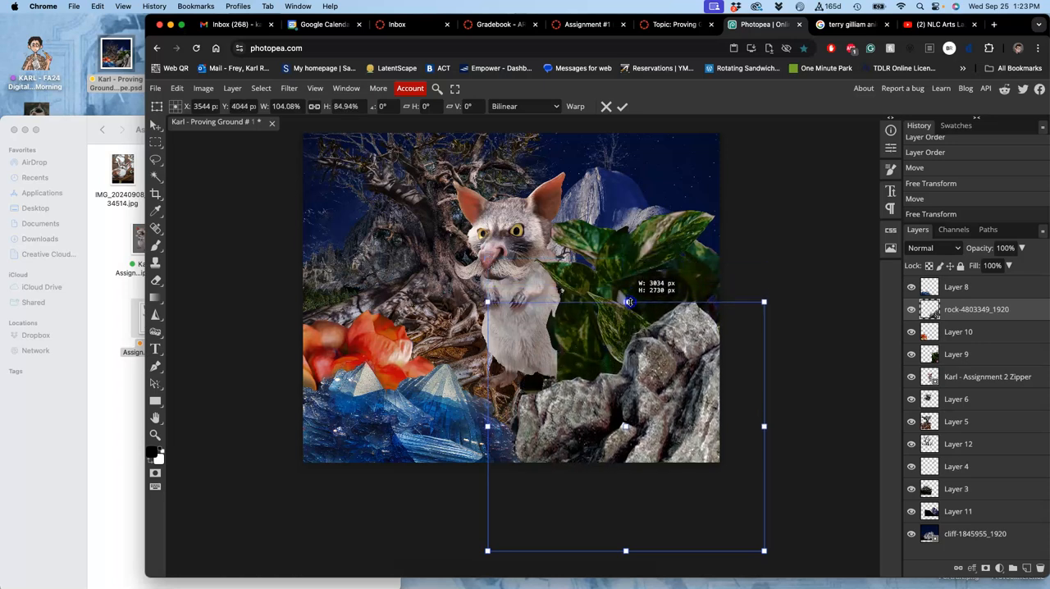
{"action": "left_click_drag", "start_coordinate": [627, 302], "coordinate": [627, 322]}
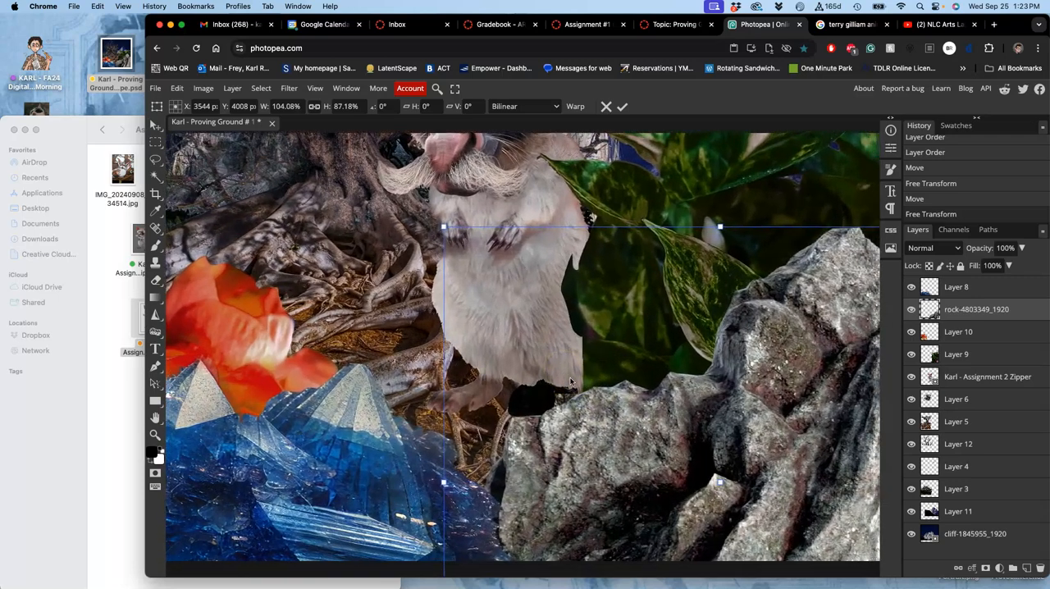
{"action": "left_click_drag", "start_coordinate": [571, 381], "coordinate": [548, 407]}
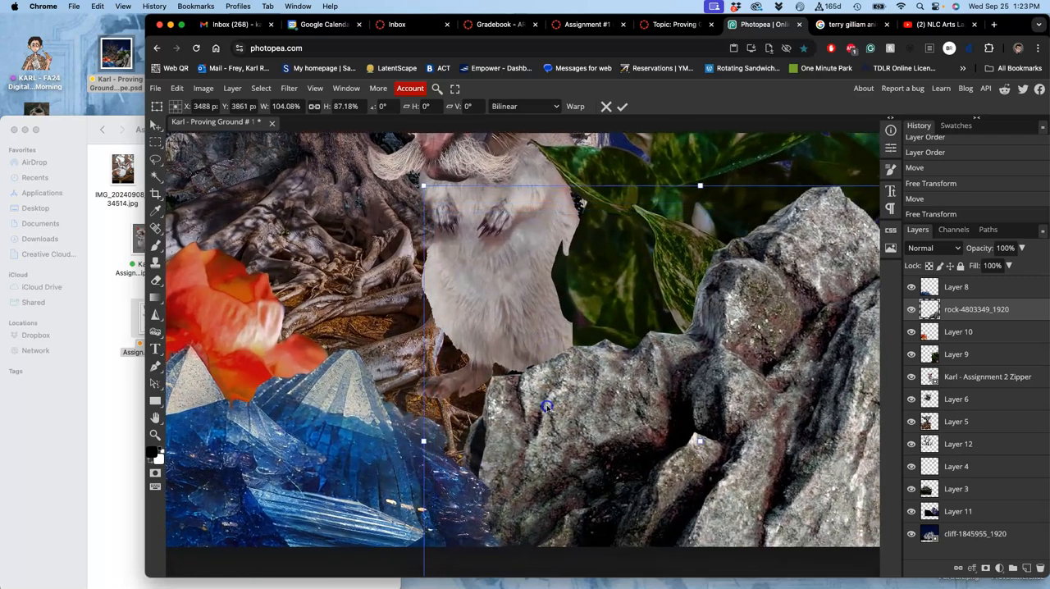
{"action": "left_click_drag", "start_coordinate": [544, 407], "coordinate": [533, 476]}
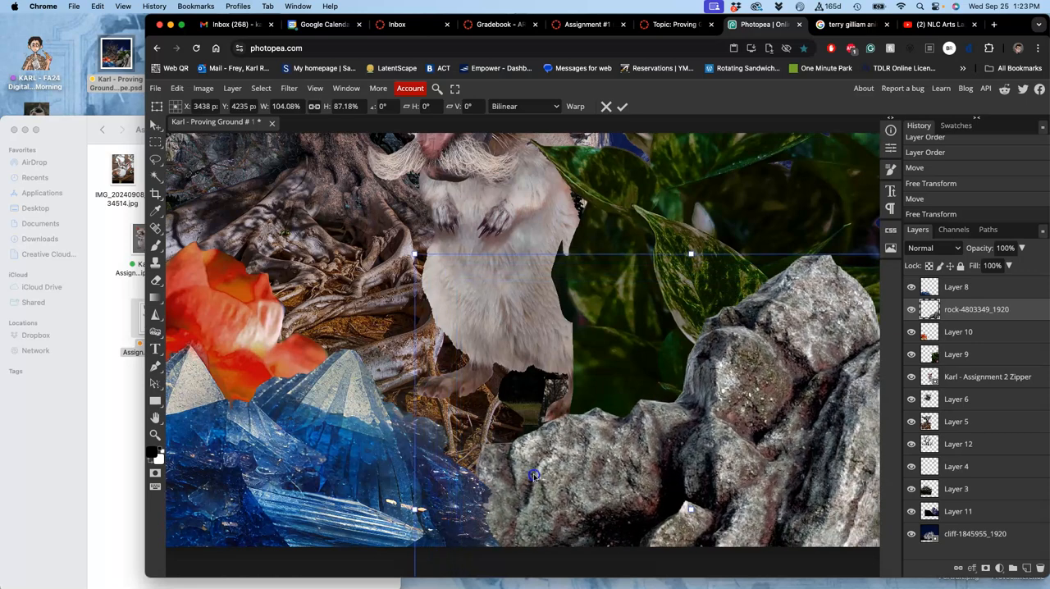
{"action": "left_click_drag", "start_coordinate": [533, 476], "coordinate": [534, 462]}
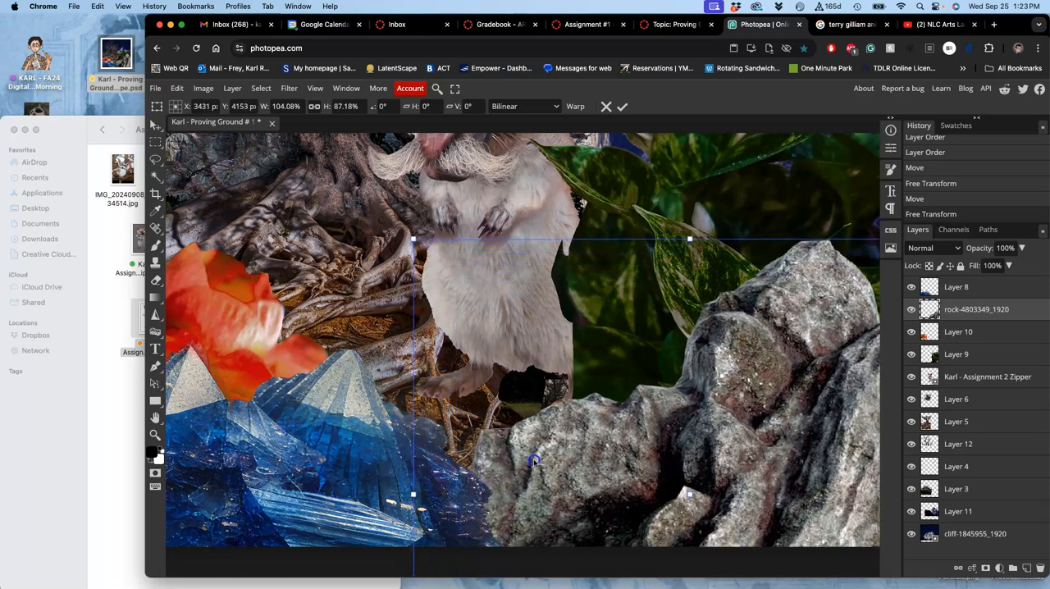
{"action": "left_click_drag", "start_coordinate": [533, 460], "coordinate": [548, 452]}
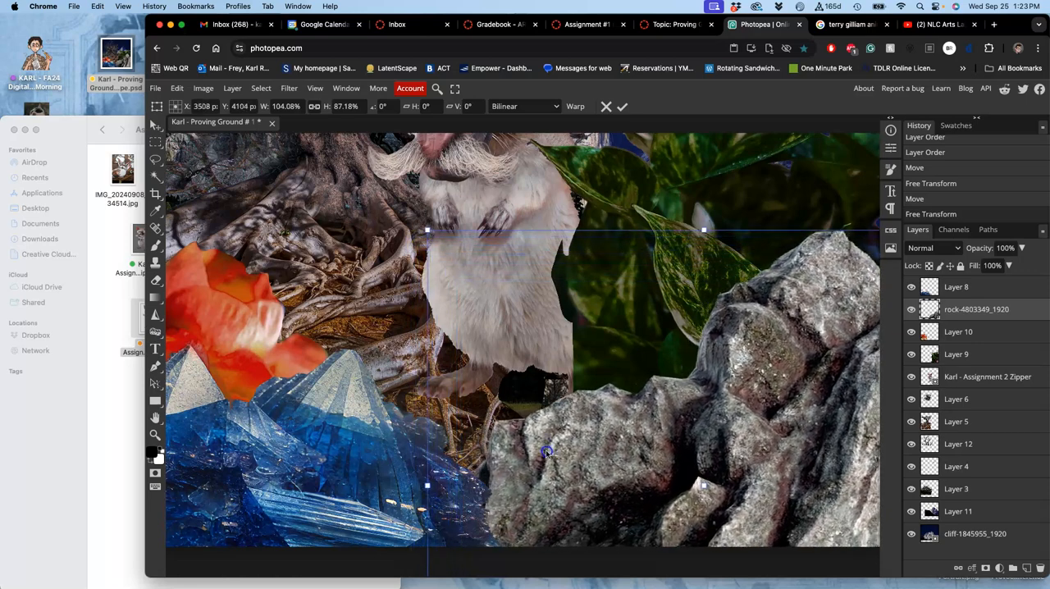
{"action": "left_click_drag", "start_coordinate": [548, 451], "coordinate": [747, 484]}
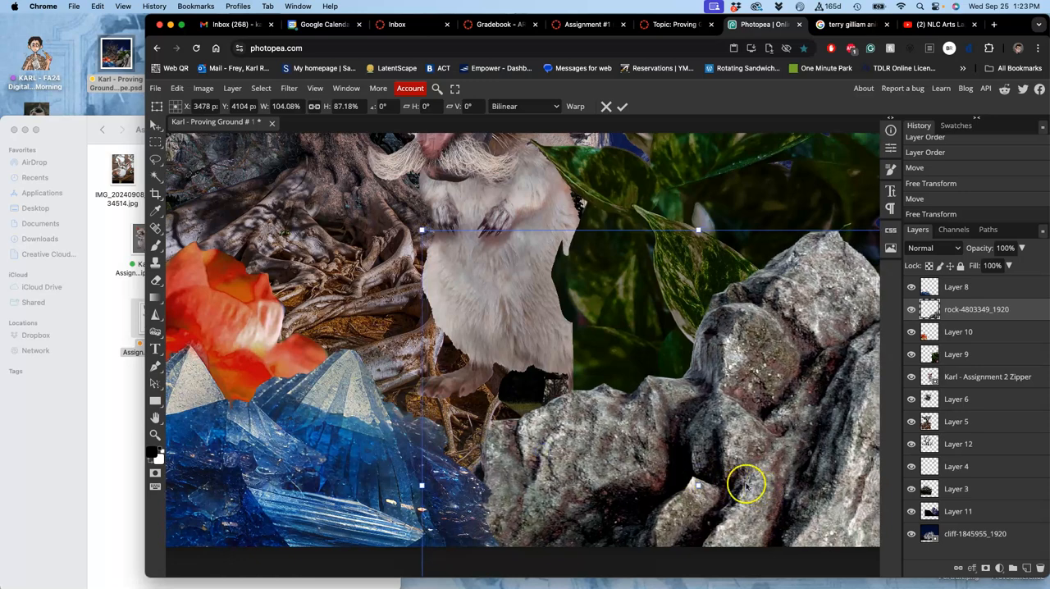
Lasso and delete a stray fragment near the creature's feet where it meets the rock
{"action": "left_click", "coordinate": [622, 105]}
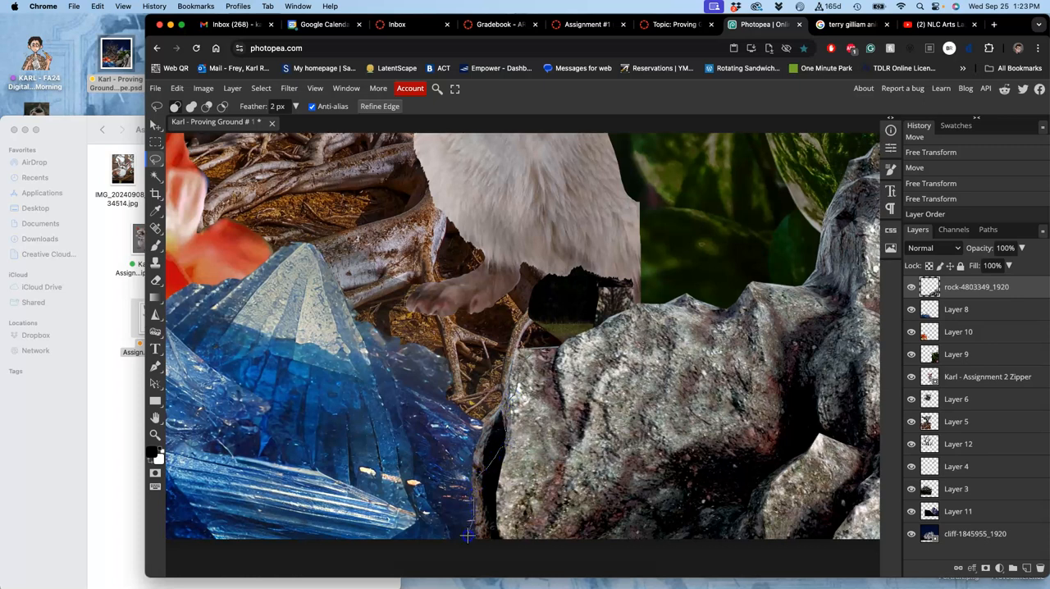
{"action": "left_click_drag", "start_coordinate": [468, 539], "coordinate": [525, 292]}
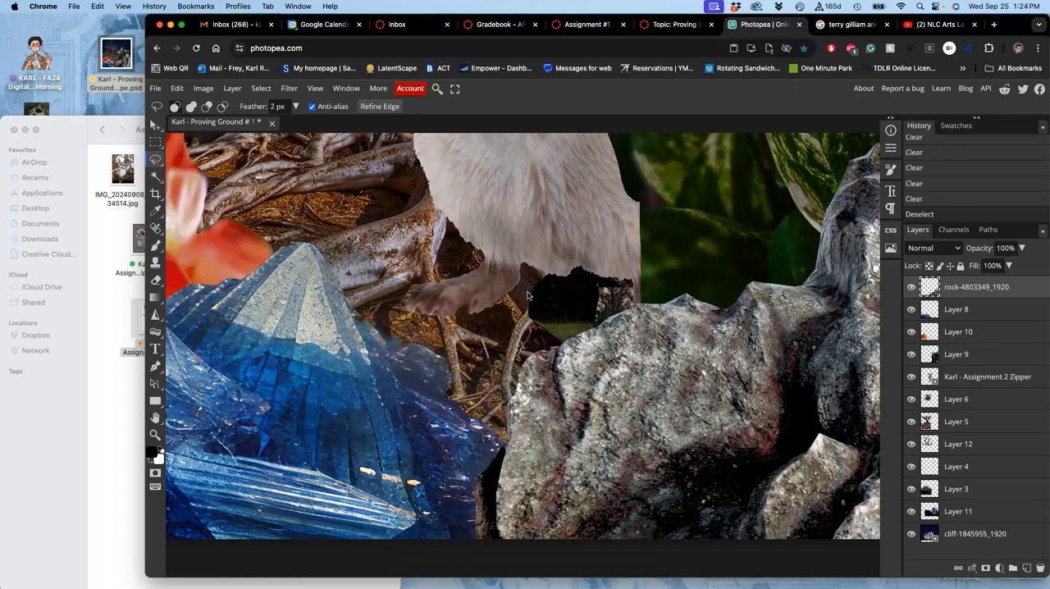
{"action": "mouse_move", "coordinate": [649, 328]}
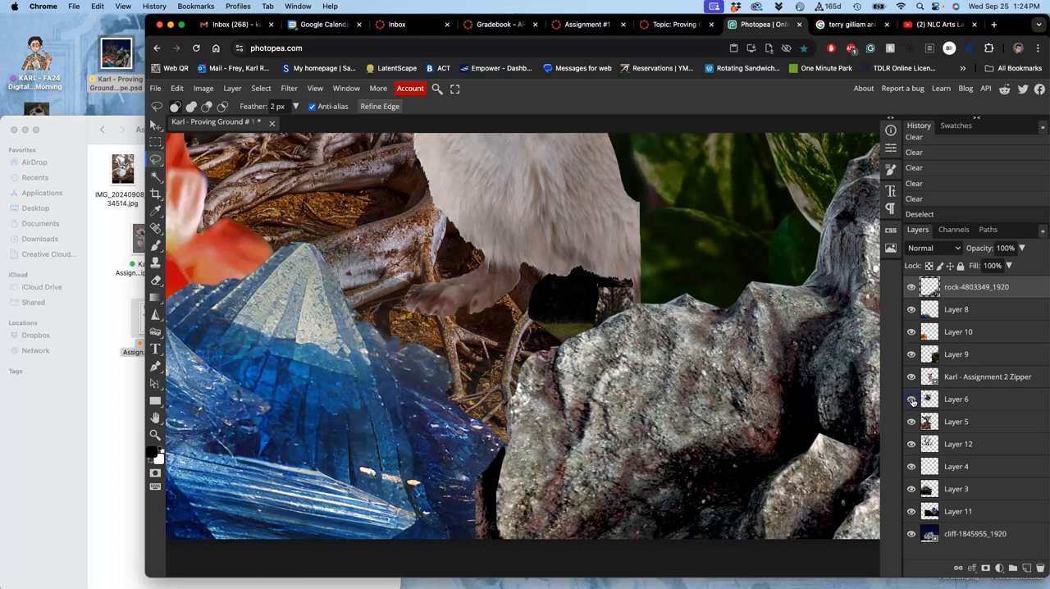
{"action": "left_click", "coordinate": [911, 401]}
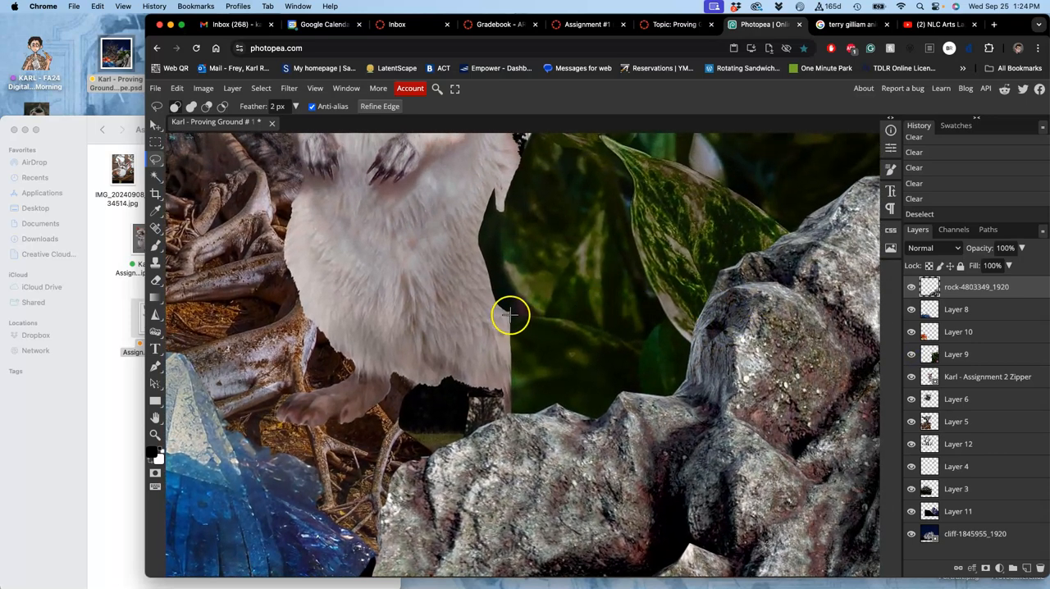
{"action": "mouse_move", "coordinate": [529, 318]}
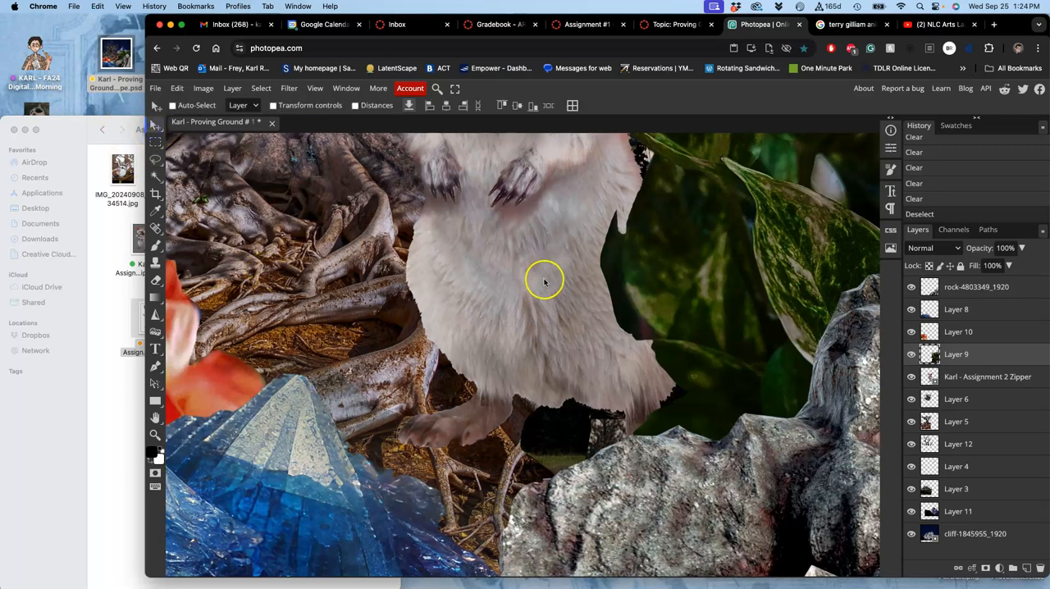
{"action": "mouse_move", "coordinate": [877, 460]}
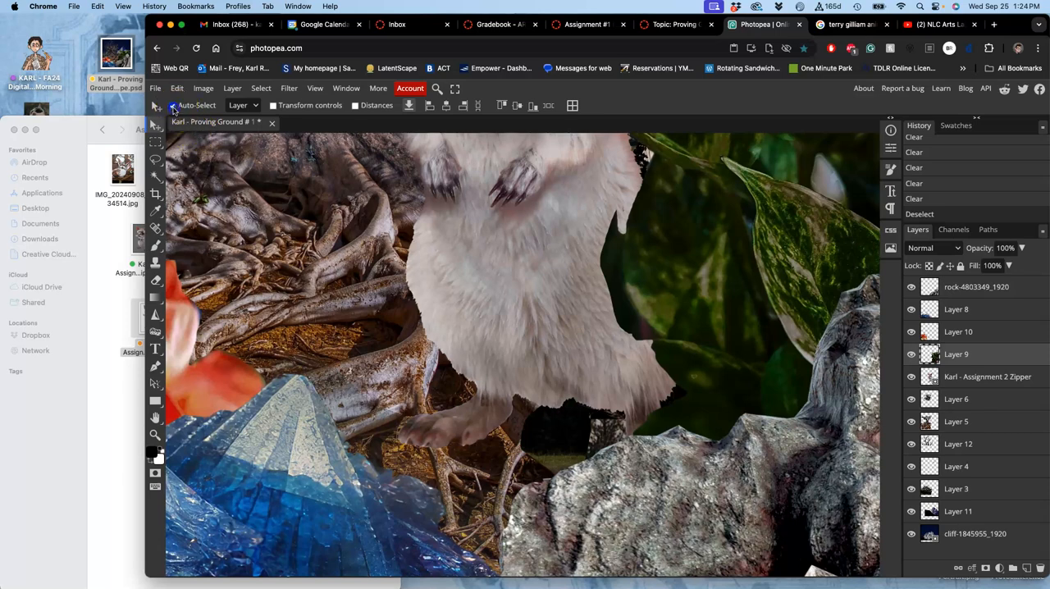
Select the rock layer beneath the creature and lasso out more of the dark leftover patch
{"action": "left_click", "coordinate": [172, 105]}
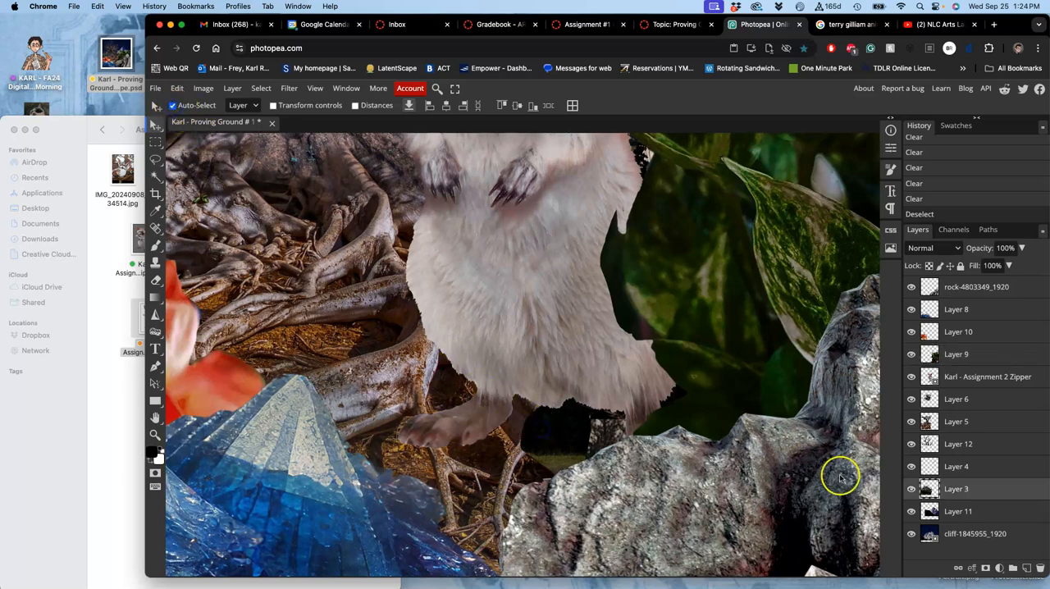
{"action": "left_click", "coordinate": [911, 489]}
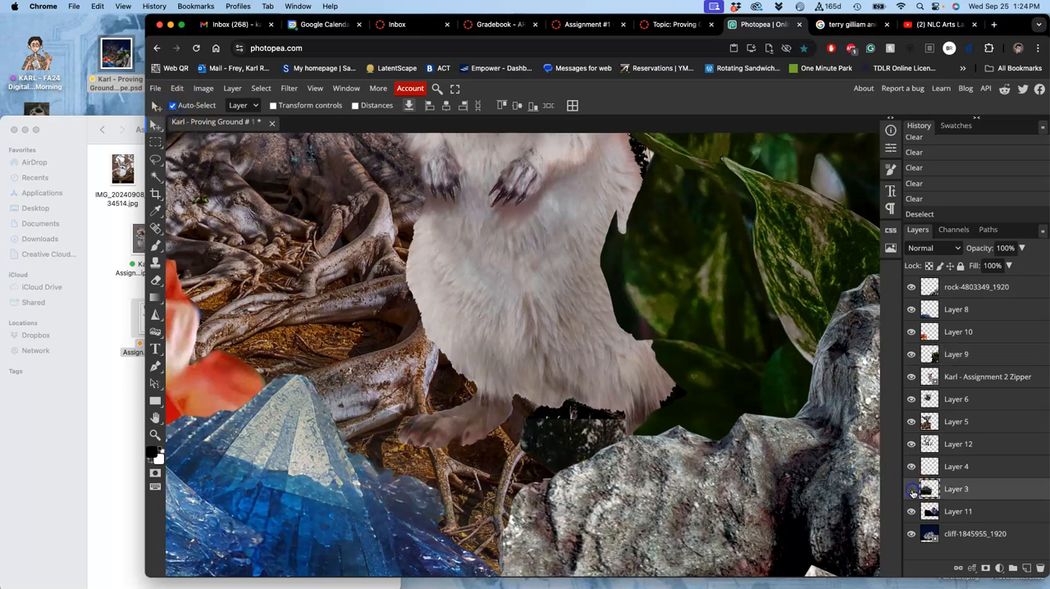
{"action": "left_click", "coordinate": [911, 489]}
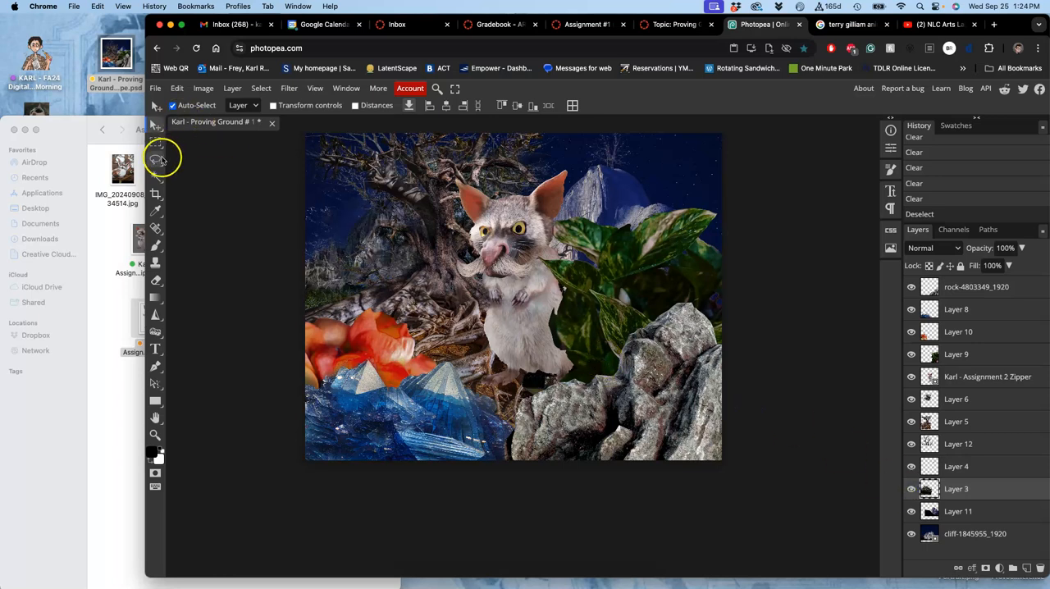
{"action": "left_click", "coordinate": [158, 158]}
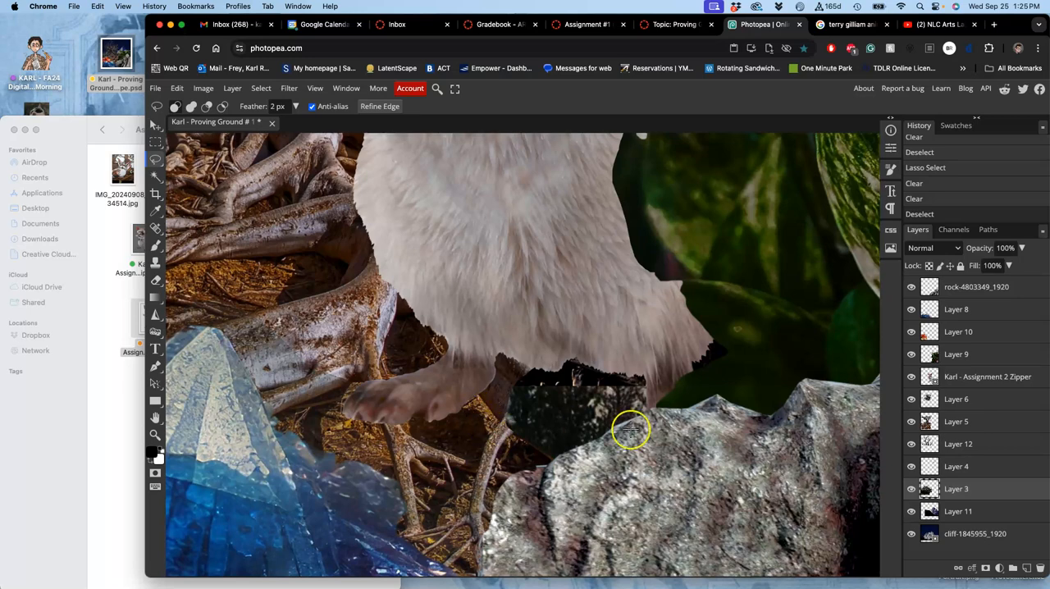
{"action": "left_click", "coordinate": [911, 420]}
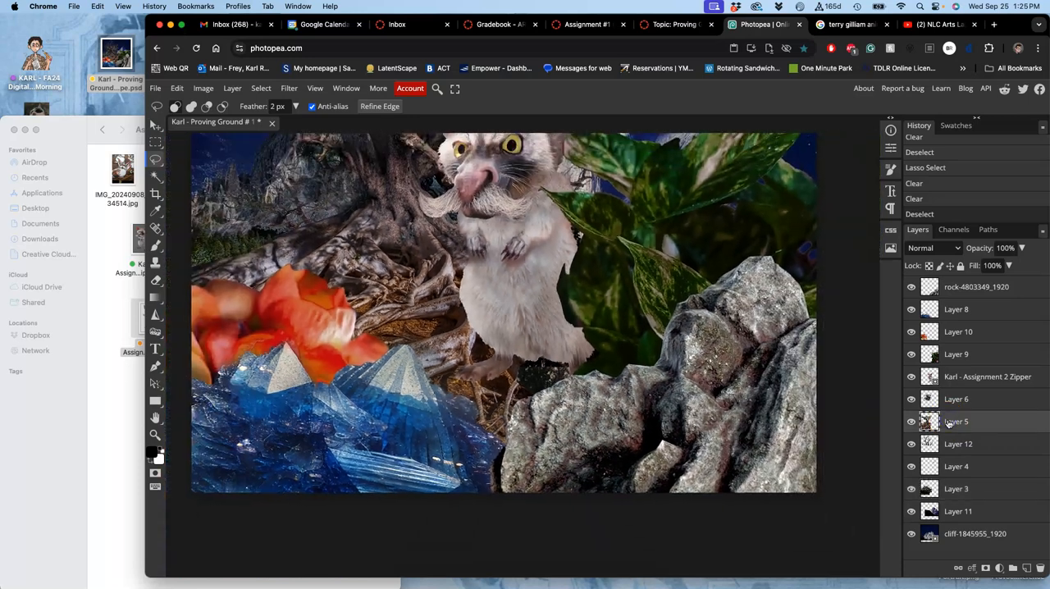
Make the tree-roots ground layer active and solo it so only the rooted tree shows
{"action": "left_click", "coordinate": [911, 399]}
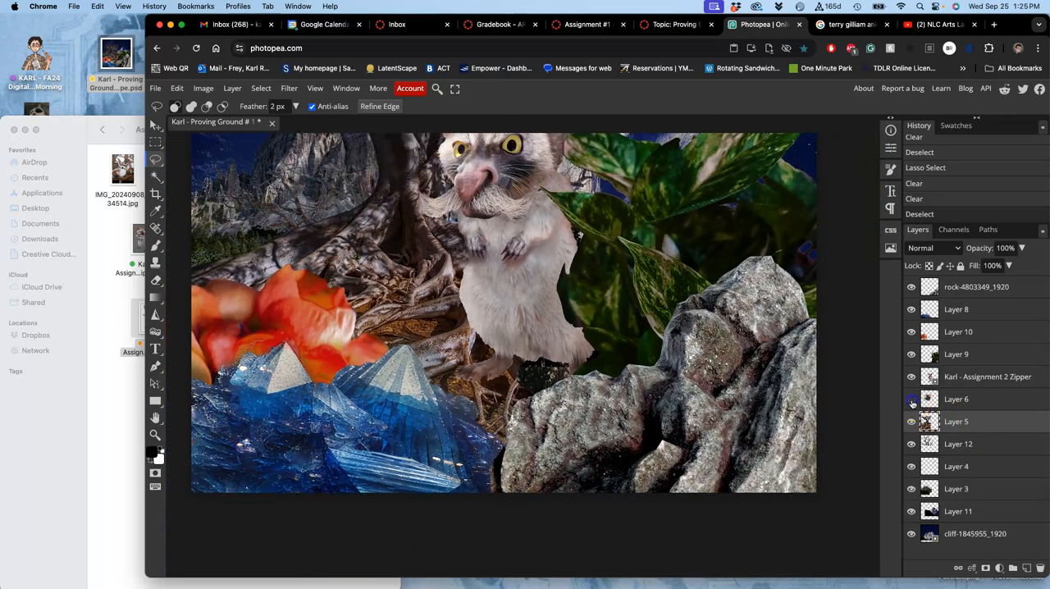
{"action": "left_click", "coordinate": [911, 308]}
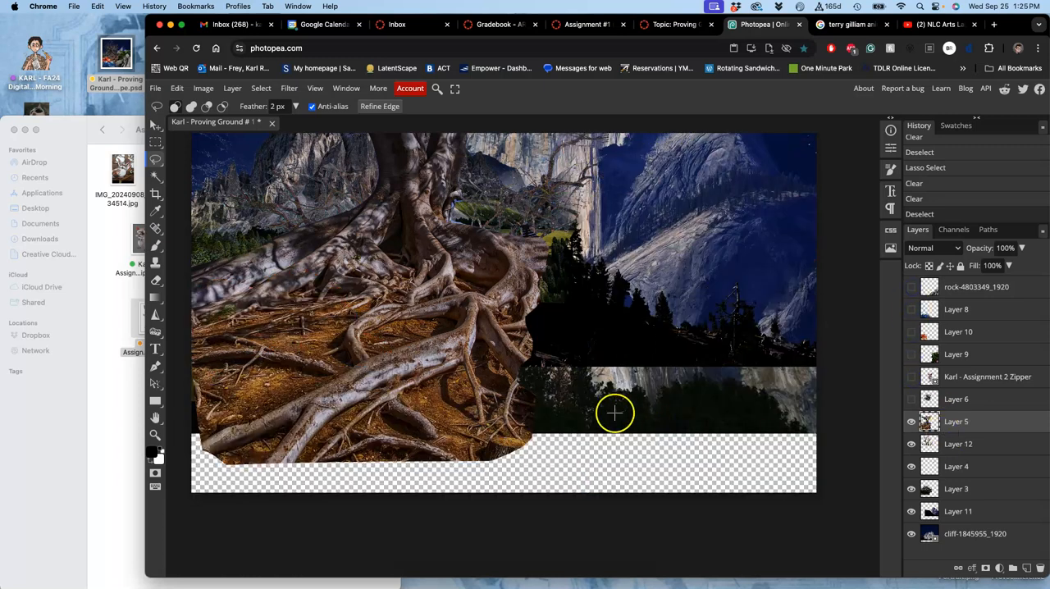
{"action": "mouse_move", "coordinate": [448, 379]}
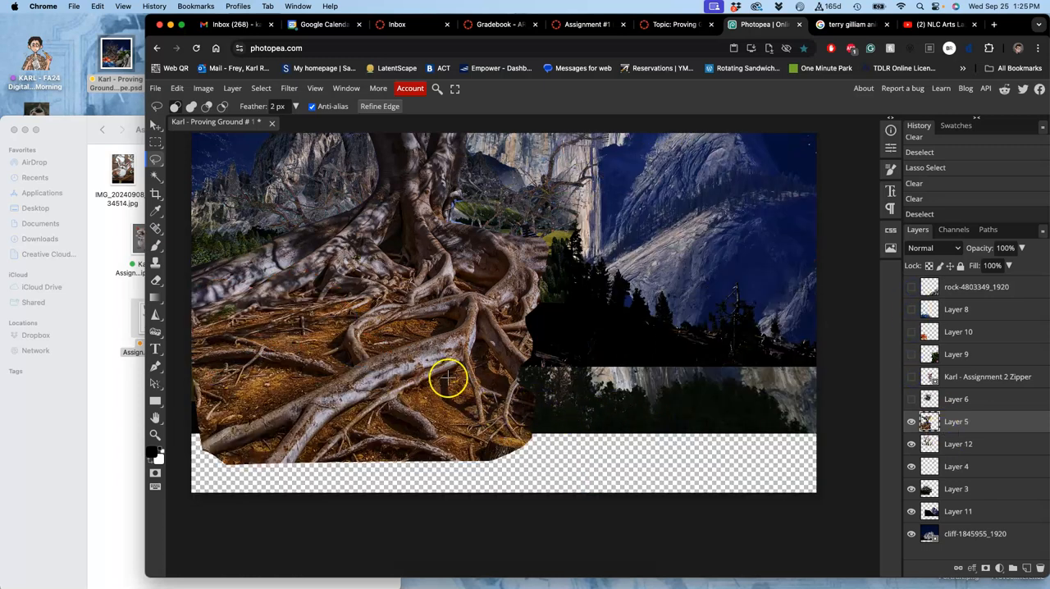
{"action": "mouse_move", "coordinate": [252, 315]}
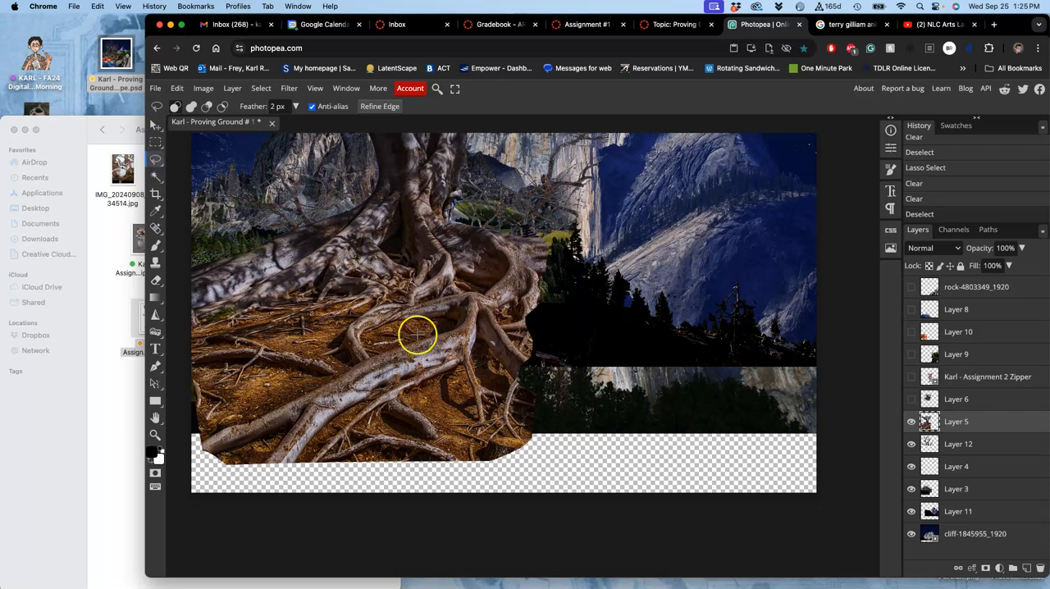
{"action": "mouse_move", "coordinate": [184, 332]}
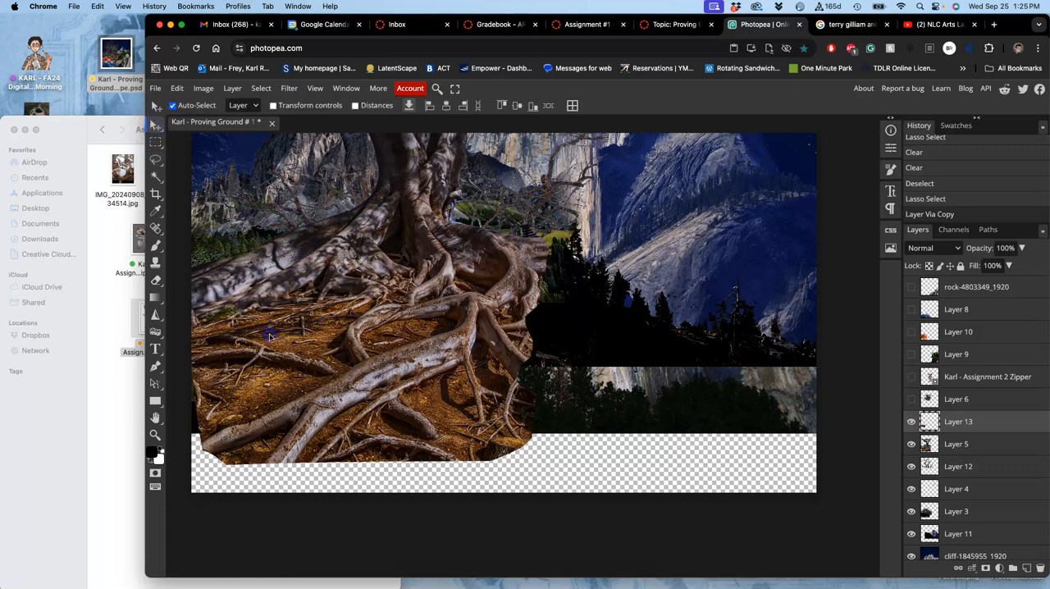
Move the copied ground patch into the lower-right gap, flip it horizontally and reposition it under the treeline
{"action": "left_click_drag", "start_coordinate": [271, 336], "coordinate": [583, 384]}
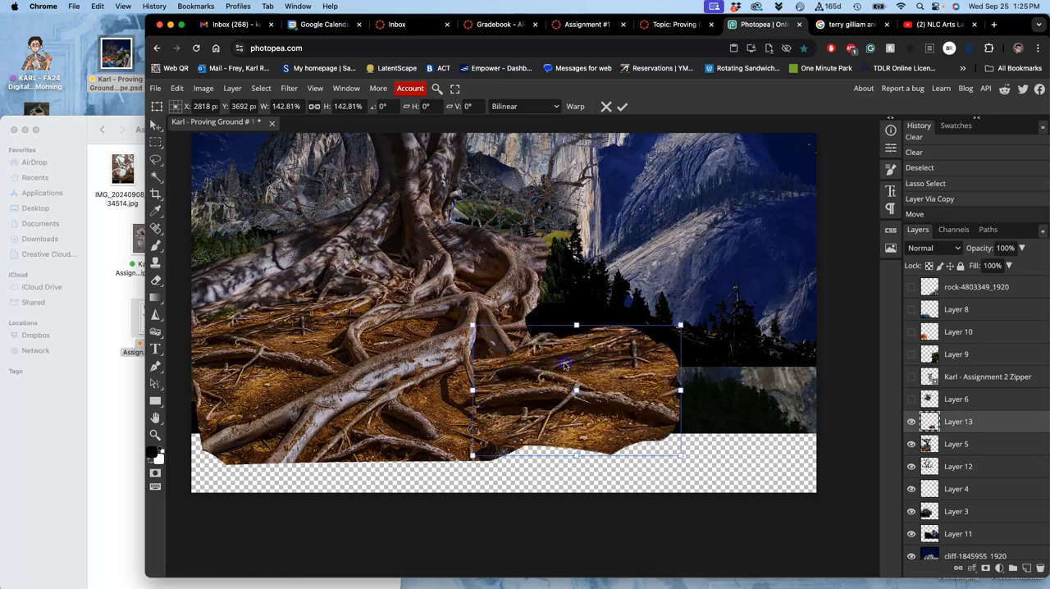
{"action": "left_click_drag", "start_coordinate": [577, 364], "coordinate": [594, 402]}
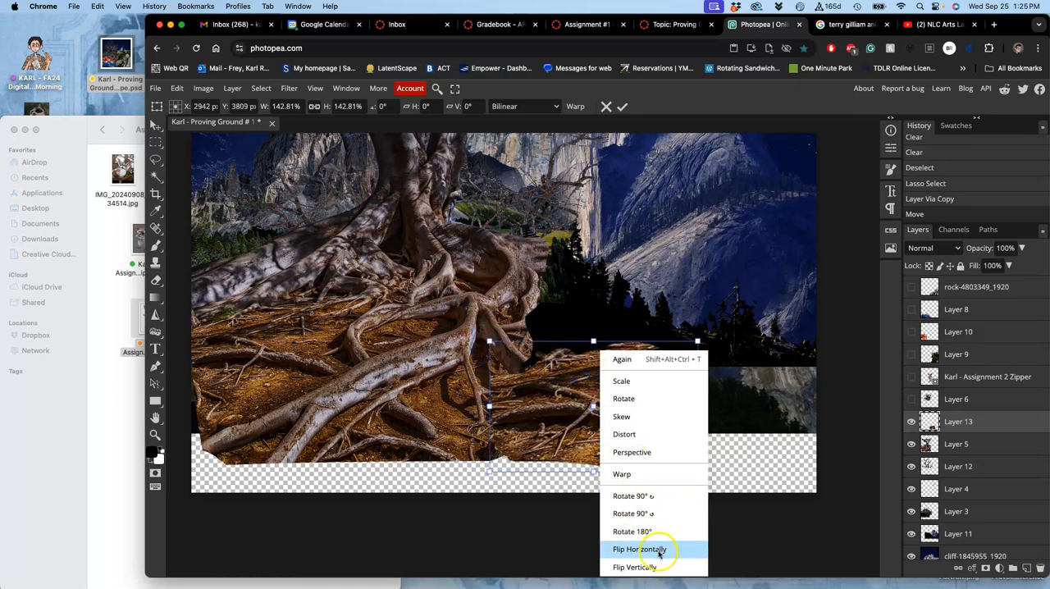
{"action": "left_click", "coordinate": [640, 549]}
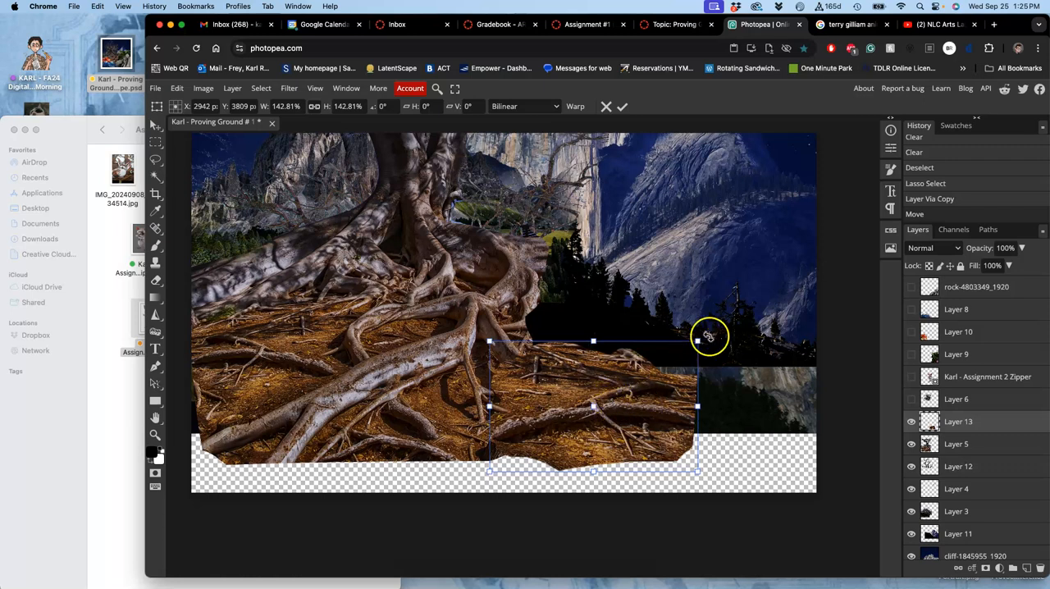
{"action": "left_click_drag", "start_coordinate": [708, 336], "coordinate": [616, 367]}
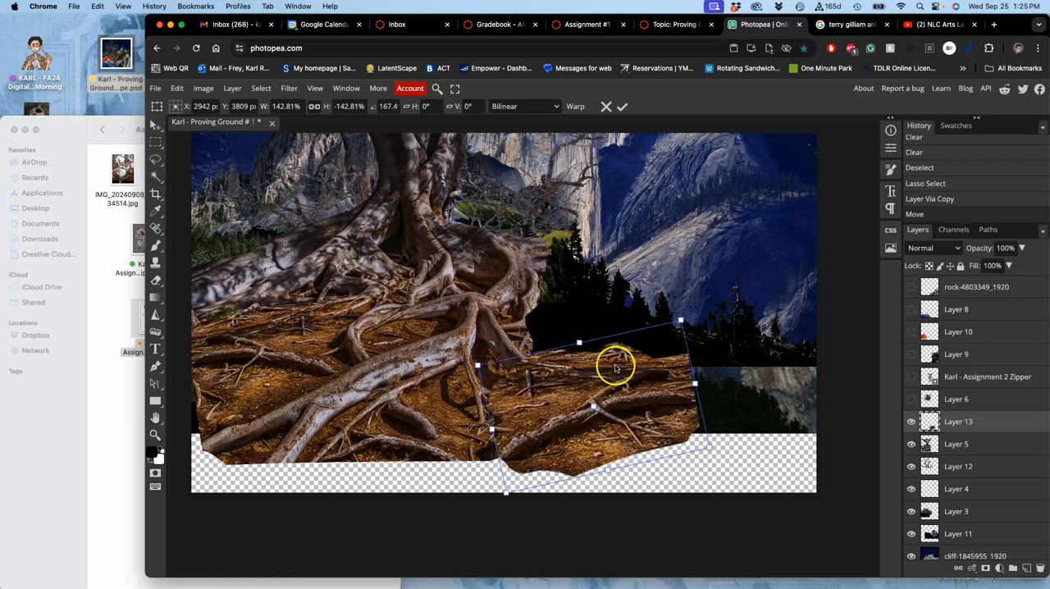
{"action": "left_click_drag", "start_coordinate": [615, 367], "coordinate": [617, 376]}
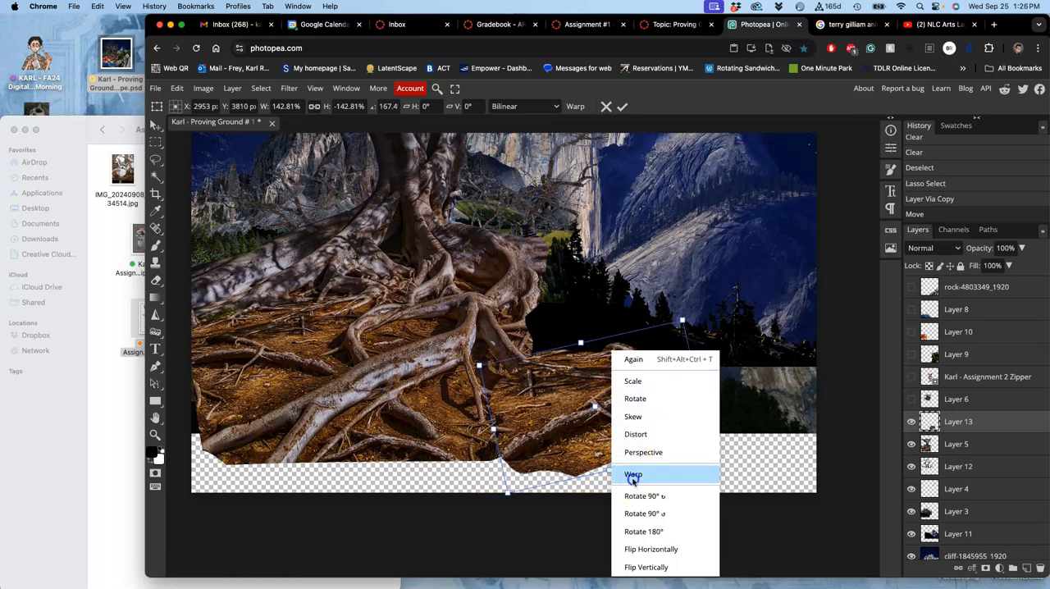
Warp the flipped patch to fit the ground and confirm the transform
{"action": "left_click", "coordinate": [634, 474]}
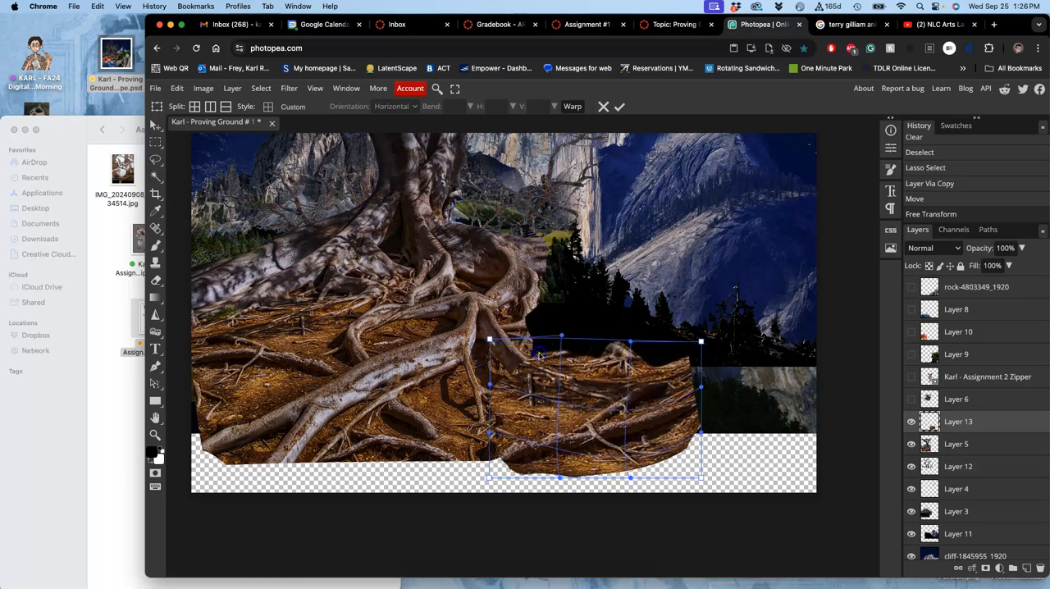
{"action": "left_click", "coordinate": [620, 105]}
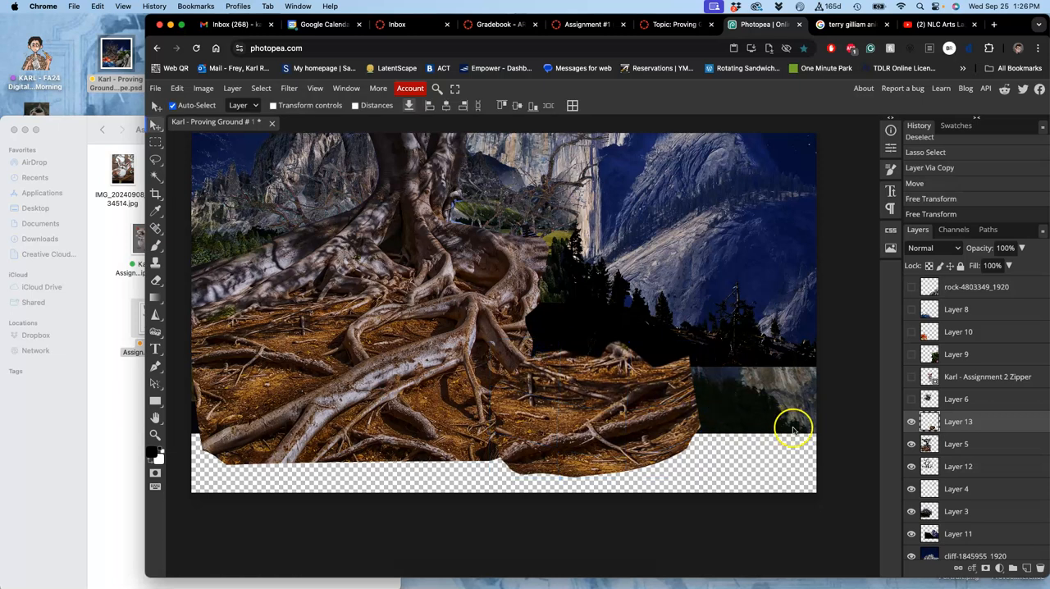
{"action": "mouse_move", "coordinate": [521, 402]}
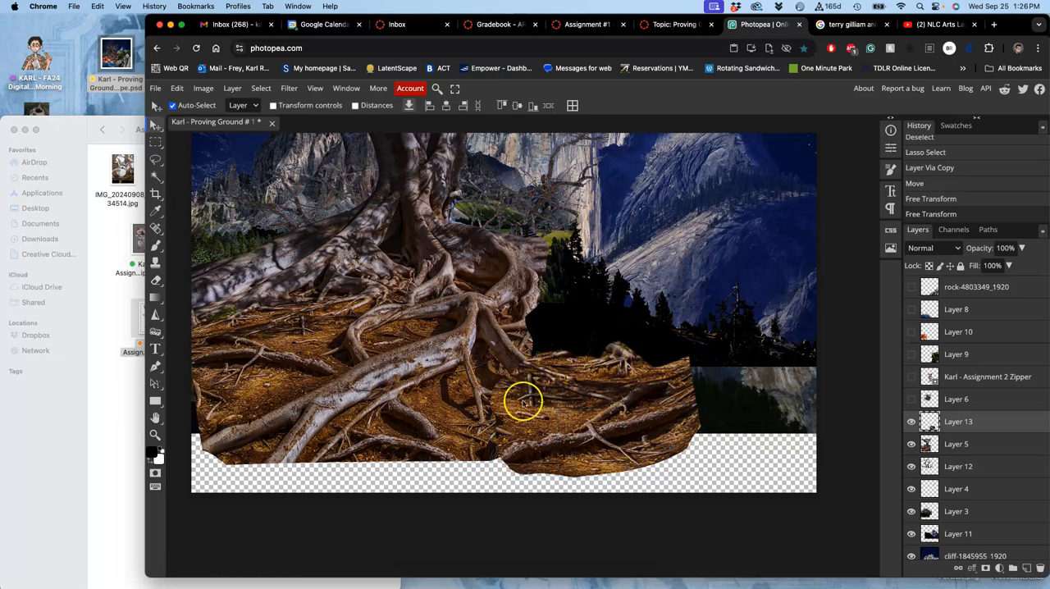
{"action": "mouse_move", "coordinate": [901, 345]}
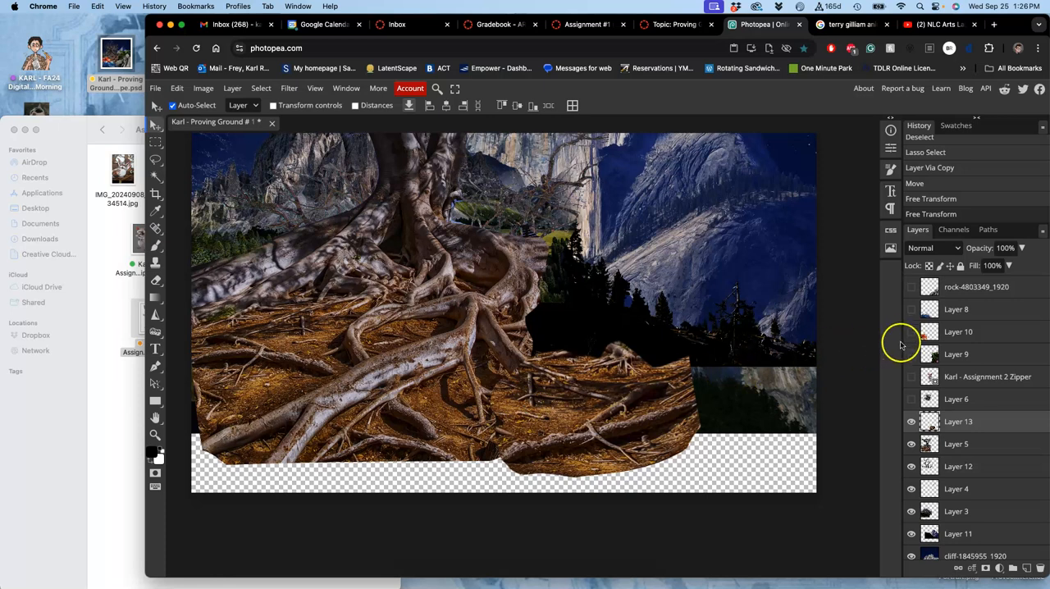
Erase the hard seams of the ground patch so it blends into the surrounding roots
{"action": "left_click", "coordinate": [911, 420]}
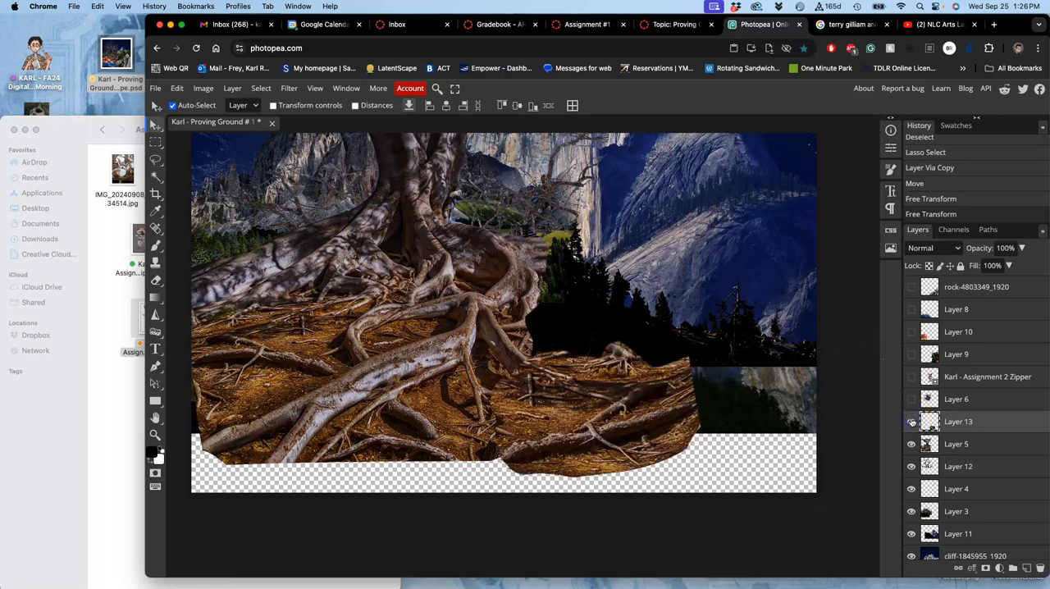
{"action": "left_click", "coordinate": [911, 420]}
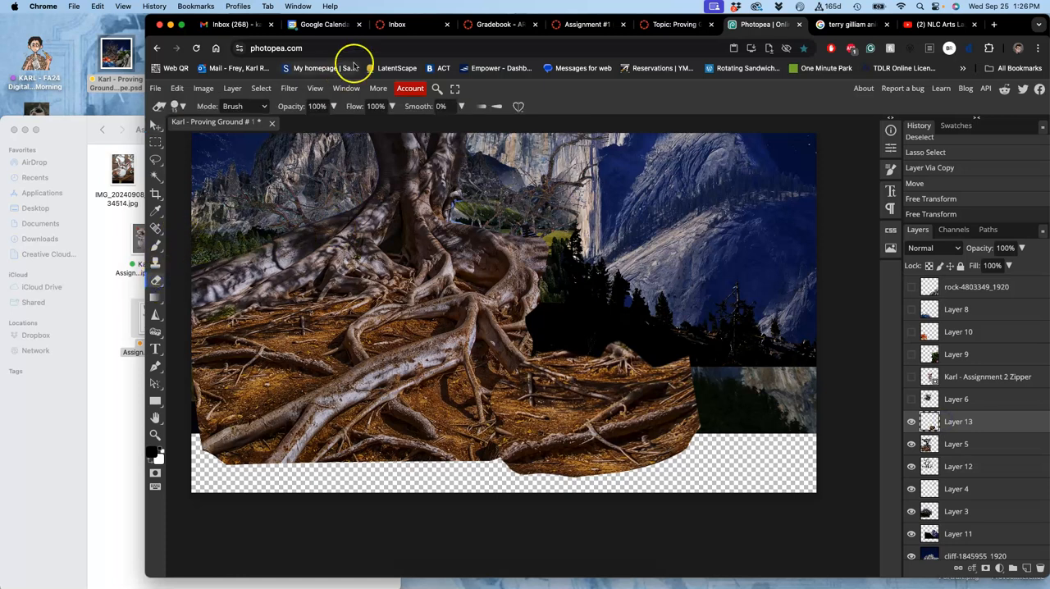
{"action": "mouse_move", "coordinate": [443, 190]}
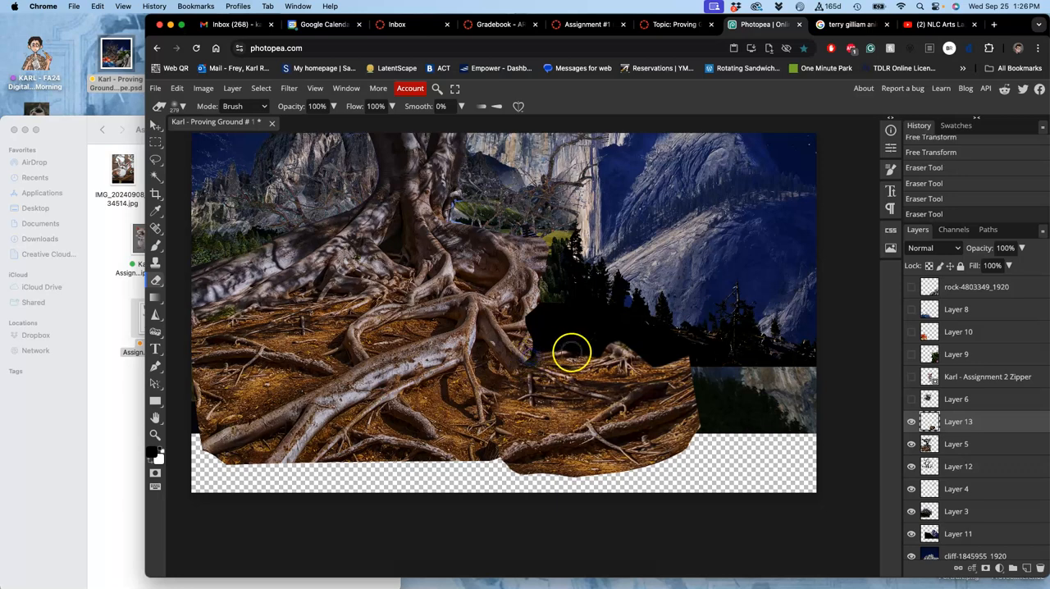
{"action": "left_click", "coordinate": [558, 361]}
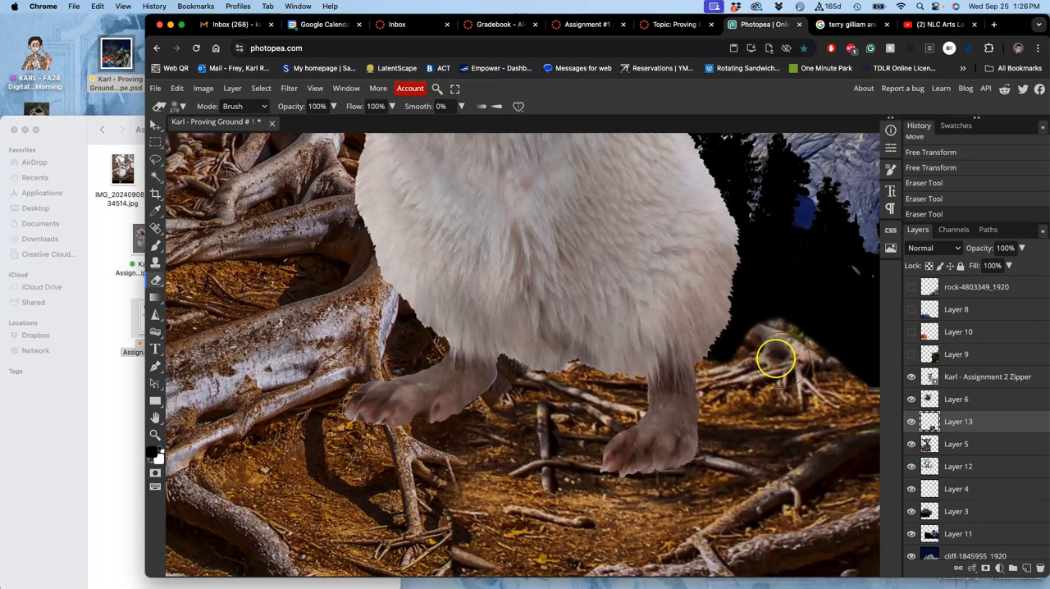
{"action": "mouse_move", "coordinate": [566, 420]}
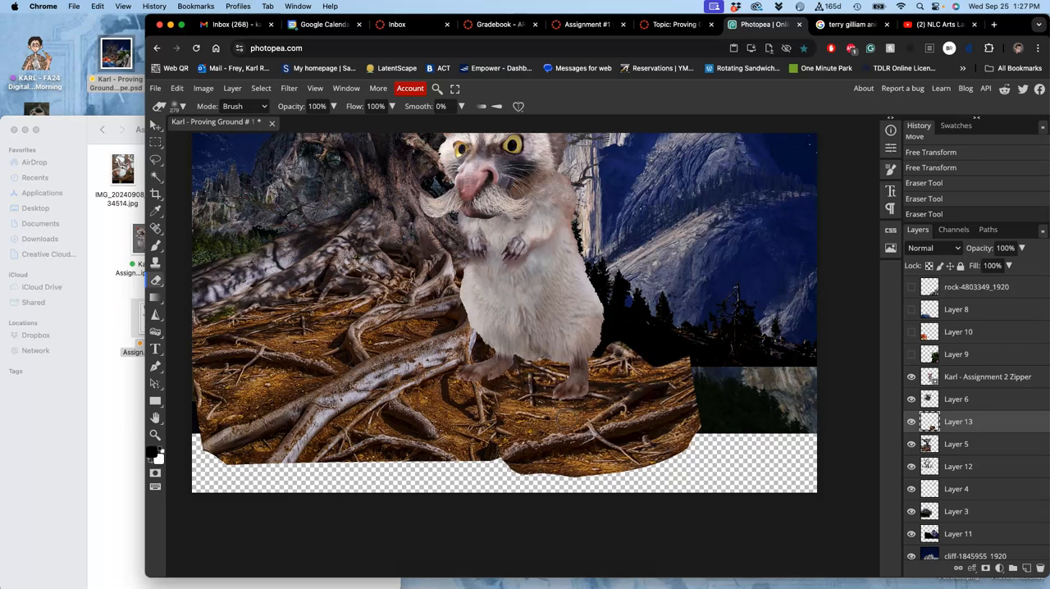
Show the plant, flower, crystal and rock layers to check the scene, reorder the rock layer and hide it again
{"action": "left_click", "coordinate": [909, 355]}
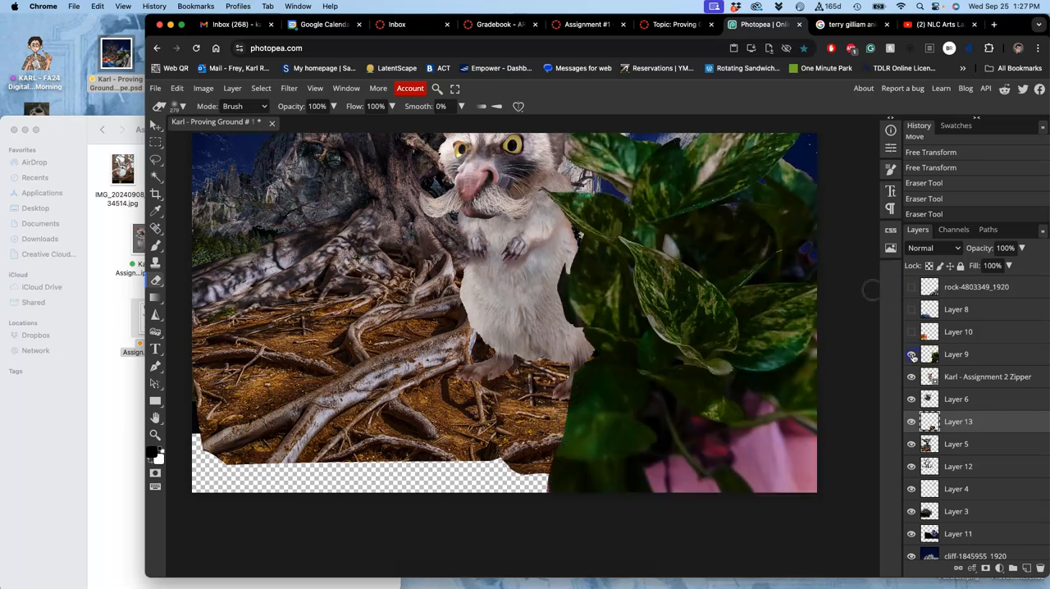
{"action": "left_click", "coordinate": [911, 308]}
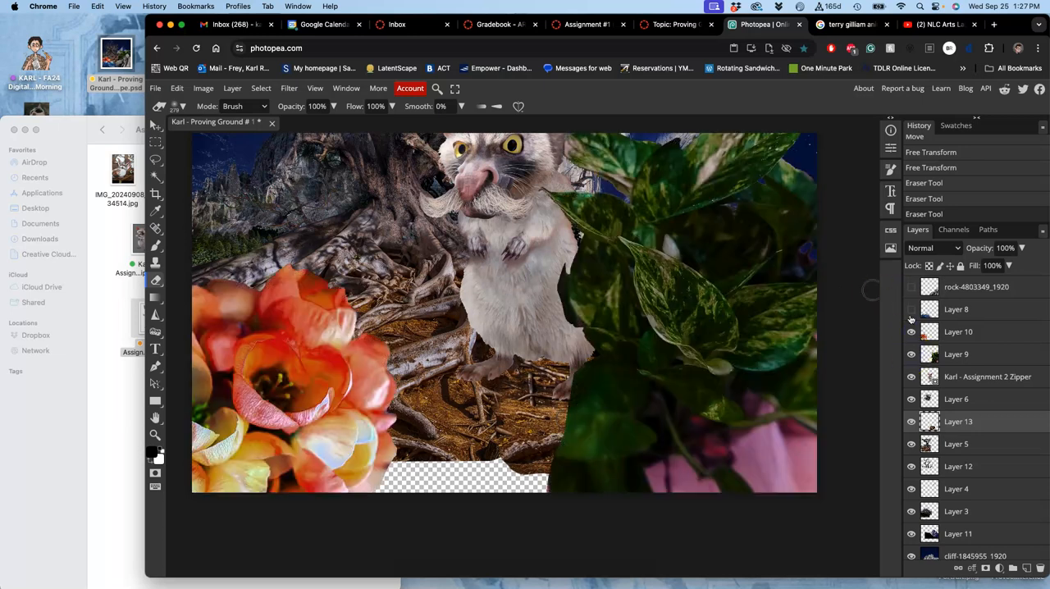
{"action": "left_click", "coordinate": [911, 285]}
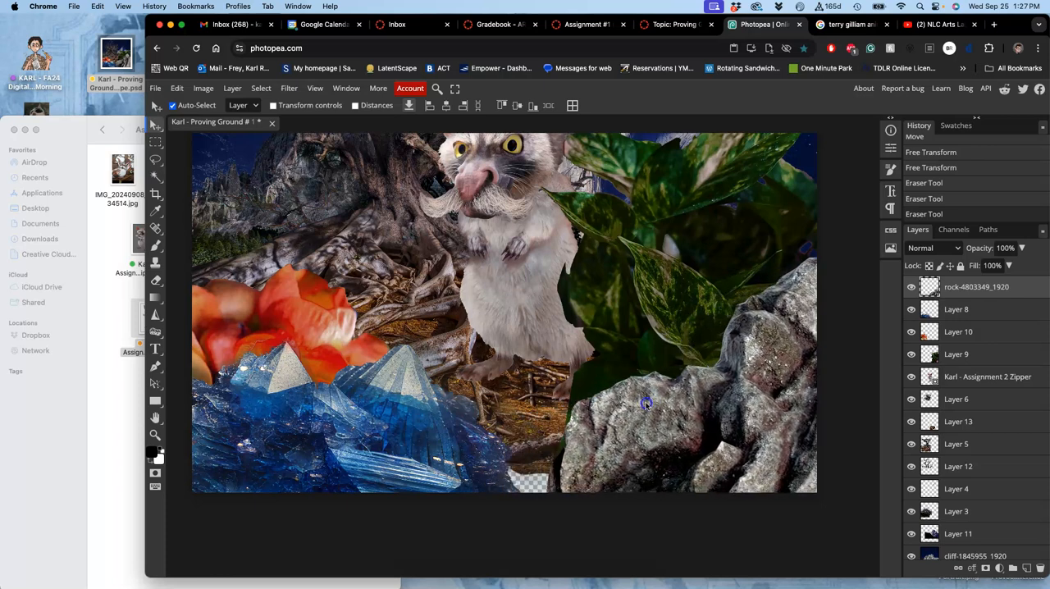
{"action": "left_click_drag", "start_coordinate": [647, 402], "coordinate": [594, 402]}
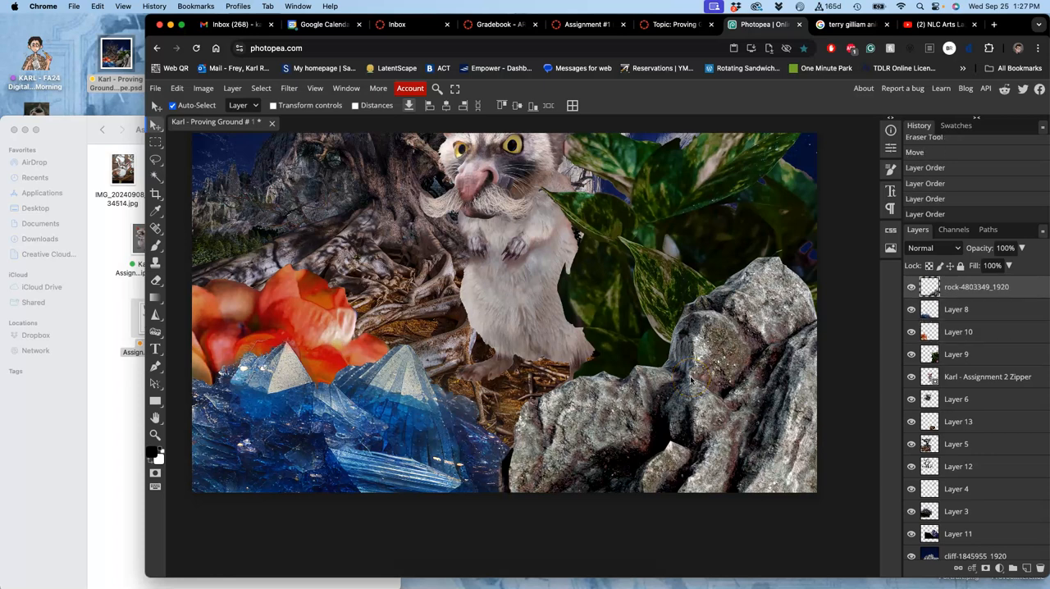
{"action": "left_click", "coordinate": [911, 286]}
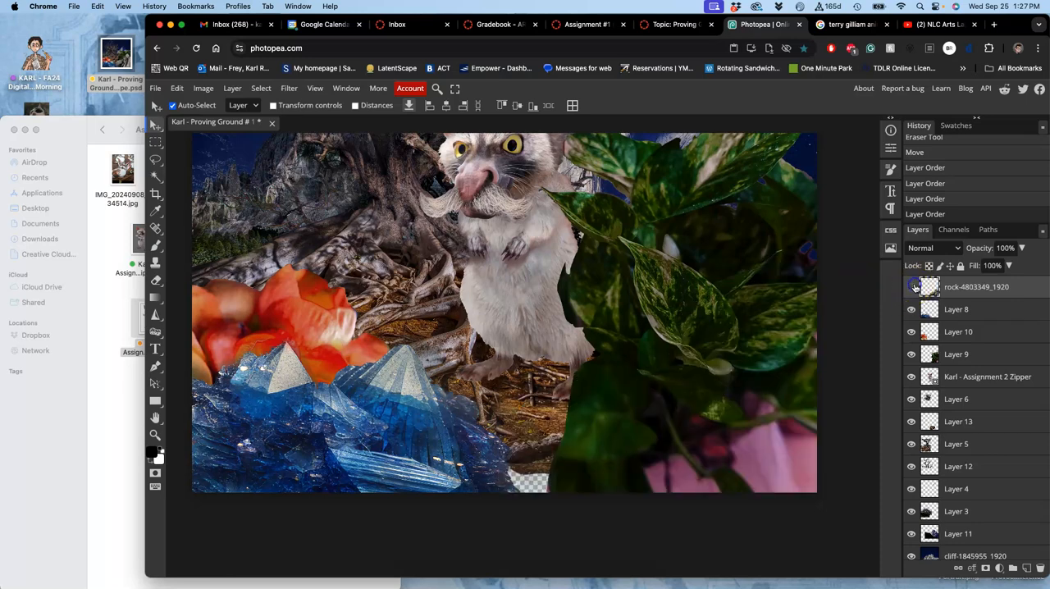
{"action": "left_click", "coordinate": [911, 286]}
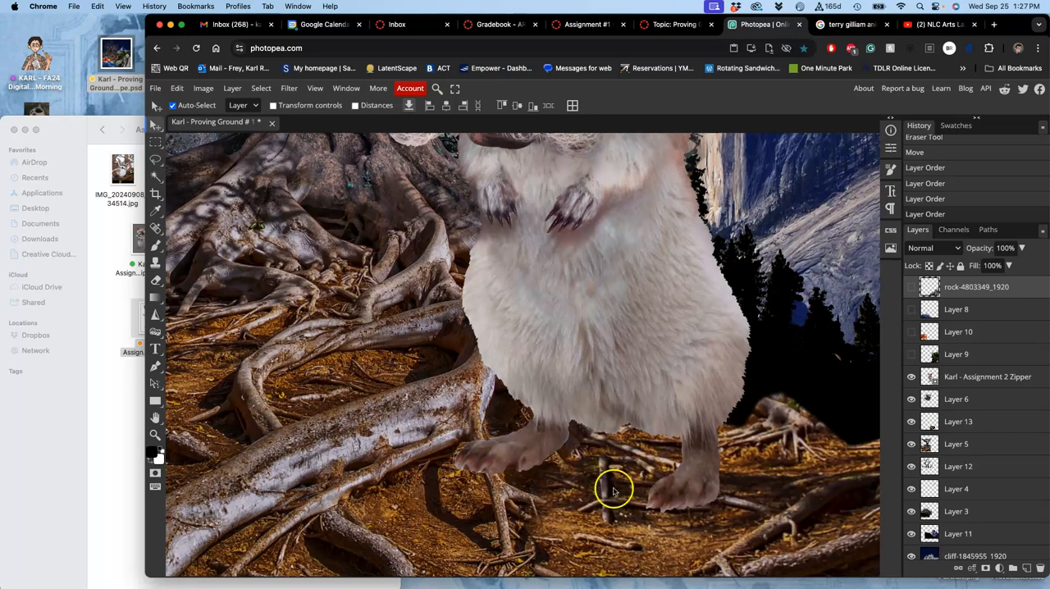
{"action": "mouse_move", "coordinate": [588, 500]}
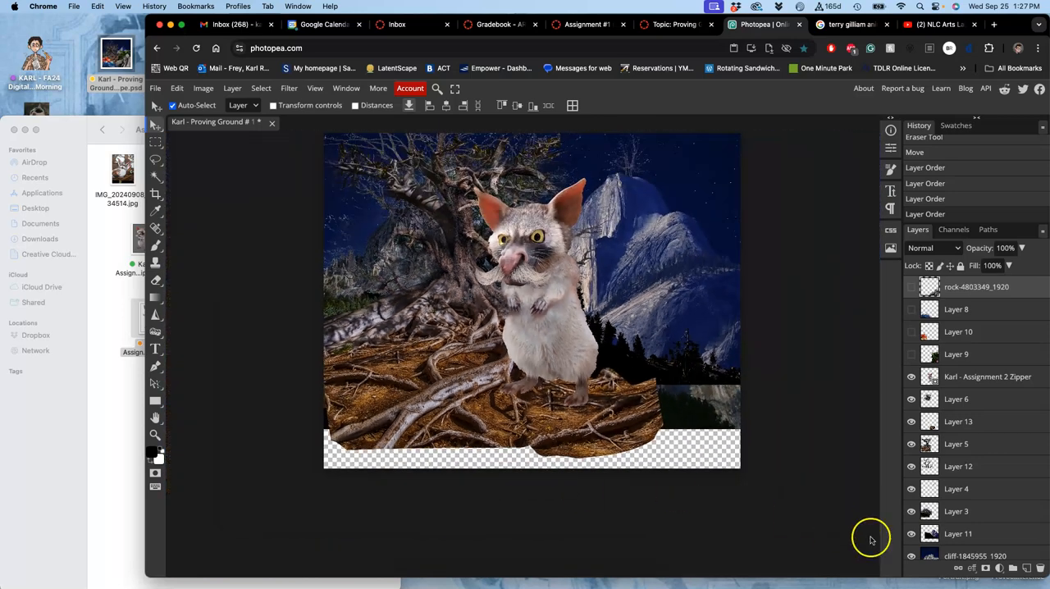
Toggle the creature copies' visibility and make the creature copy the active layer
{"action": "left_click", "coordinate": [909, 377]}
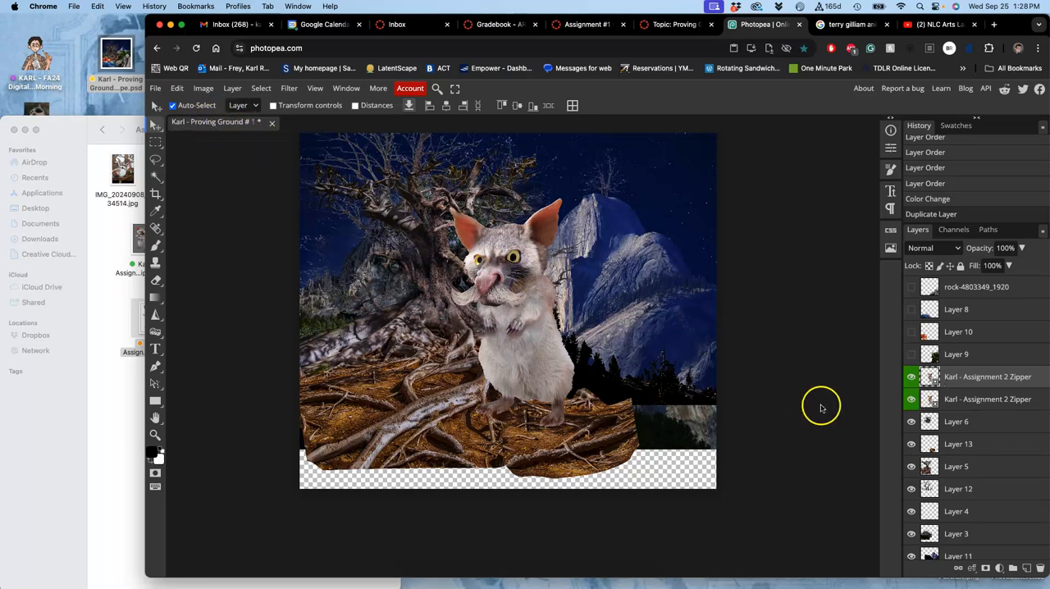
{"action": "left_click", "coordinate": [911, 400]}
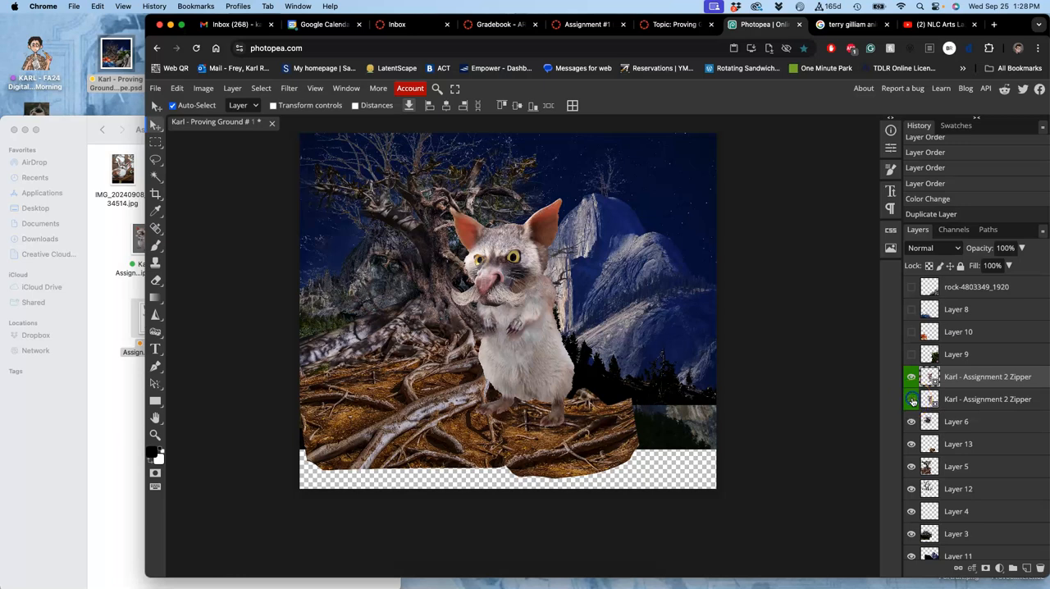
{"action": "left_click", "coordinate": [911, 400]}
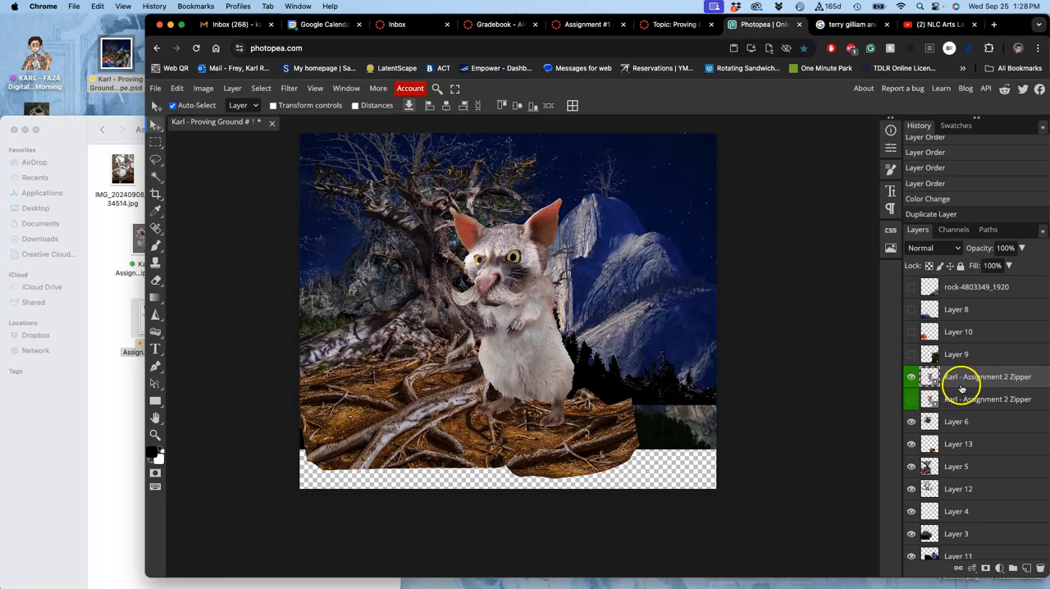
{"action": "left_click", "coordinate": [911, 377]}
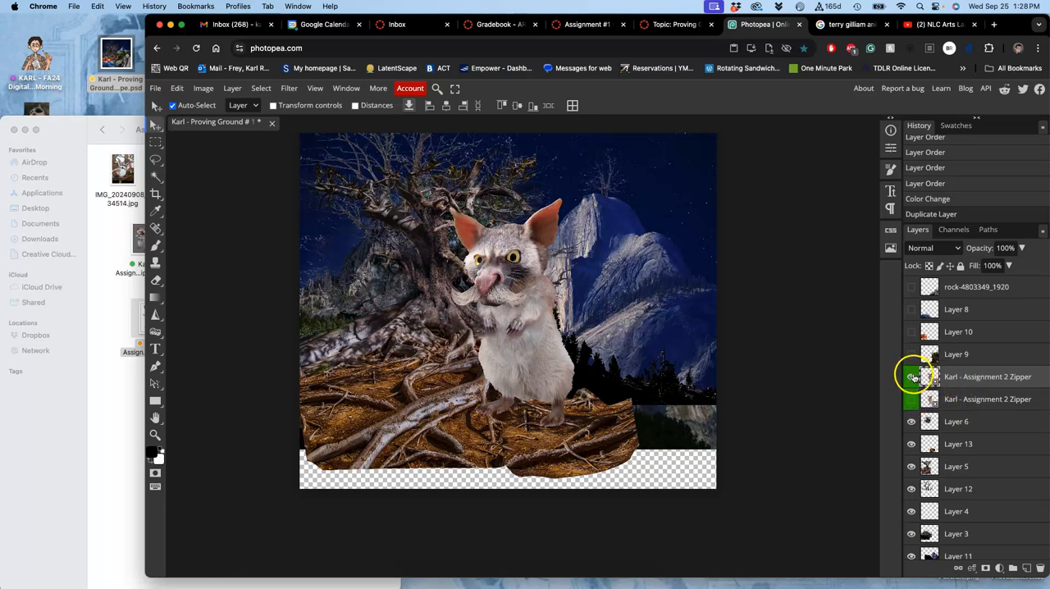
{"action": "left_click", "coordinate": [911, 378]}
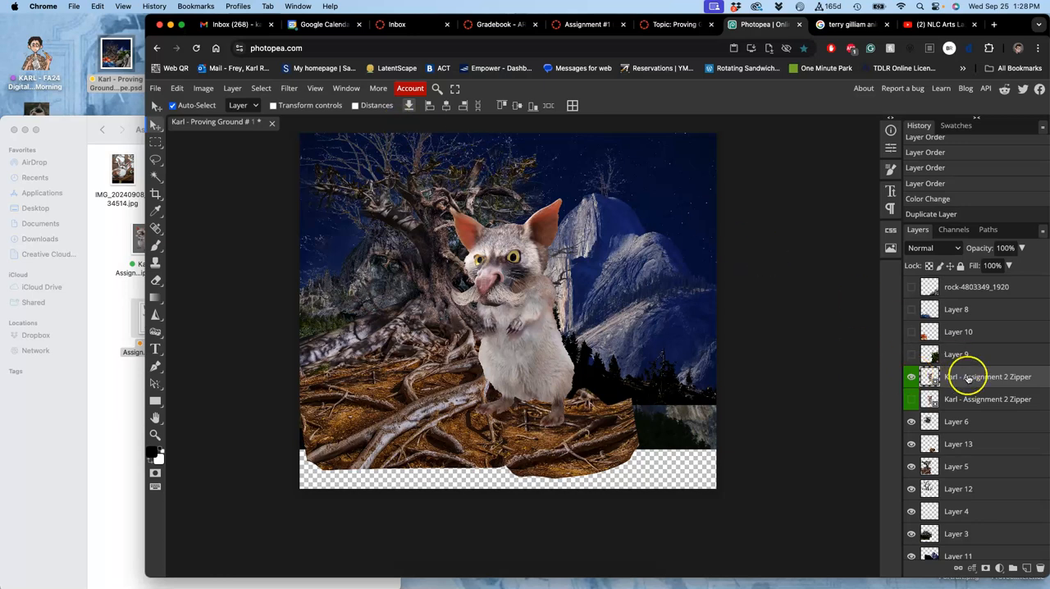
Rasterize the creature copy layer and bring up the Edit menu for warping
{"action": "right_click", "coordinate": [988, 378]}
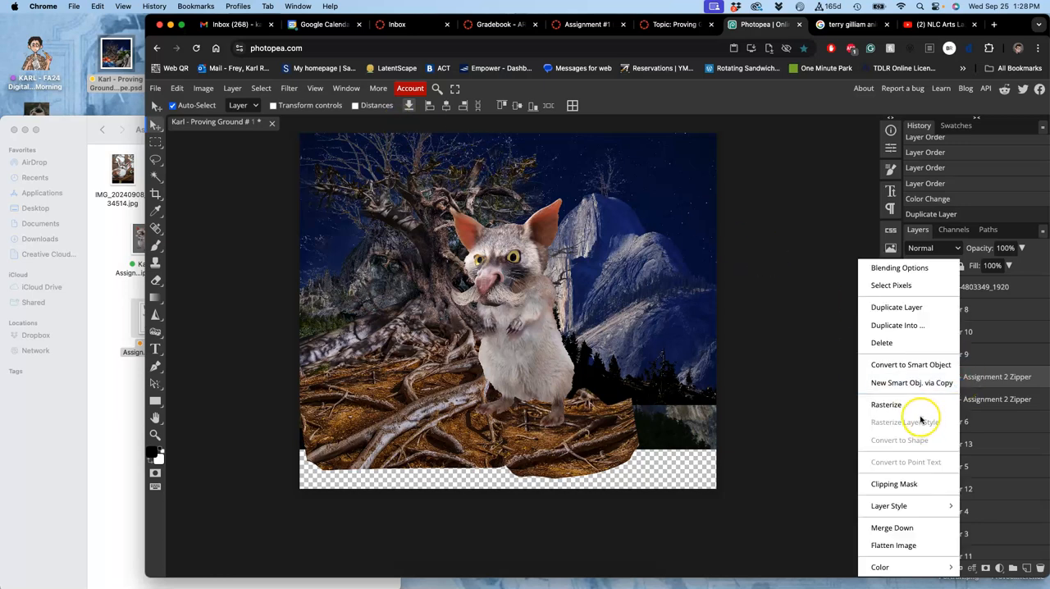
{"action": "left_click", "coordinate": [886, 404]}
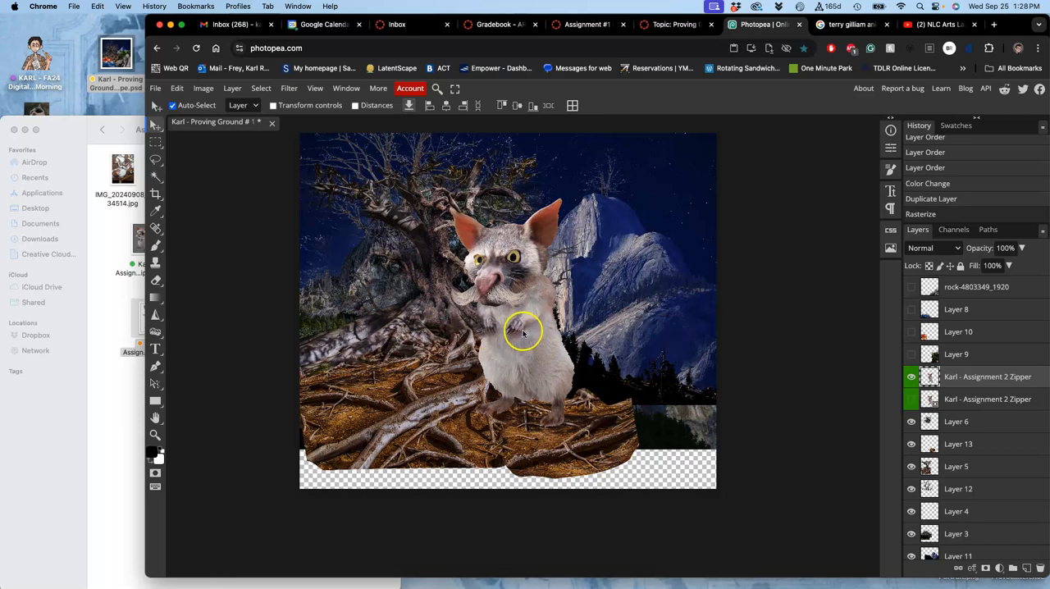
{"action": "left_click", "coordinate": [177, 89]}
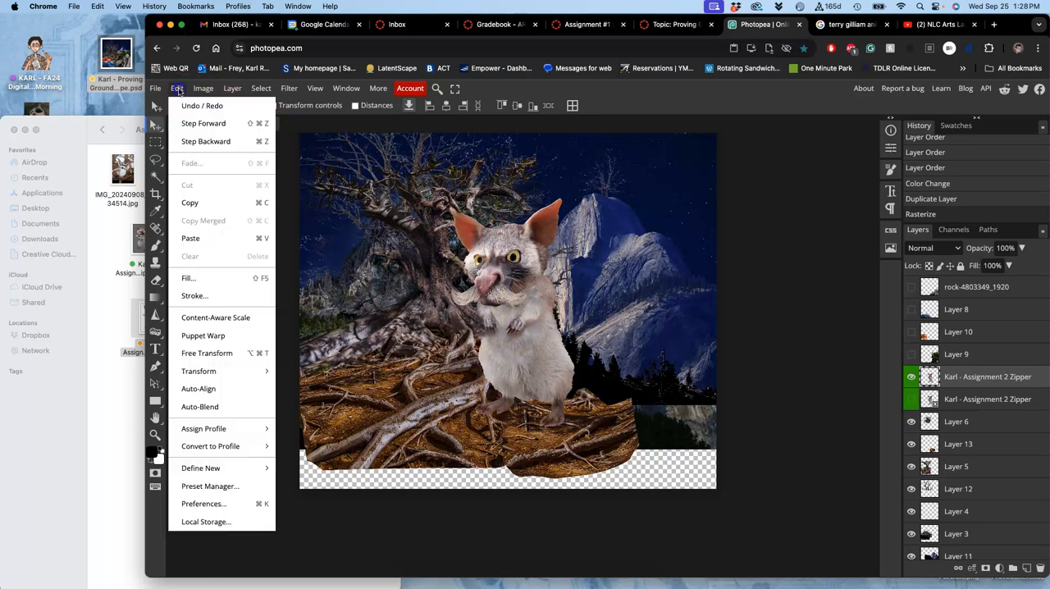
{"action": "mouse_move", "coordinate": [204, 334]}
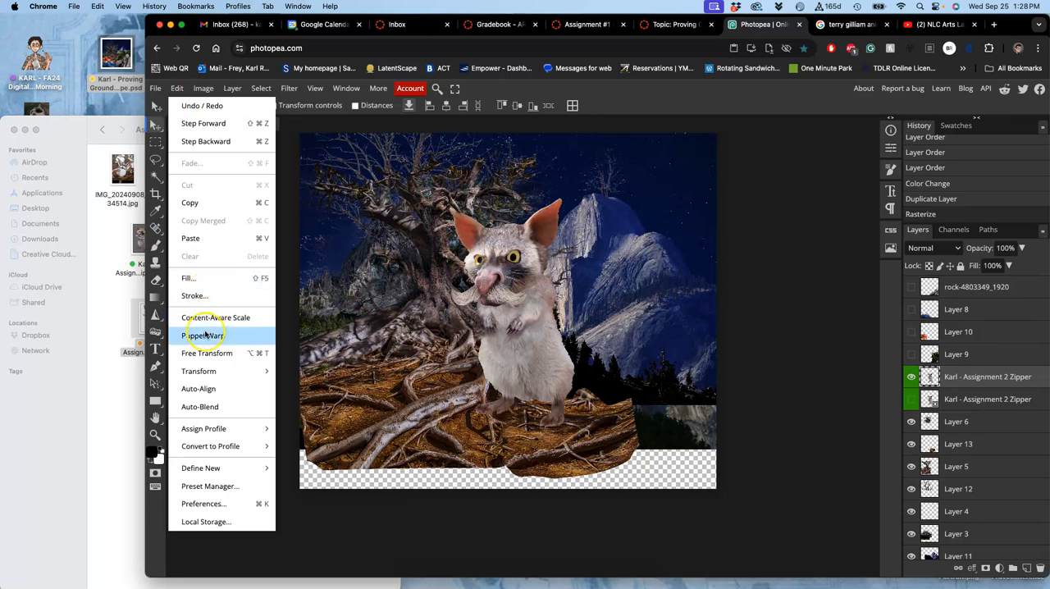
{"action": "mouse_move", "coordinate": [205, 335]}
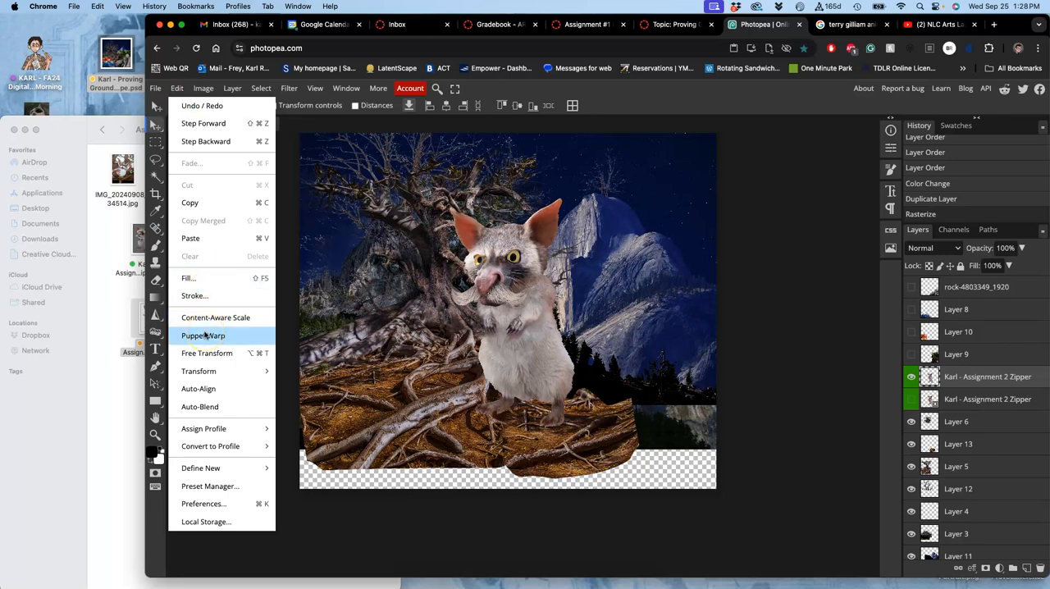
Start Puppet Warp on the creature and pull its head and ears into an upright, natural pose
{"action": "left_click", "coordinate": [203, 335]}
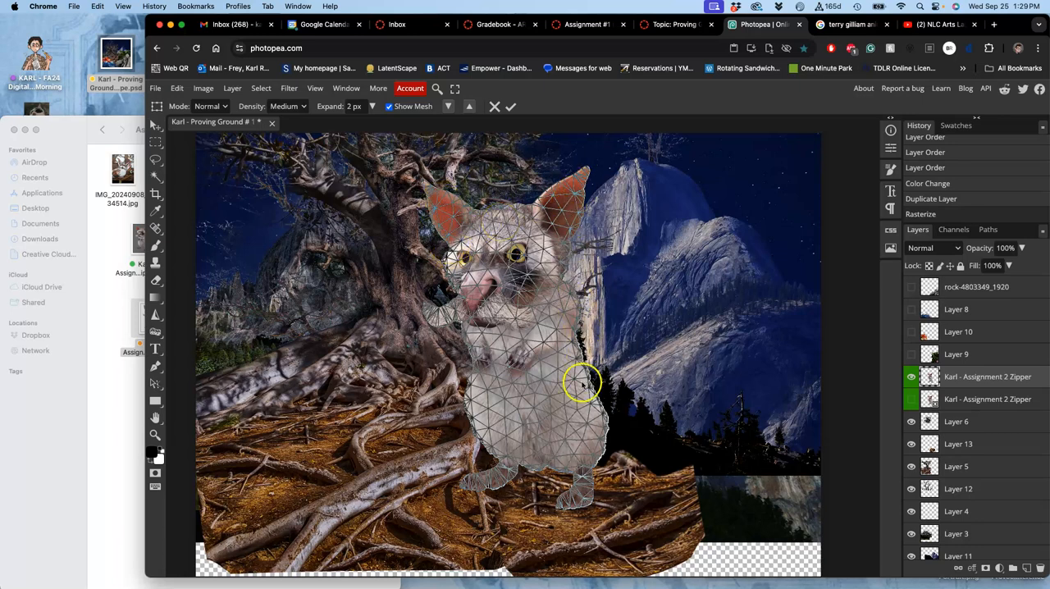
{"action": "mouse_move", "coordinate": [545, 377]}
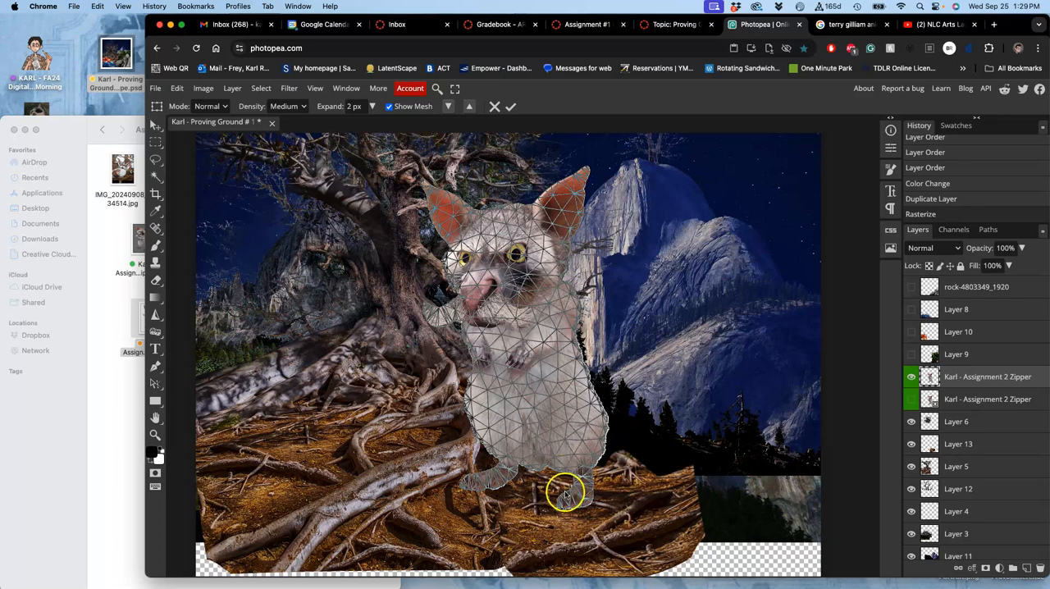
{"action": "mouse_move", "coordinate": [577, 499]}
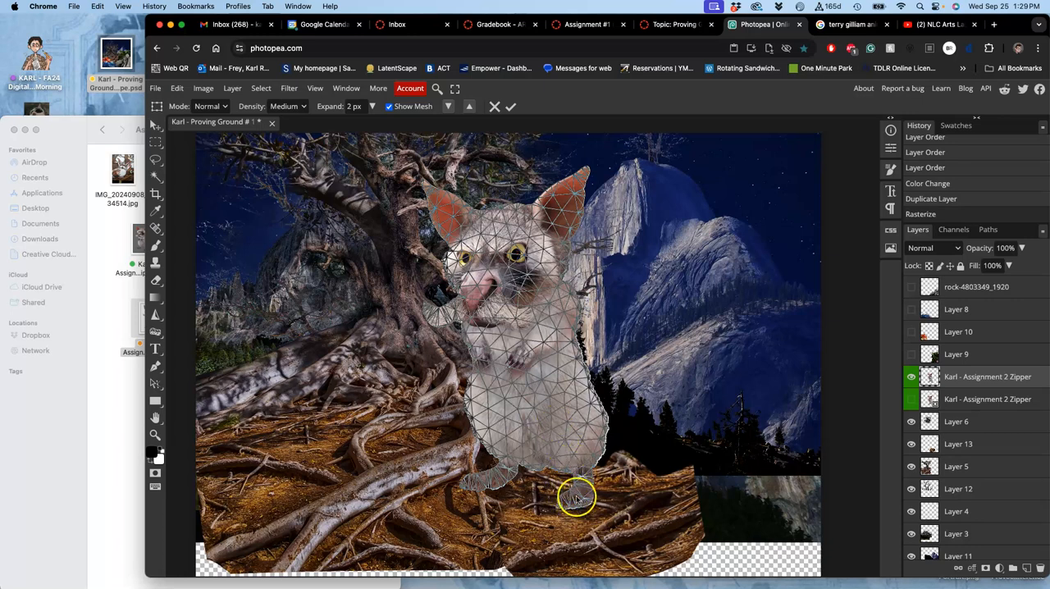
{"action": "mouse_move", "coordinate": [516, 499]}
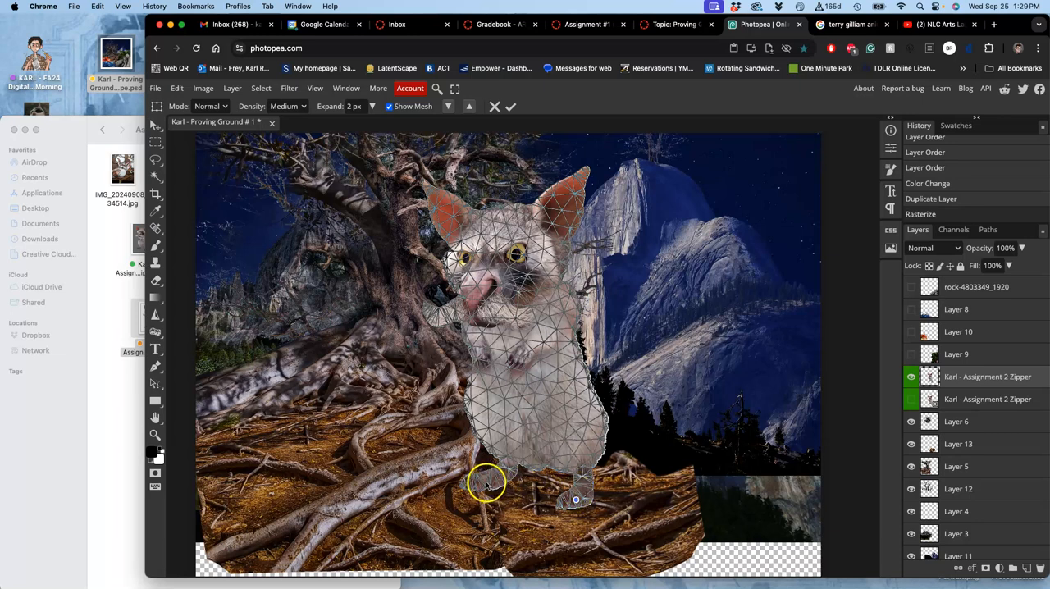
{"action": "mouse_move", "coordinate": [509, 265]}
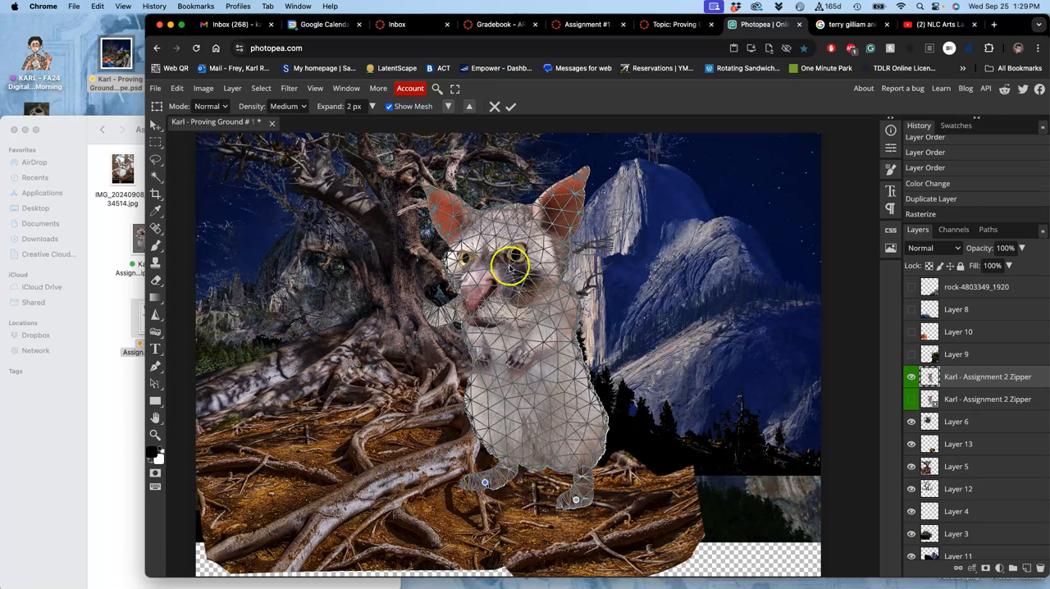
{"action": "left_click_drag", "start_coordinate": [512, 266], "coordinate": [517, 212]}
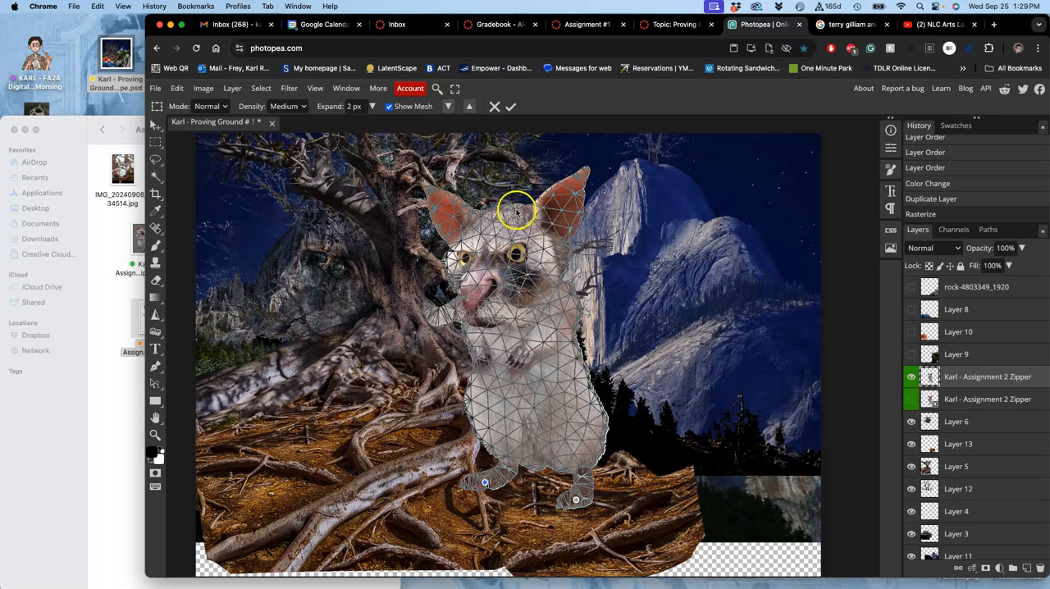
{"action": "mouse_move", "coordinate": [627, 450]}
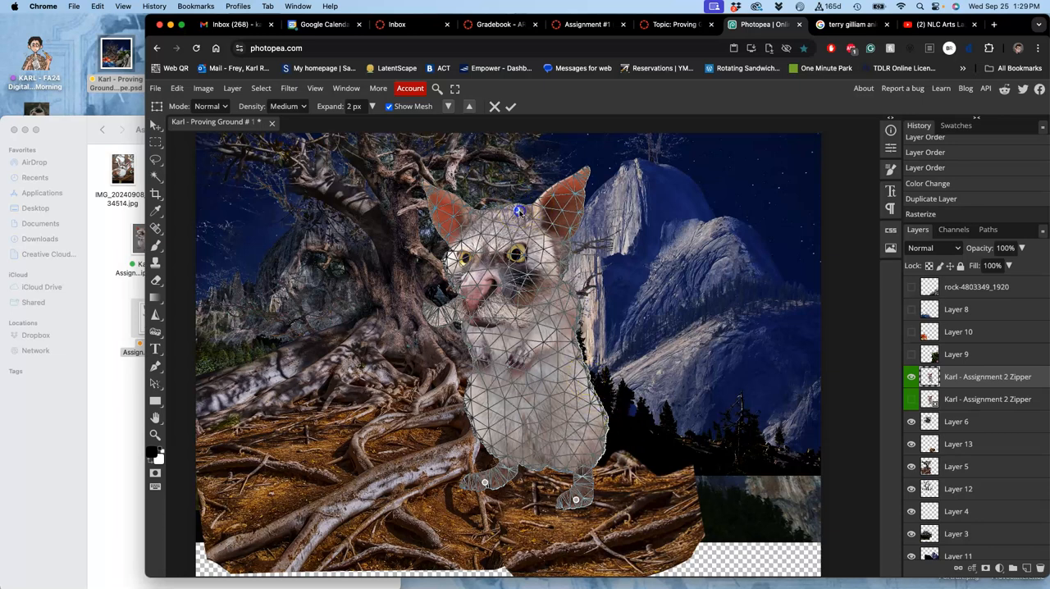
{"action": "left_click_drag", "start_coordinate": [517, 210], "coordinate": [548, 217]}
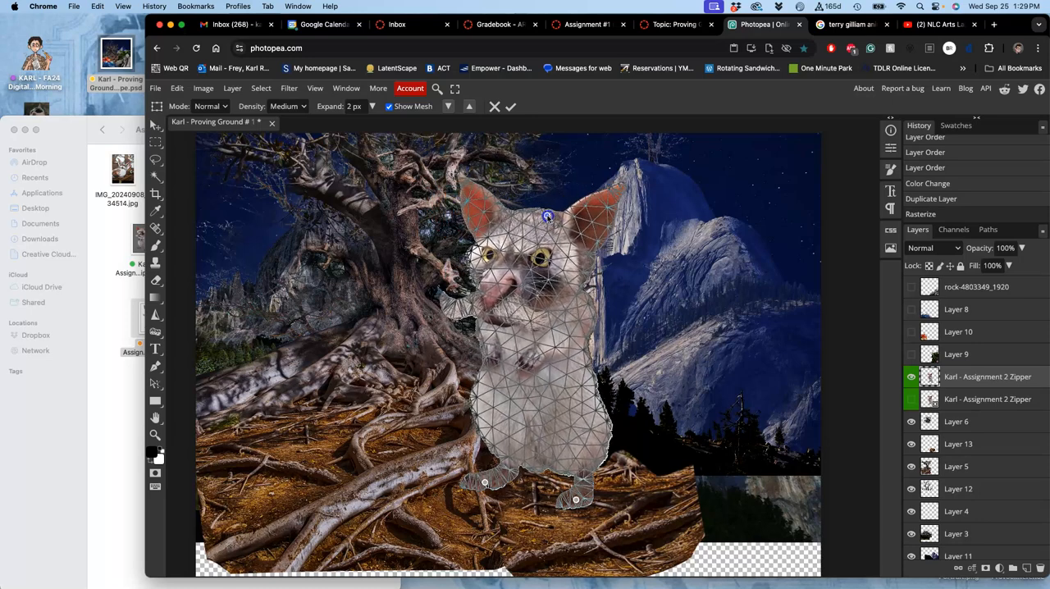
{"action": "left_click_drag", "start_coordinate": [548, 217], "coordinate": [512, 230]}
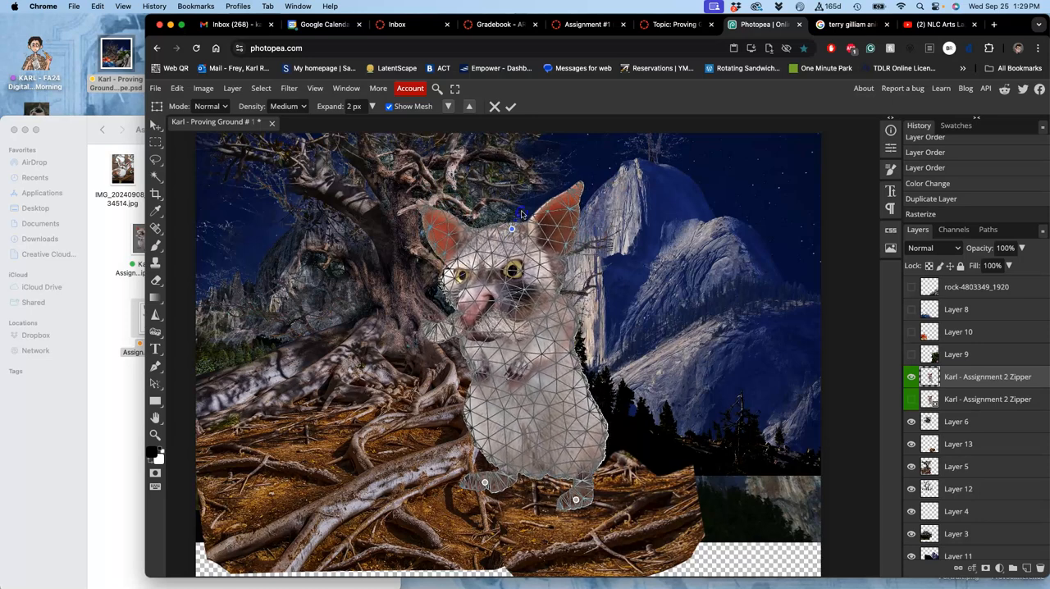
{"action": "left_click_drag", "start_coordinate": [512, 230], "coordinate": [558, 214]}
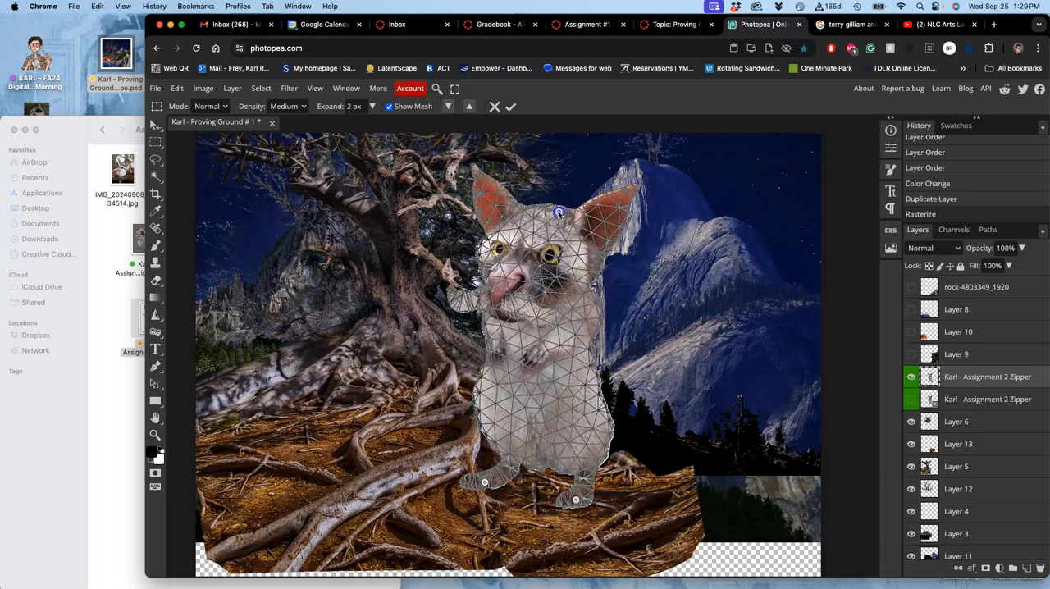
{"action": "left_click_drag", "start_coordinate": [558, 214], "coordinate": [599, 205]}
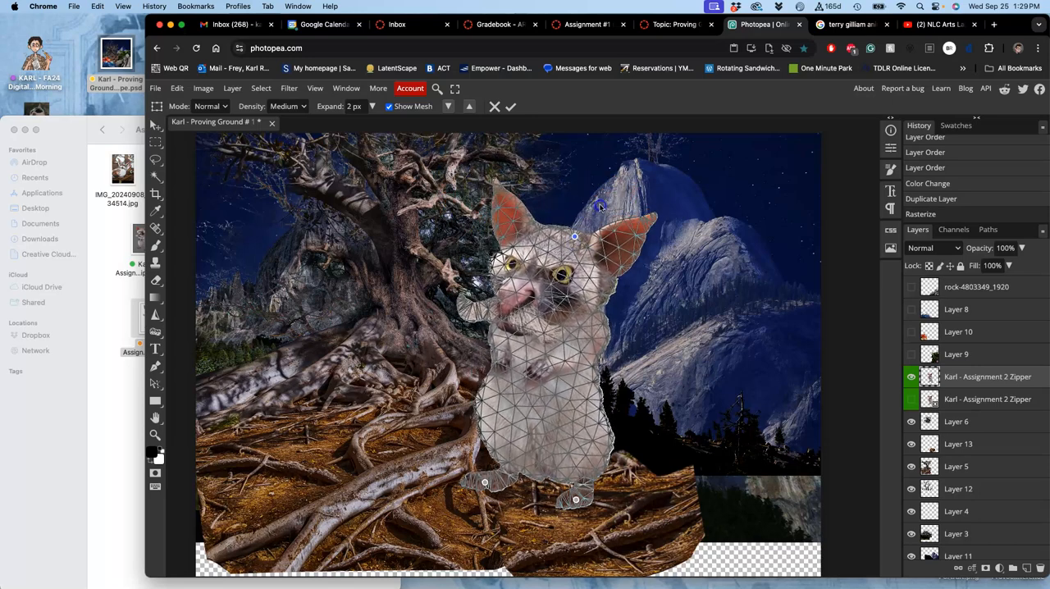
{"action": "left_click_drag", "start_coordinate": [575, 236], "coordinate": [588, 221]}
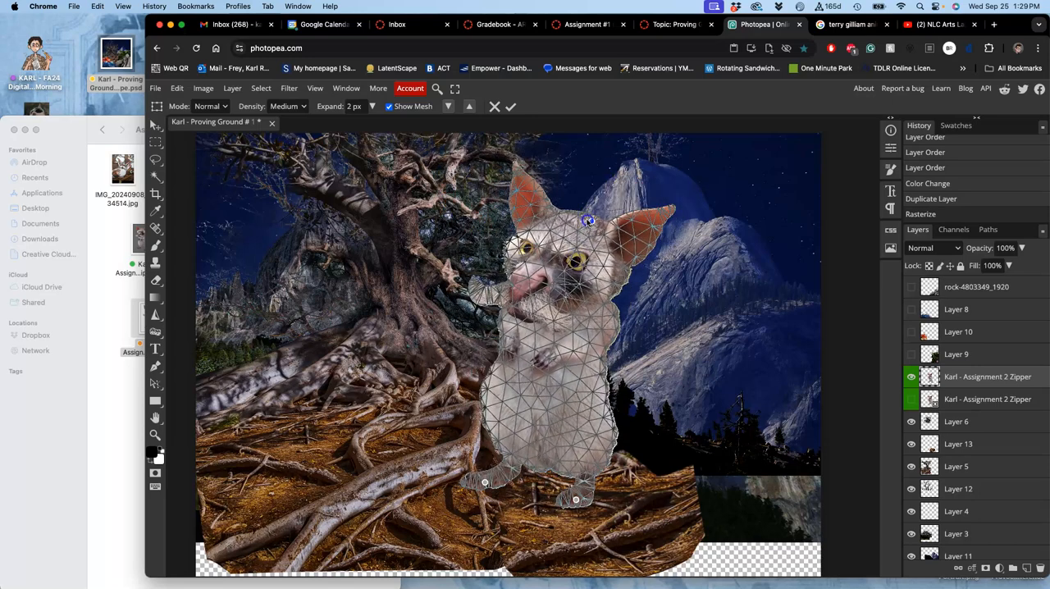
{"action": "left_click_drag", "start_coordinate": [590, 222], "coordinate": [562, 229]}
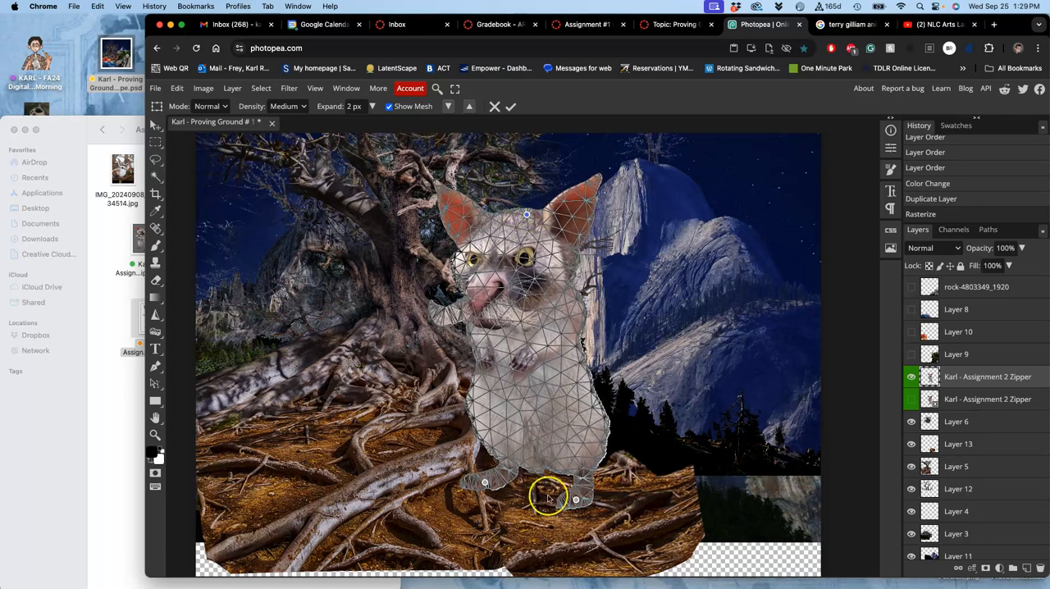
Set both feet onto the roots, nudge the left side inward and reshape the right side of the face
{"action": "left_click_drag", "start_coordinate": [550, 499], "coordinate": [495, 484]}
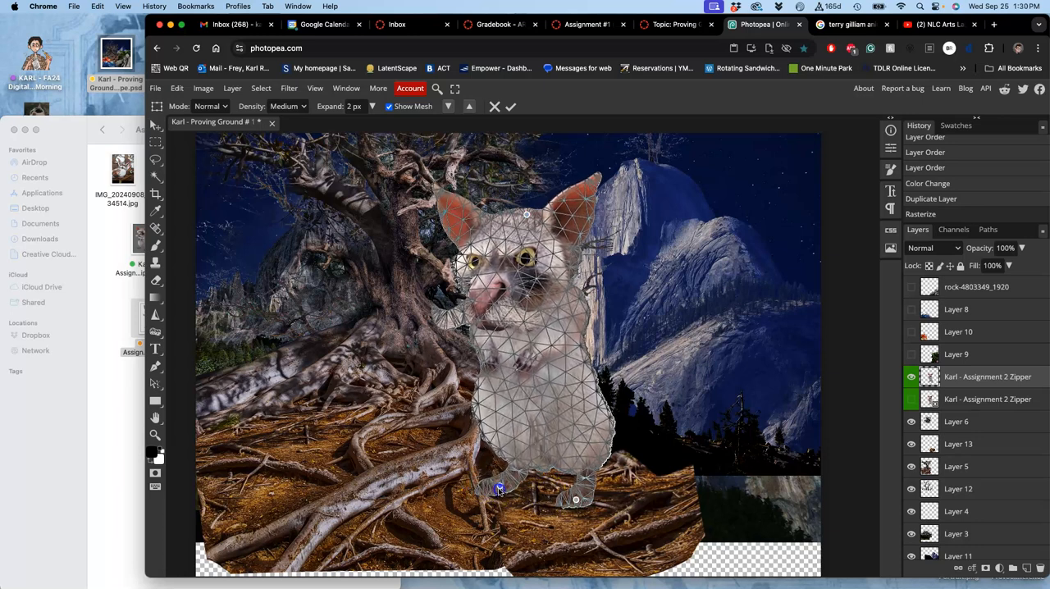
{"action": "left_click_drag", "start_coordinate": [499, 489], "coordinate": [503, 484]}
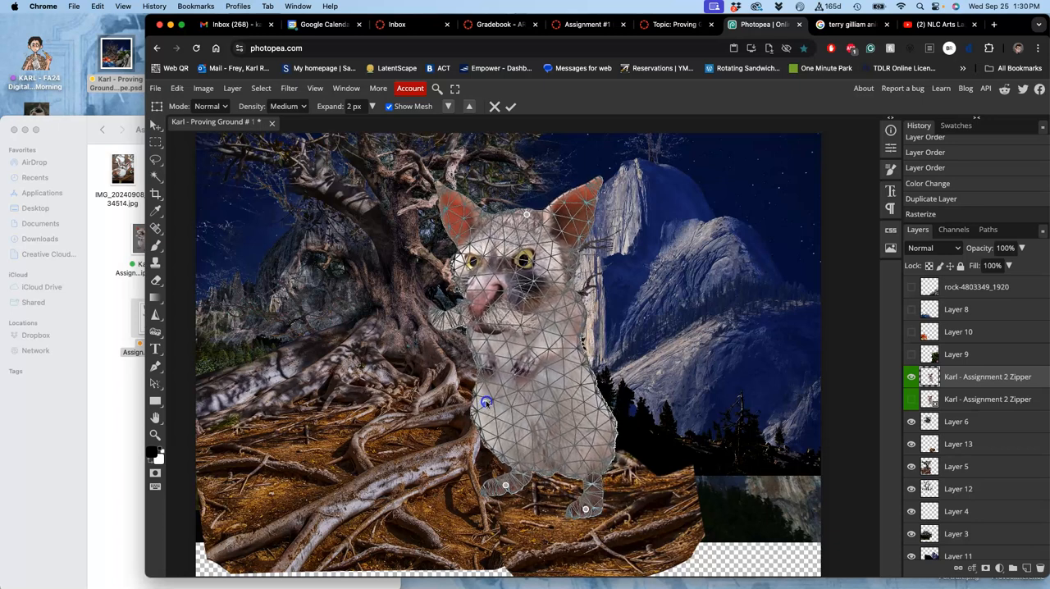
{"action": "left_click_drag", "start_coordinate": [485, 402], "coordinate": [486, 402]}
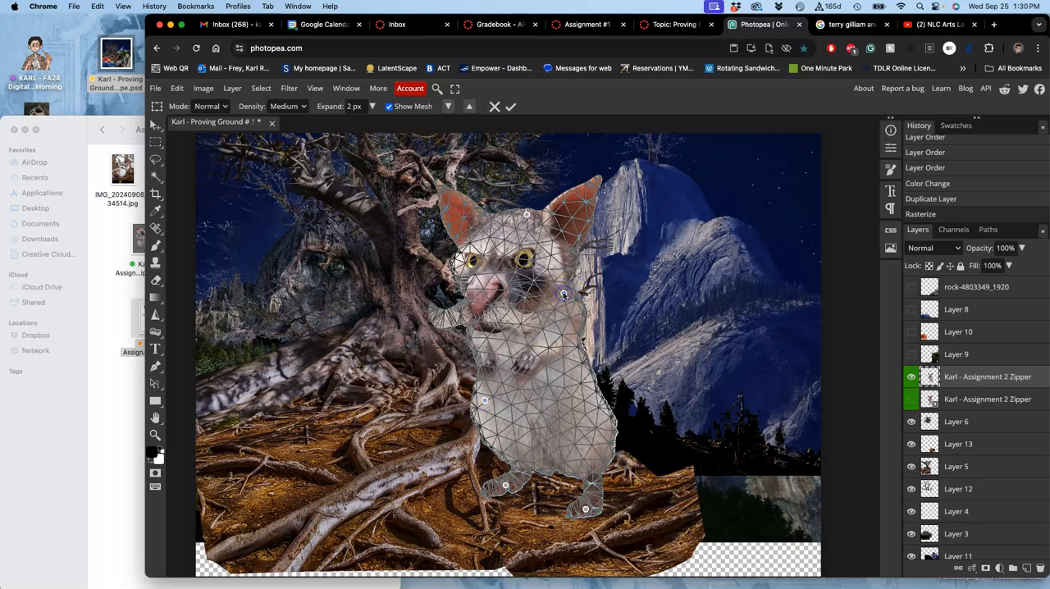
{"action": "left_click_drag", "start_coordinate": [562, 293], "coordinate": [587, 282]}
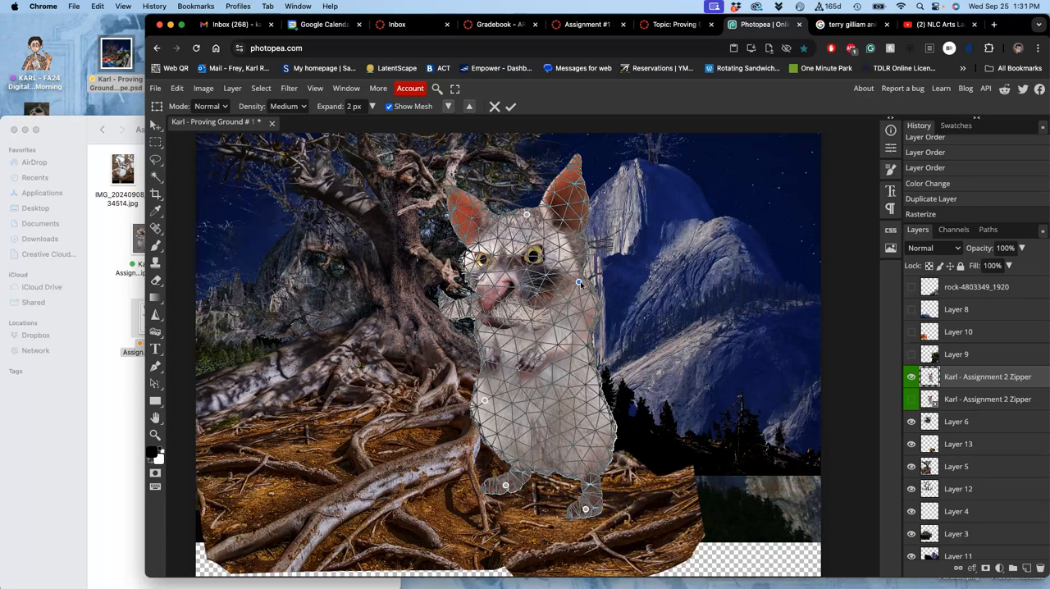
{"action": "mouse_move", "coordinate": [626, 322]}
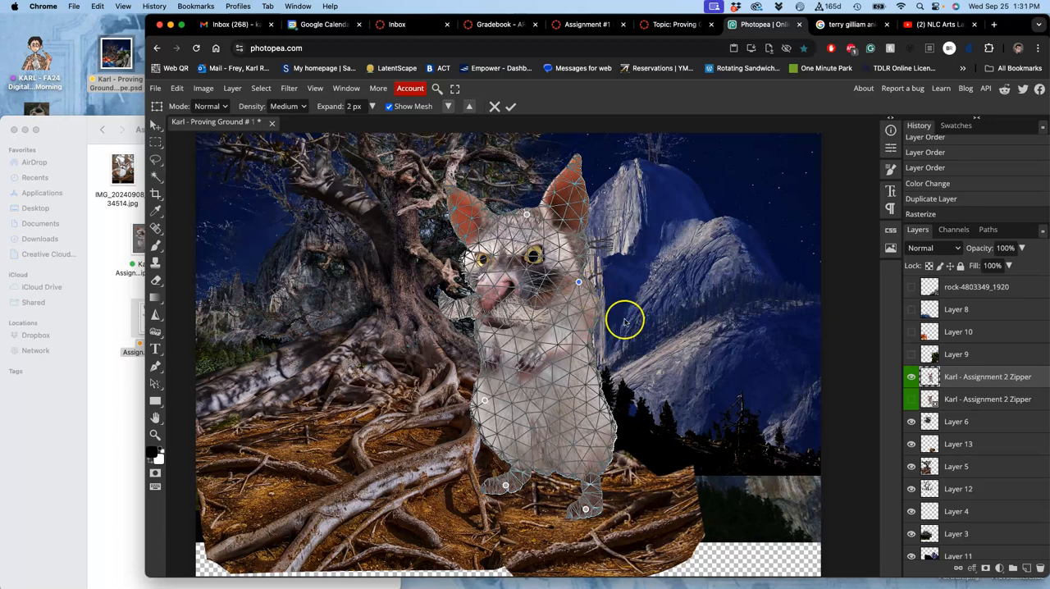
Apply the puppet warp, then undo and redo to compare the original and reshaped poses
{"action": "left_click", "coordinate": [510, 105]}
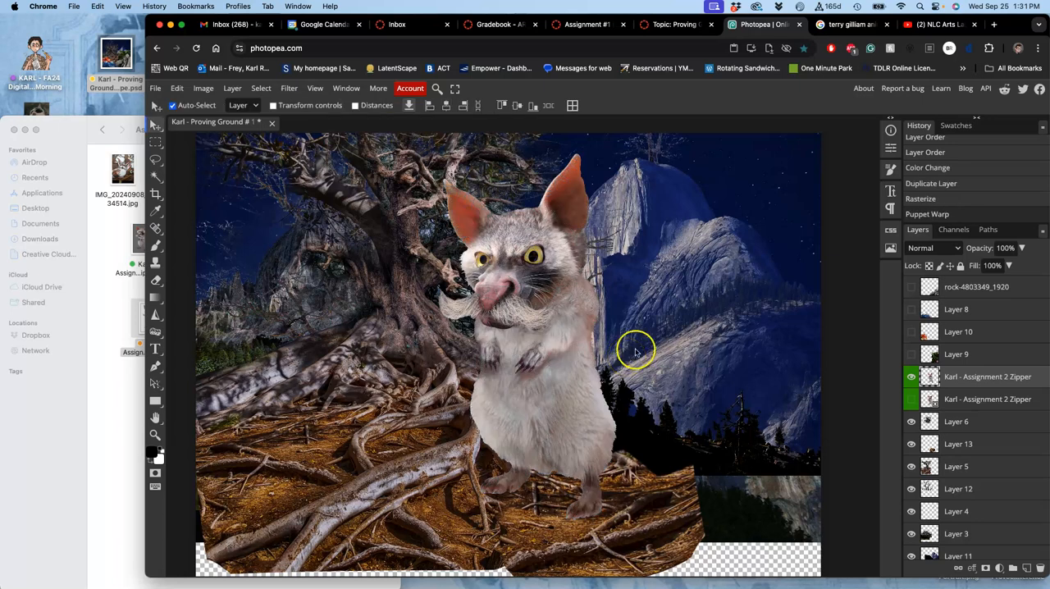
{"action": "left_click", "coordinate": [909, 399]}
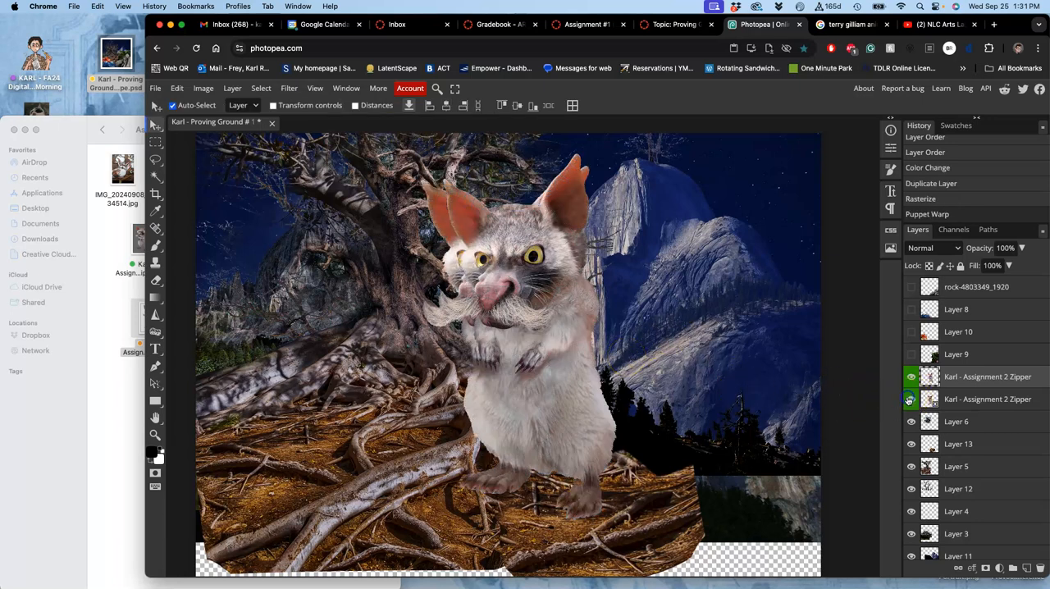
{"action": "left_click", "coordinate": [909, 377]}
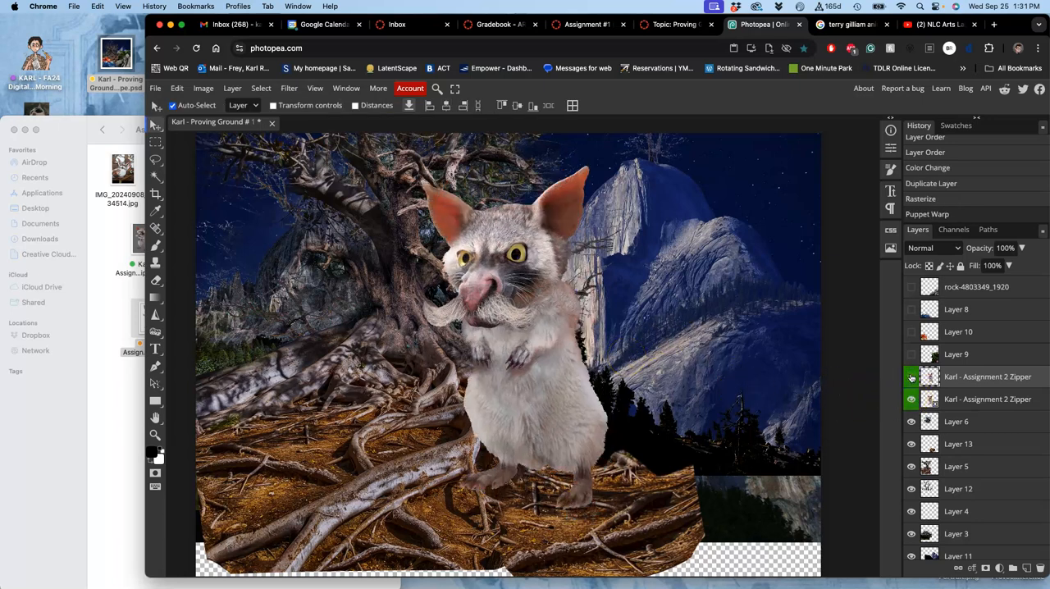
{"action": "left_click", "coordinate": [910, 377]}
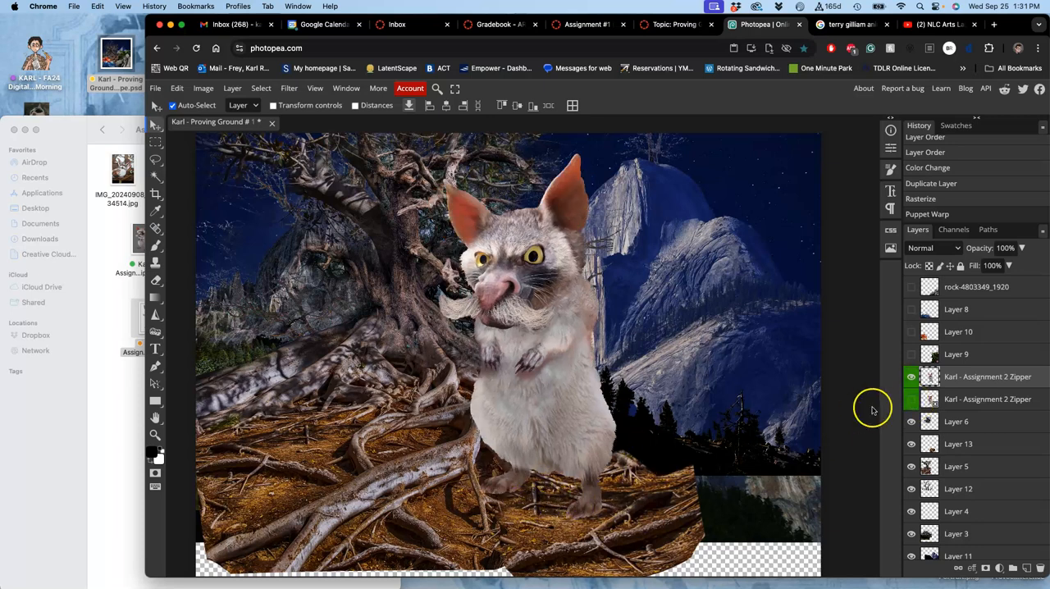
{"action": "left_click", "coordinate": [909, 378]}
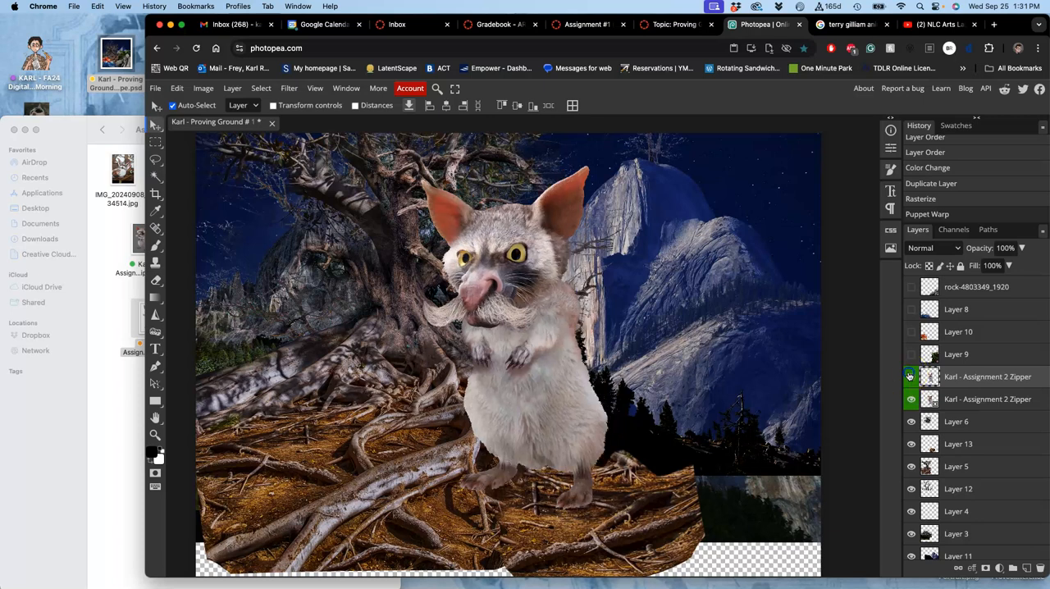
{"action": "left_click", "coordinate": [909, 378]}
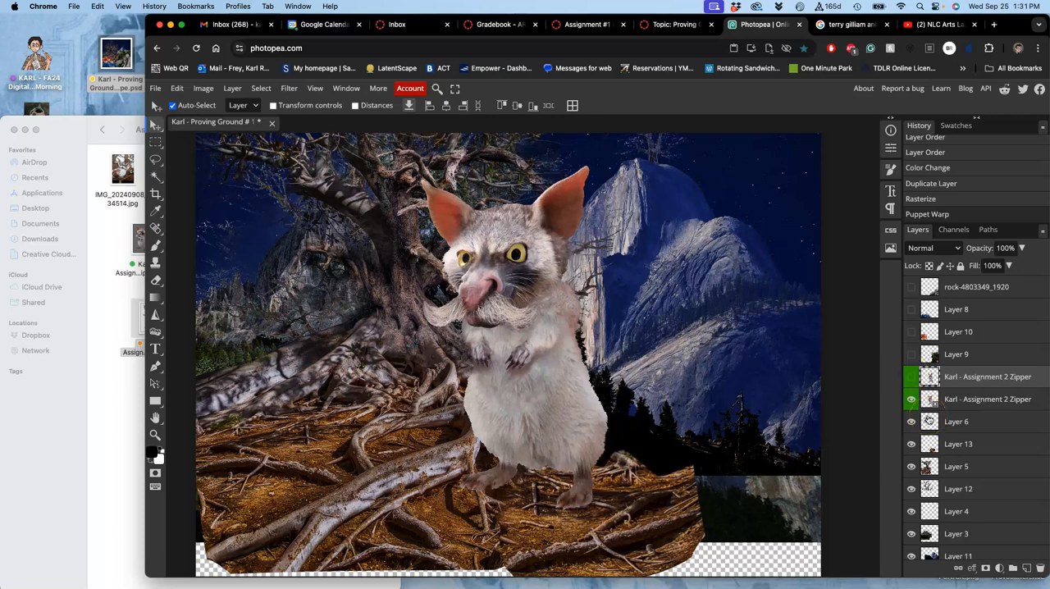